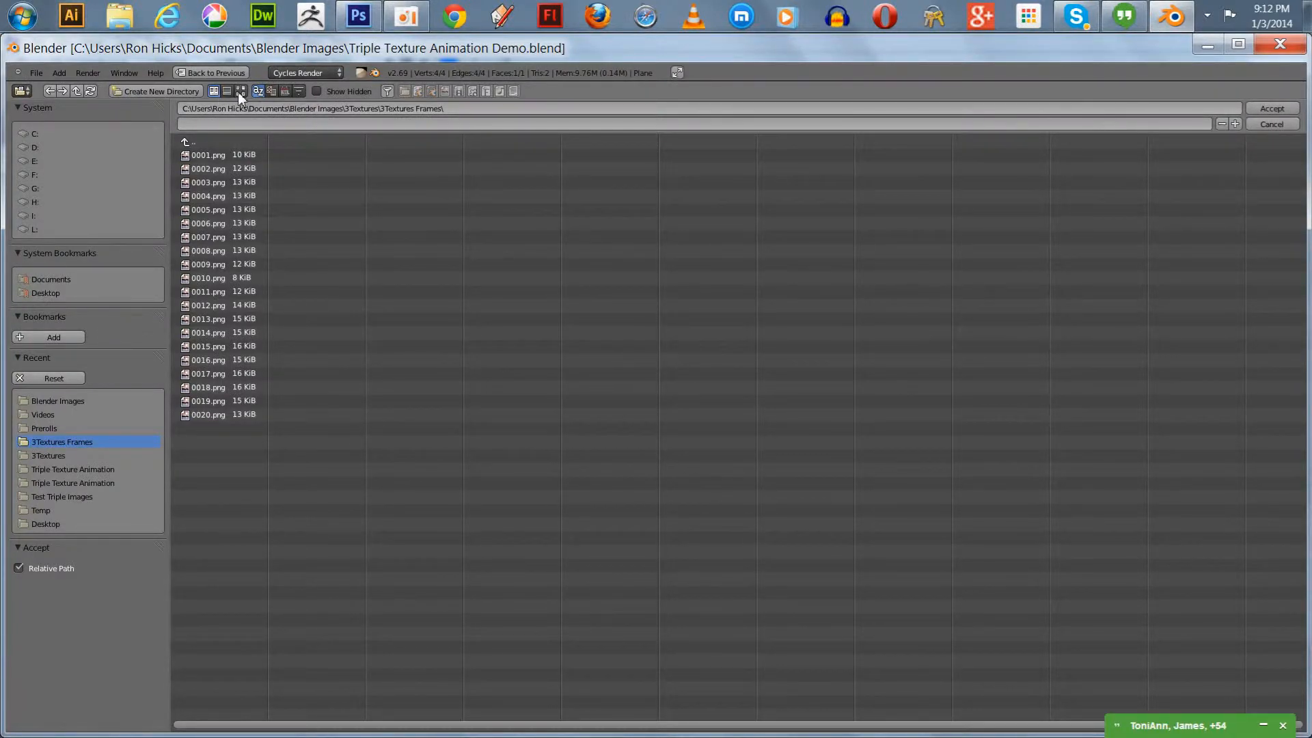
Step: Leave the Blender file browser and return to the scene editor
click(240, 92)
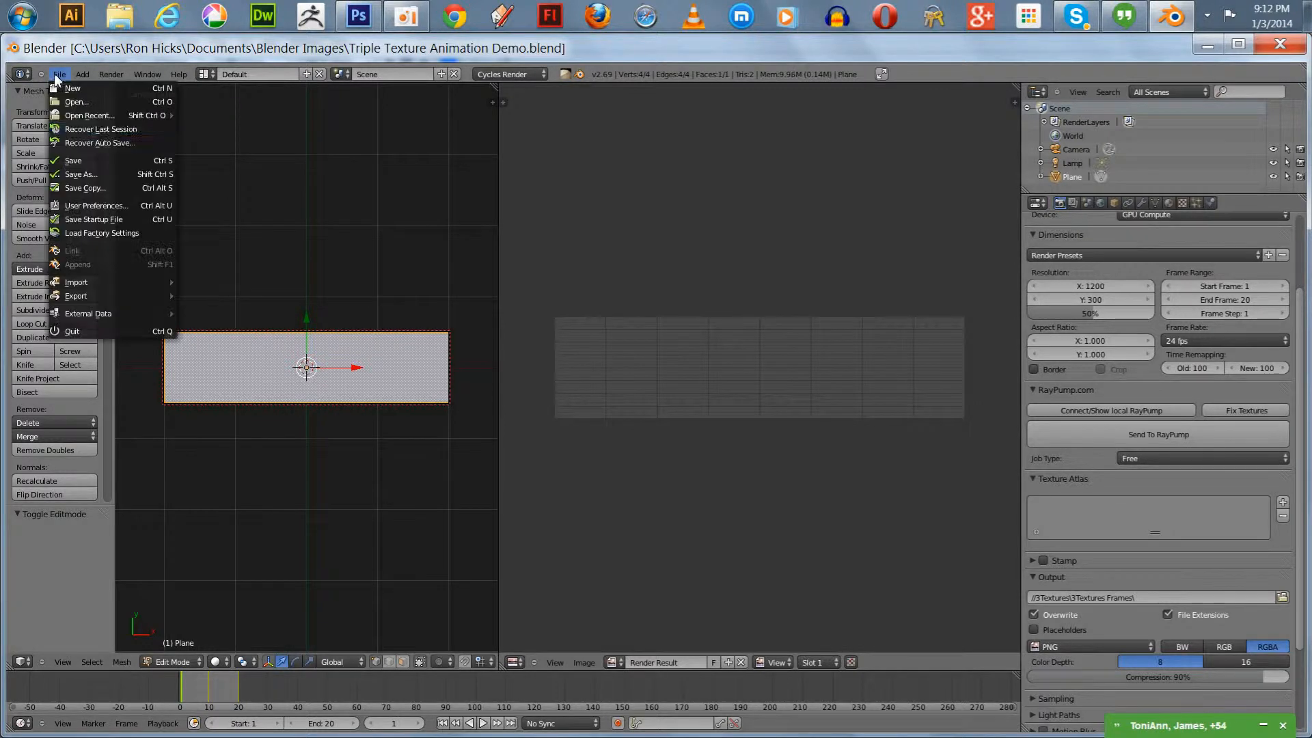
Step: Switch to Photoshop, look through the Edit, File and Scripts menus, then launch Browse in Bridge
click(201, 130)
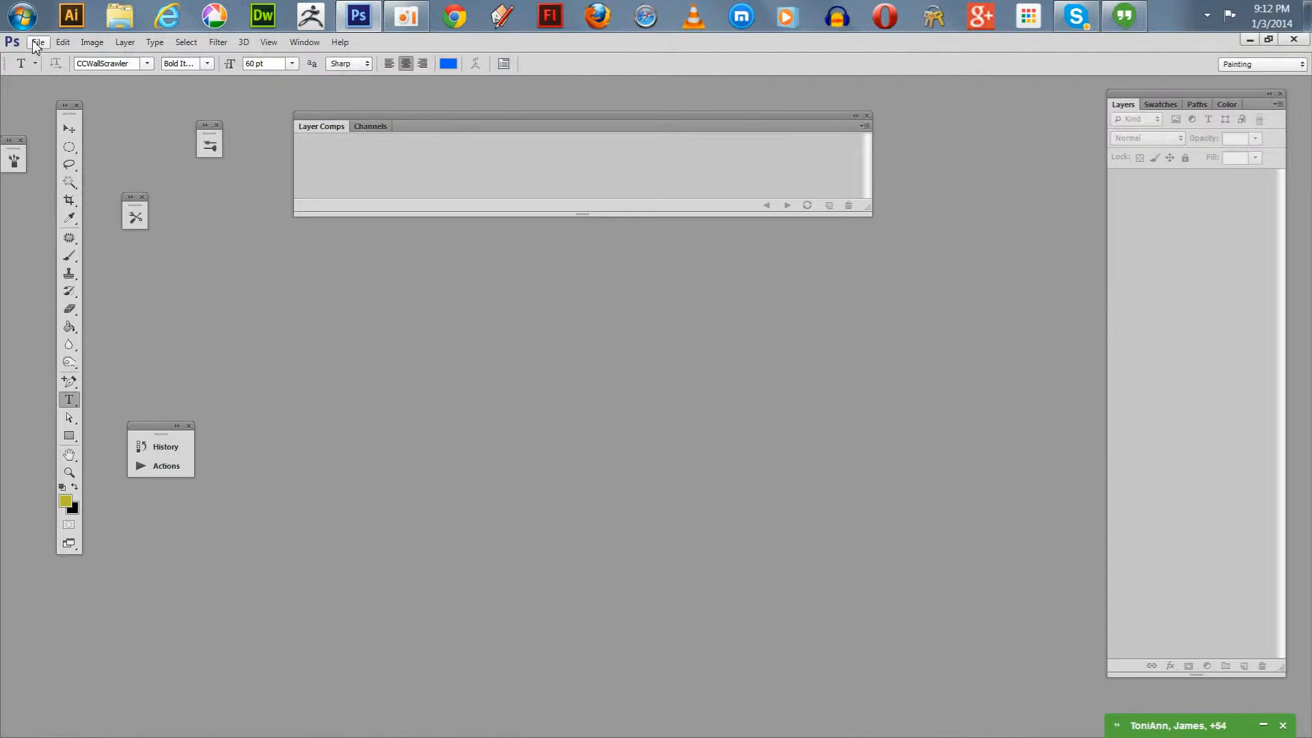
click(62, 42)
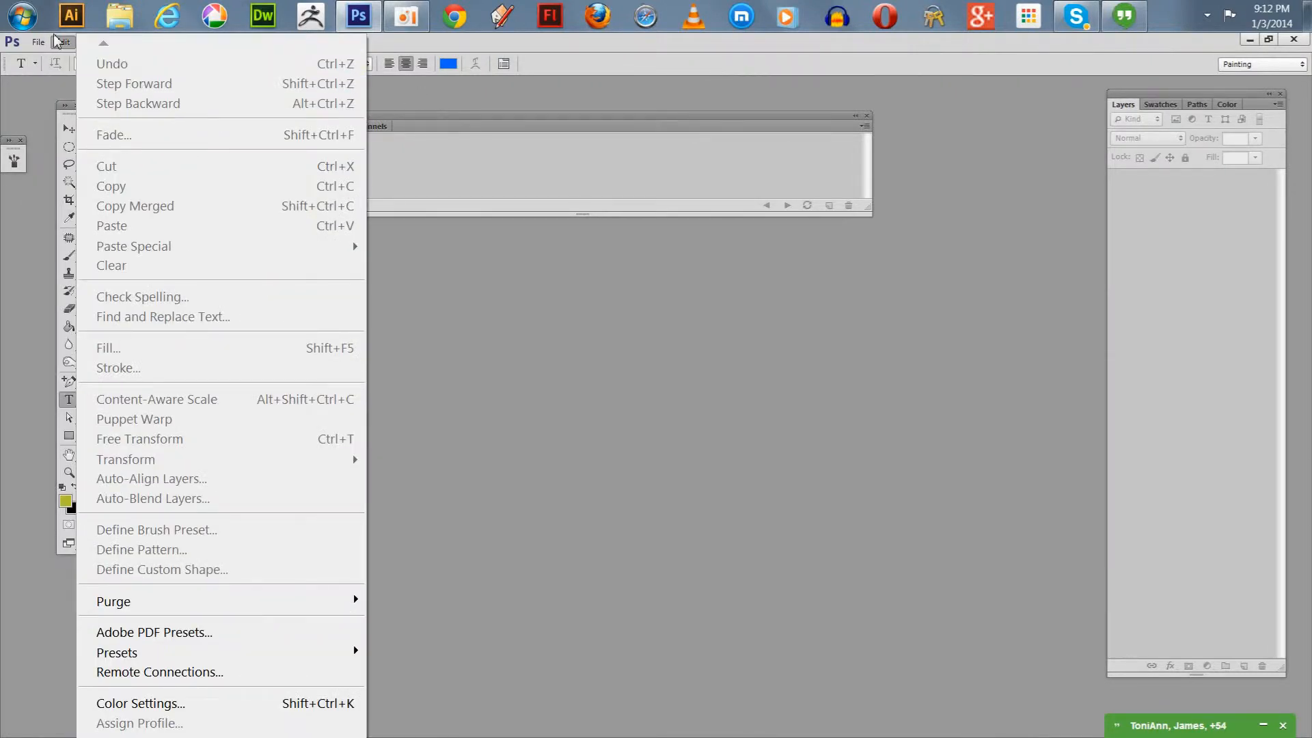
click(38, 42)
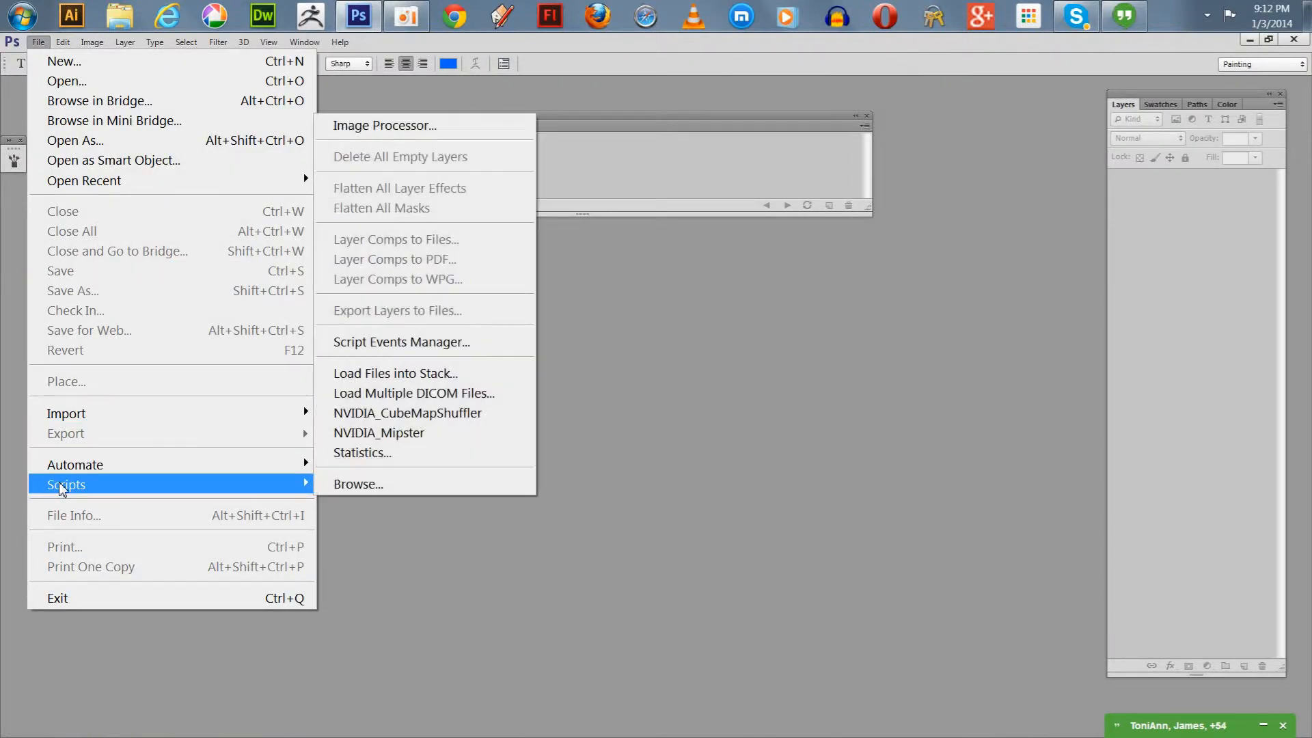
mouse_move(406, 373)
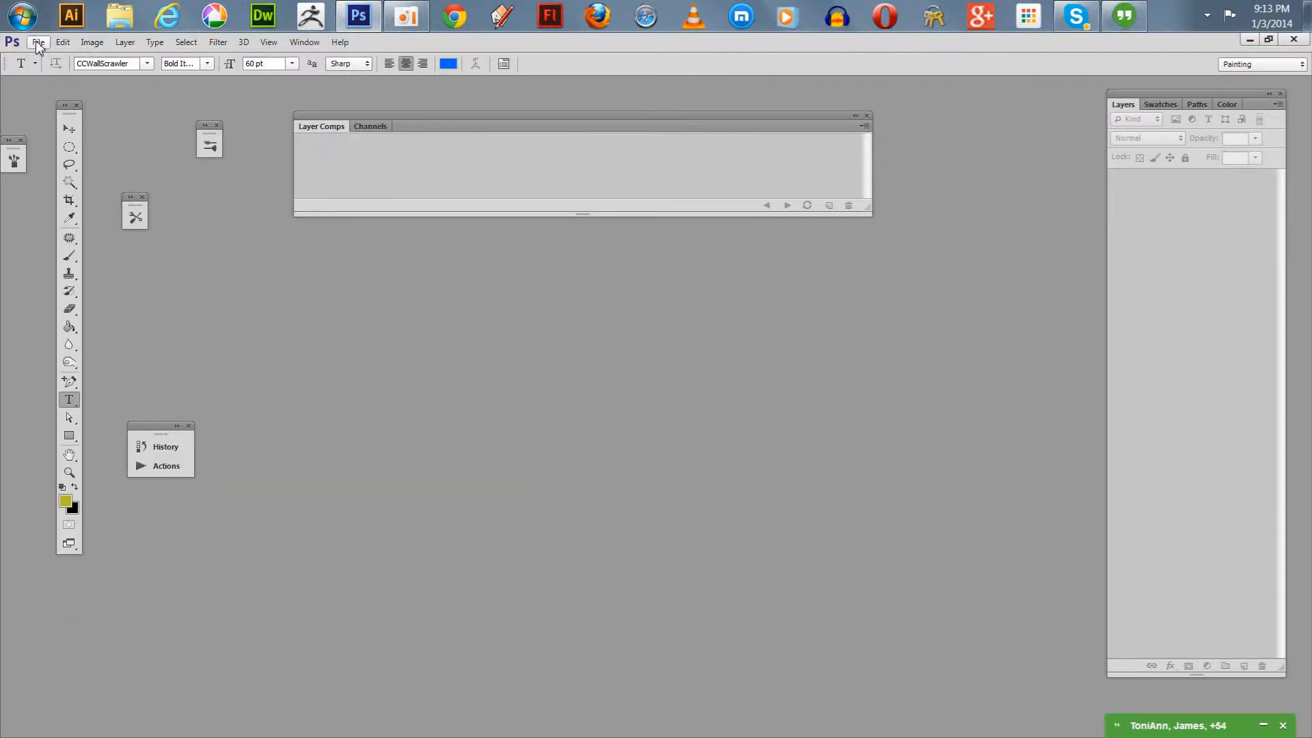
click(38, 42)
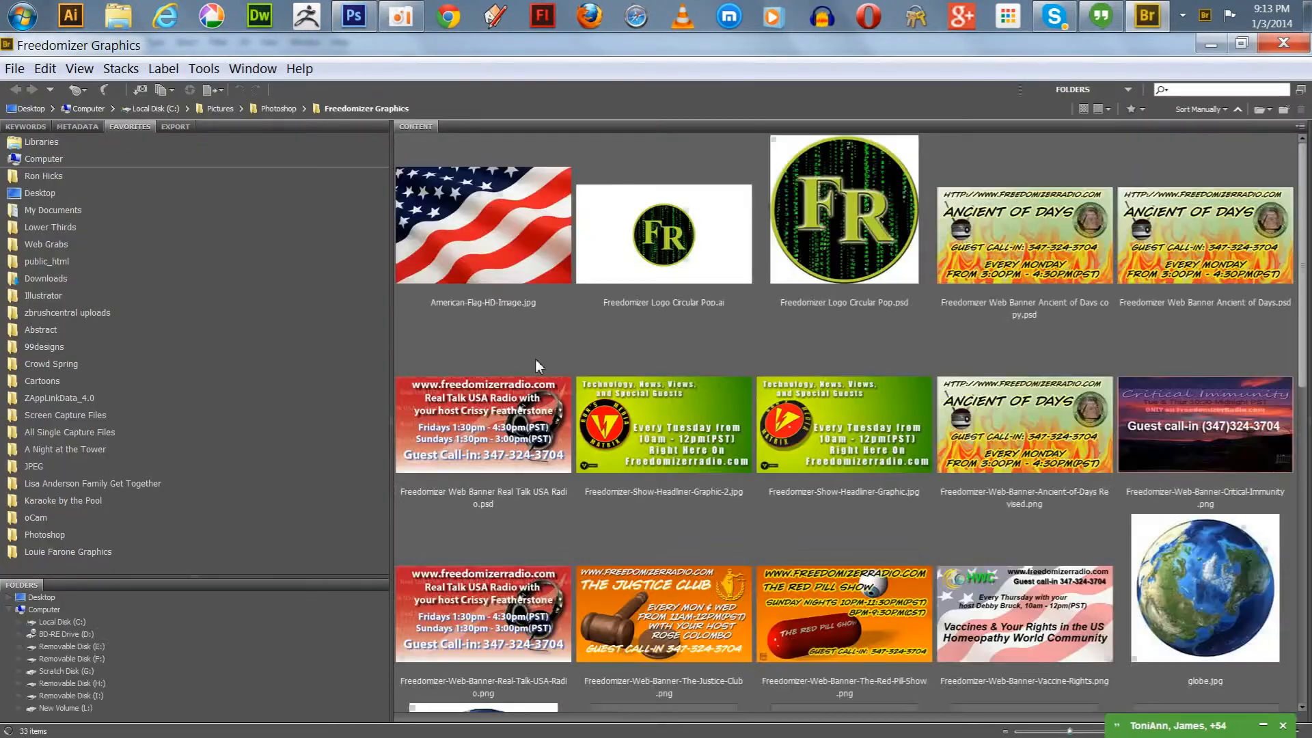
Step: Show the Libraries collection in Bridge, listing Documents, Pictures, Videos and the other libraries
click(30, 622)
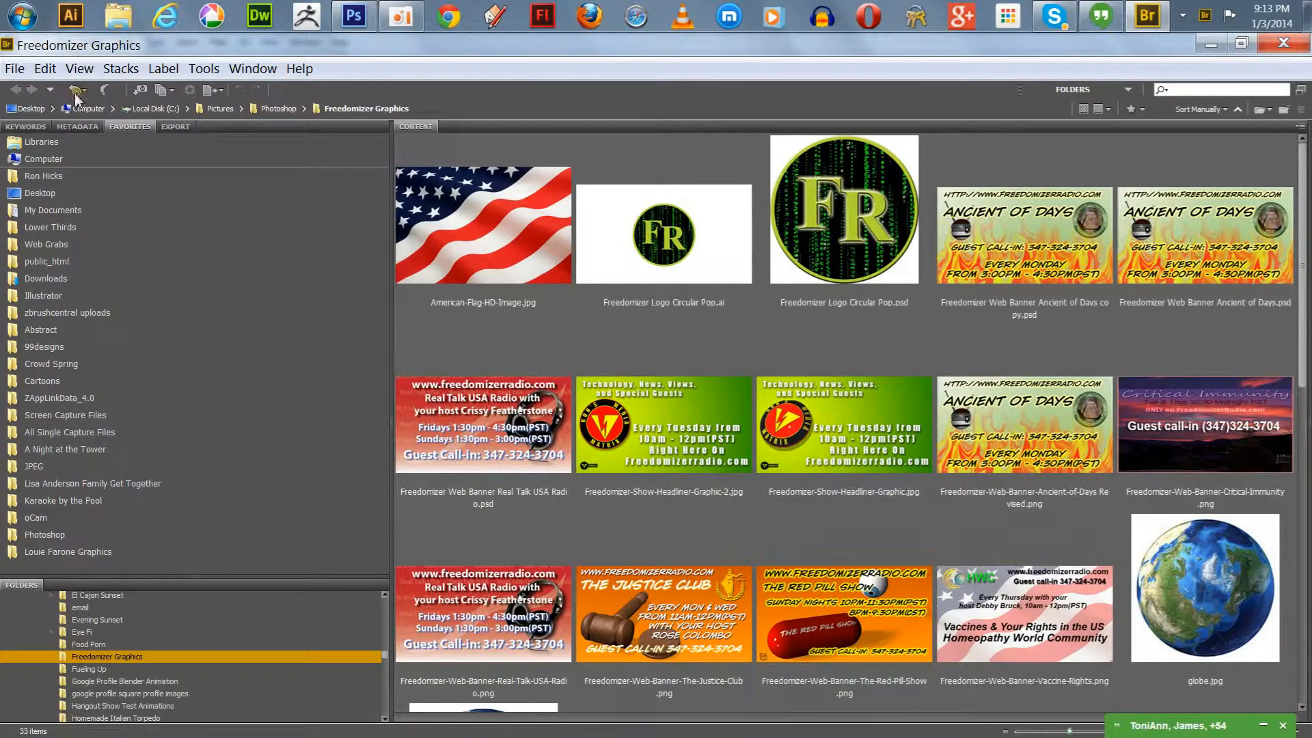
mouse_move(190, 296)
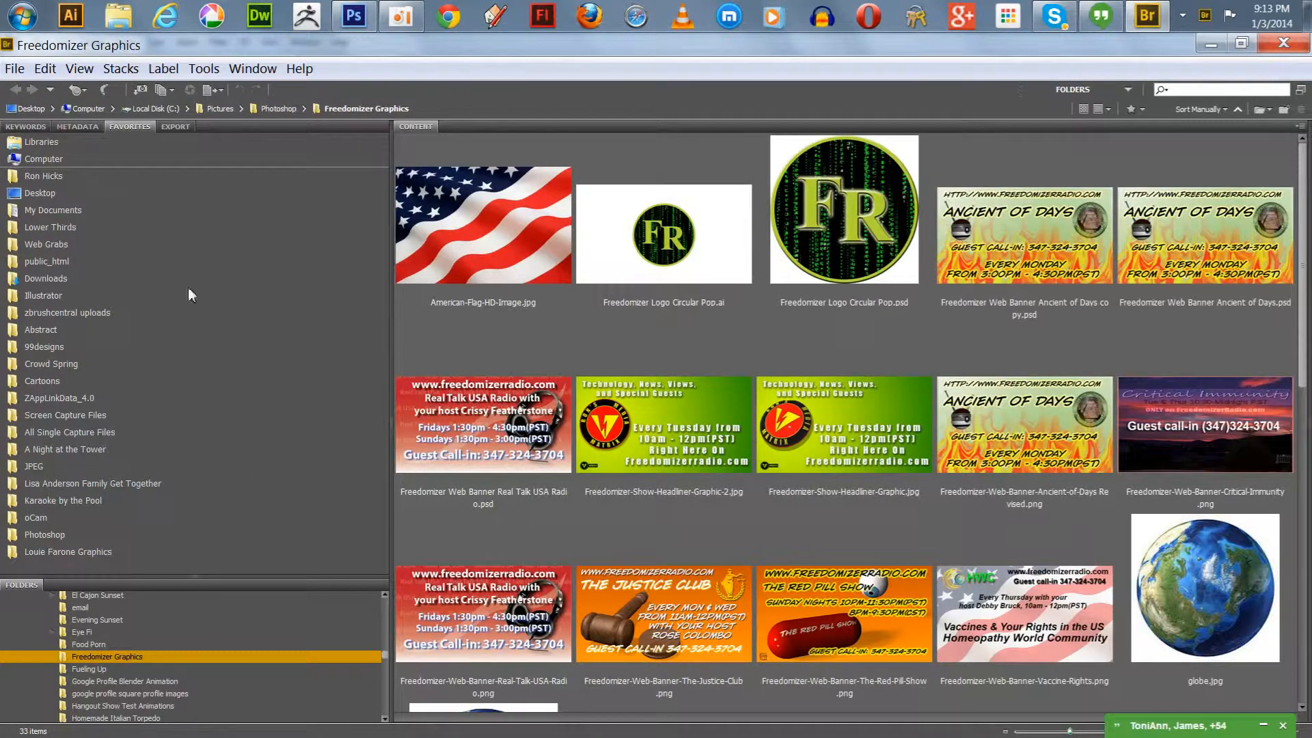
mouse_move(311, 556)
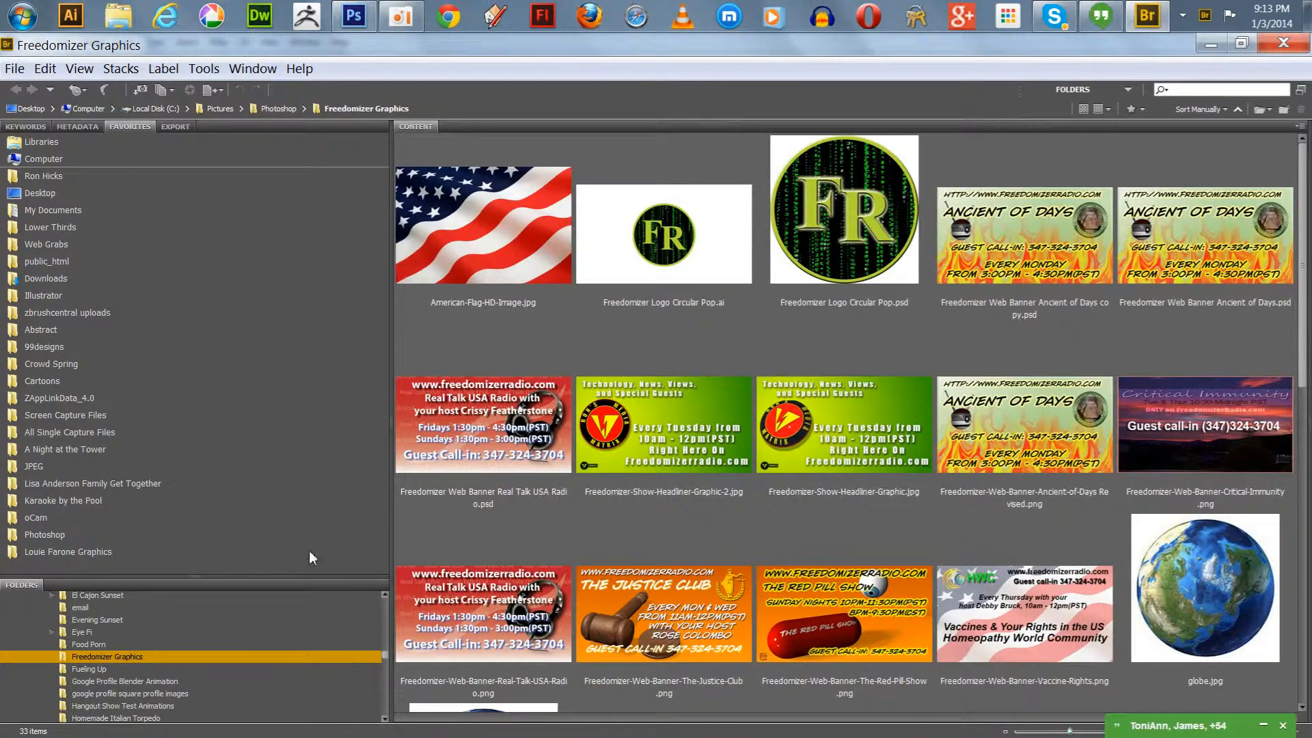
mouse_move(109, 410)
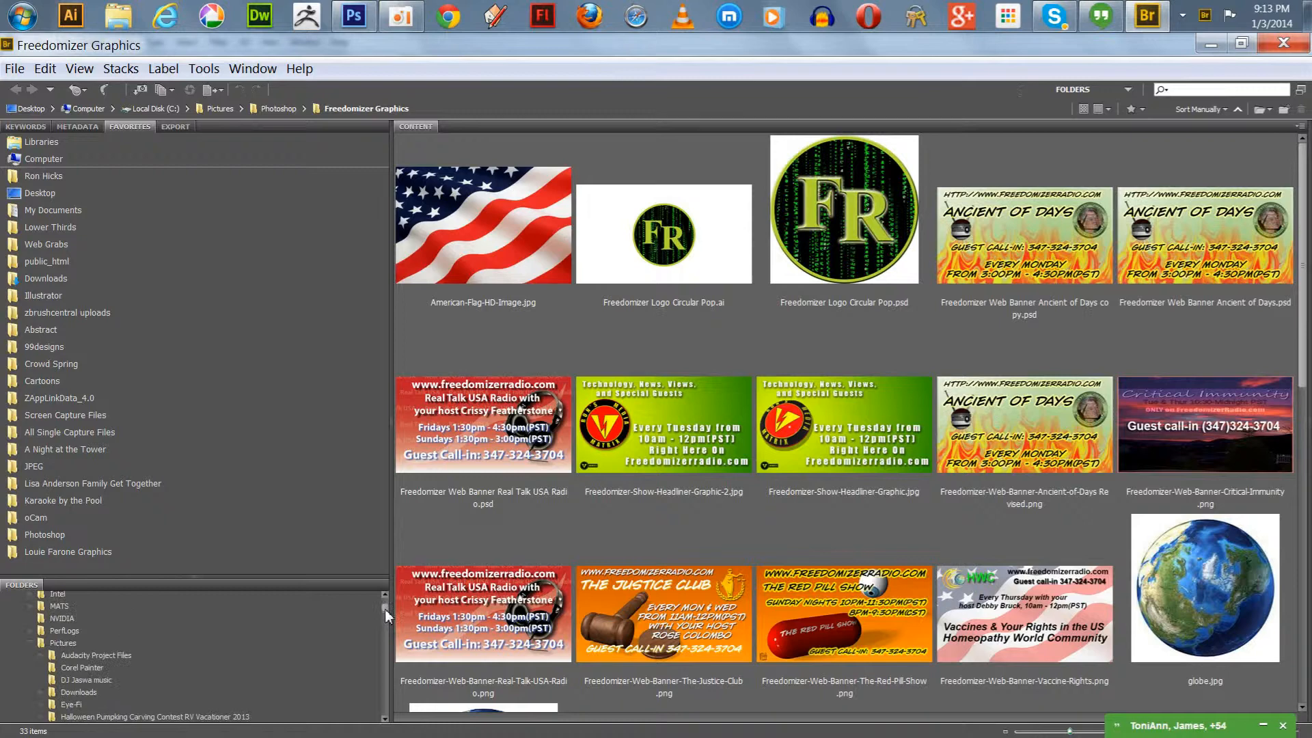
scroll(down, 3)
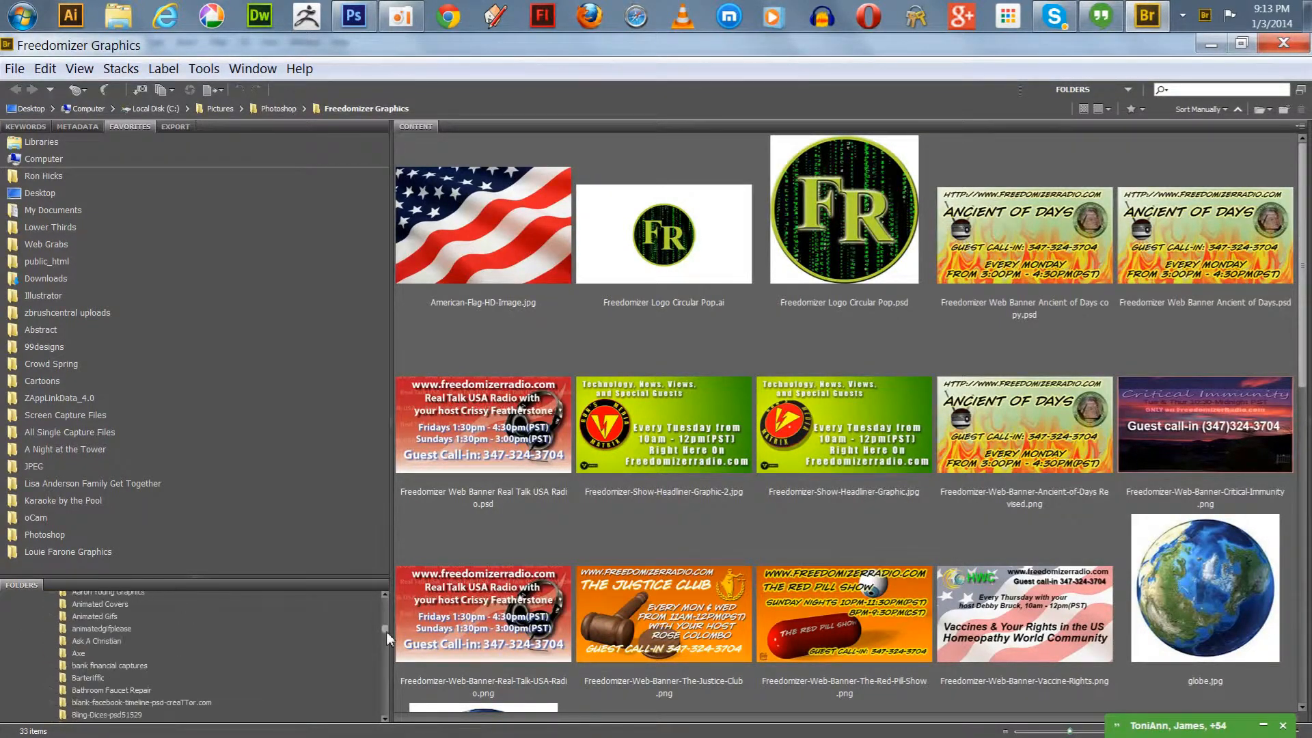
scroll(down, 3)
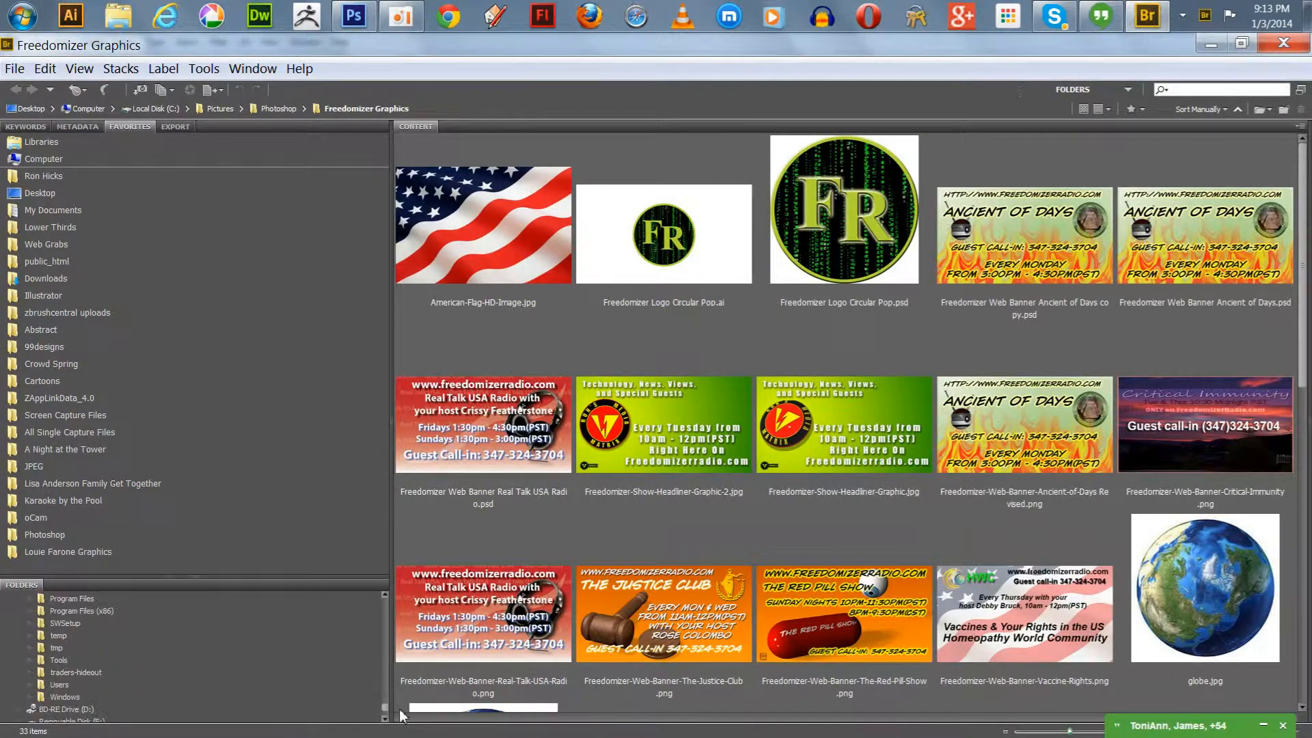
scroll(down, 3)
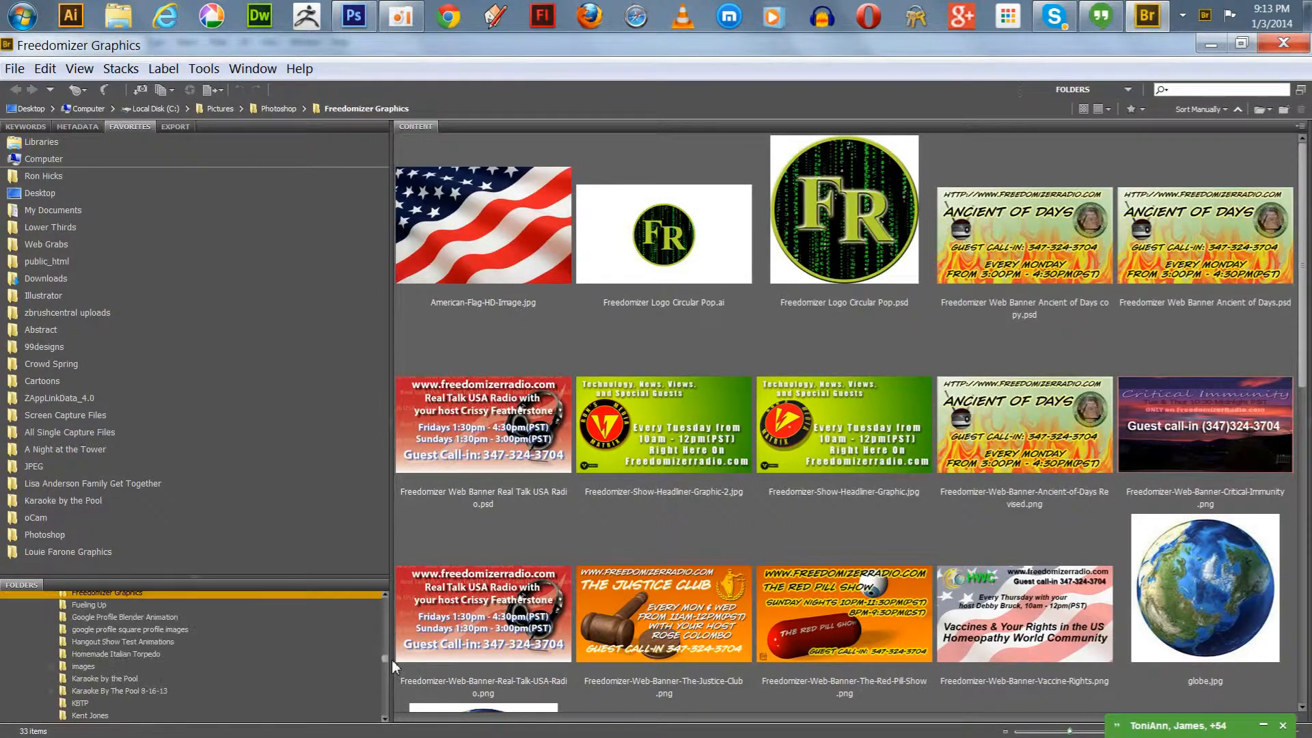
scroll(down, 3)
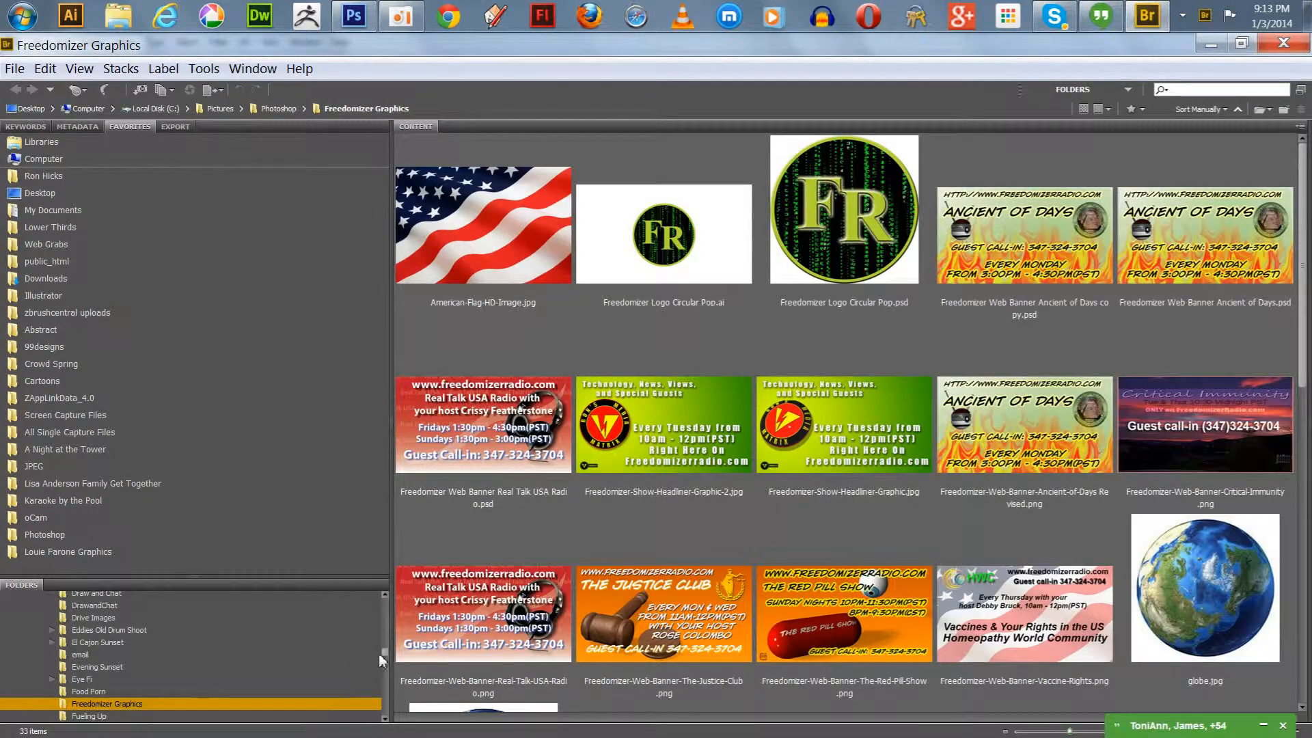
scroll(down, 3)
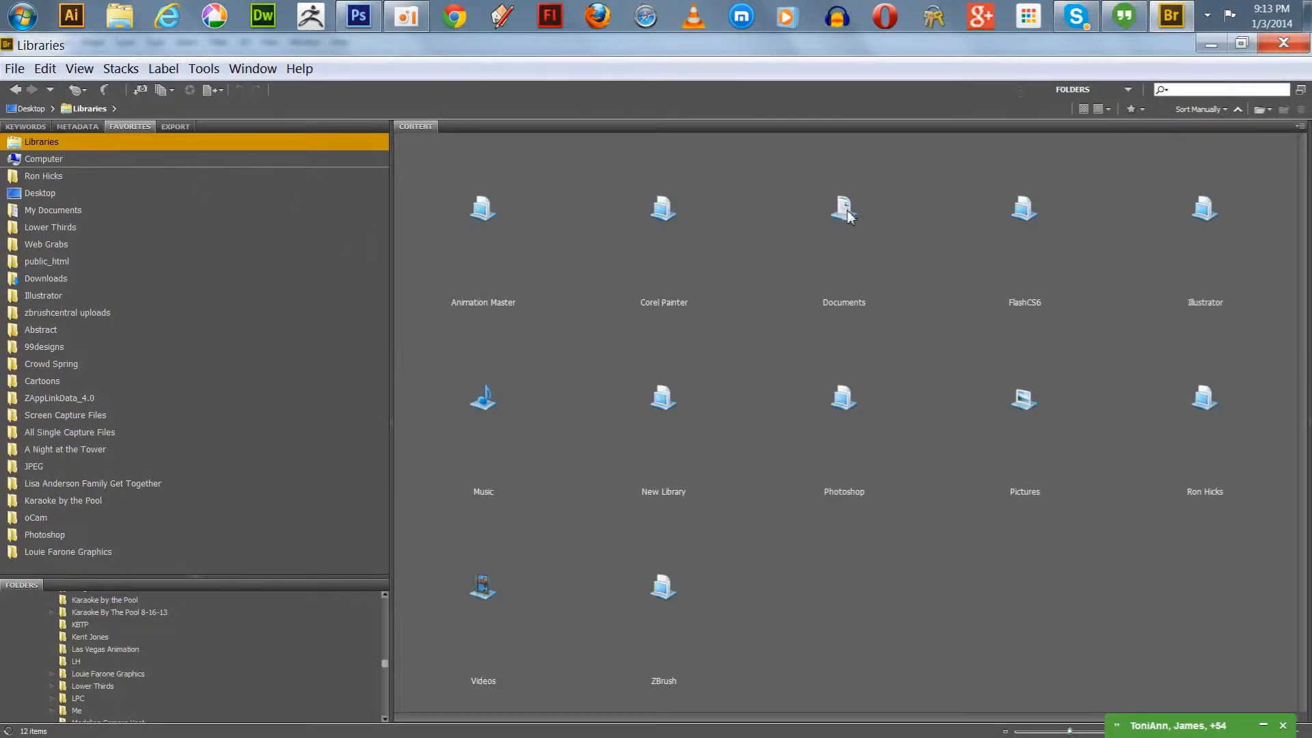
mouse_move(841, 221)
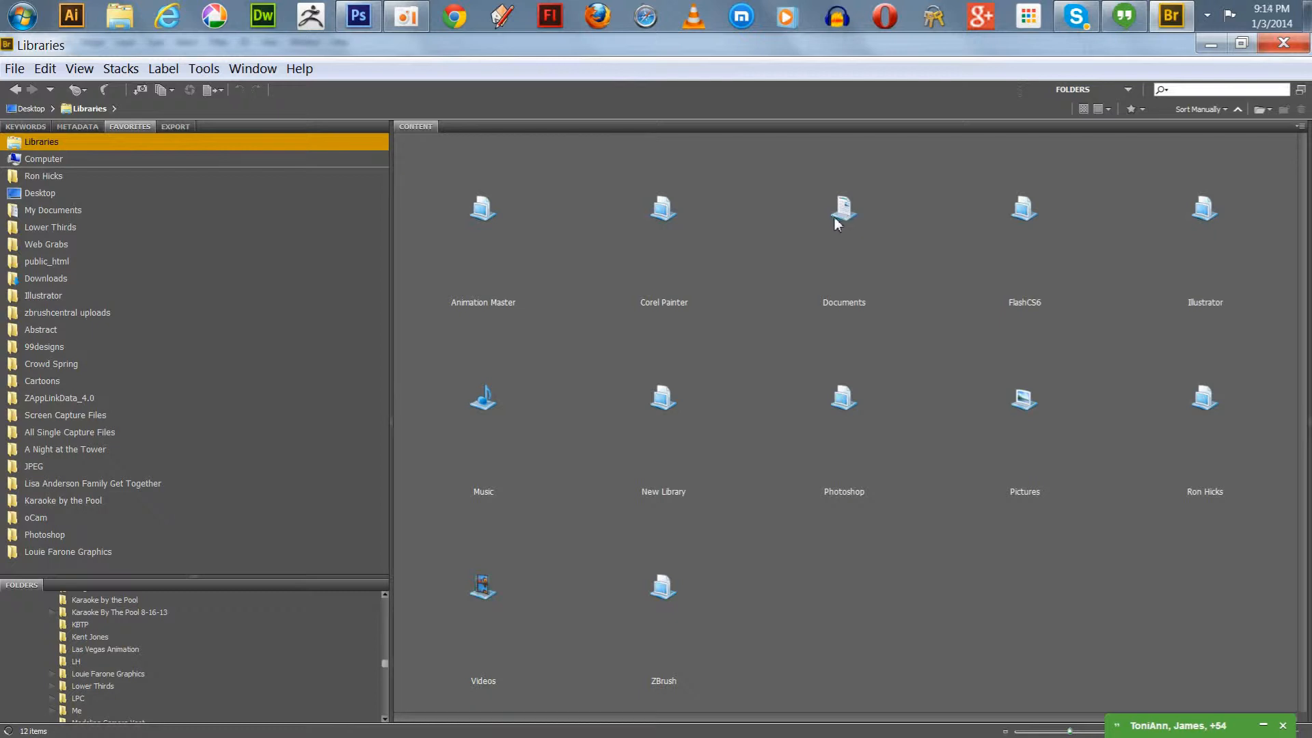
Step: Navigate Documents > My Documents > Blender Images > 3Textures > 3Textures Frames to the 20 frames
double_click(843, 209)
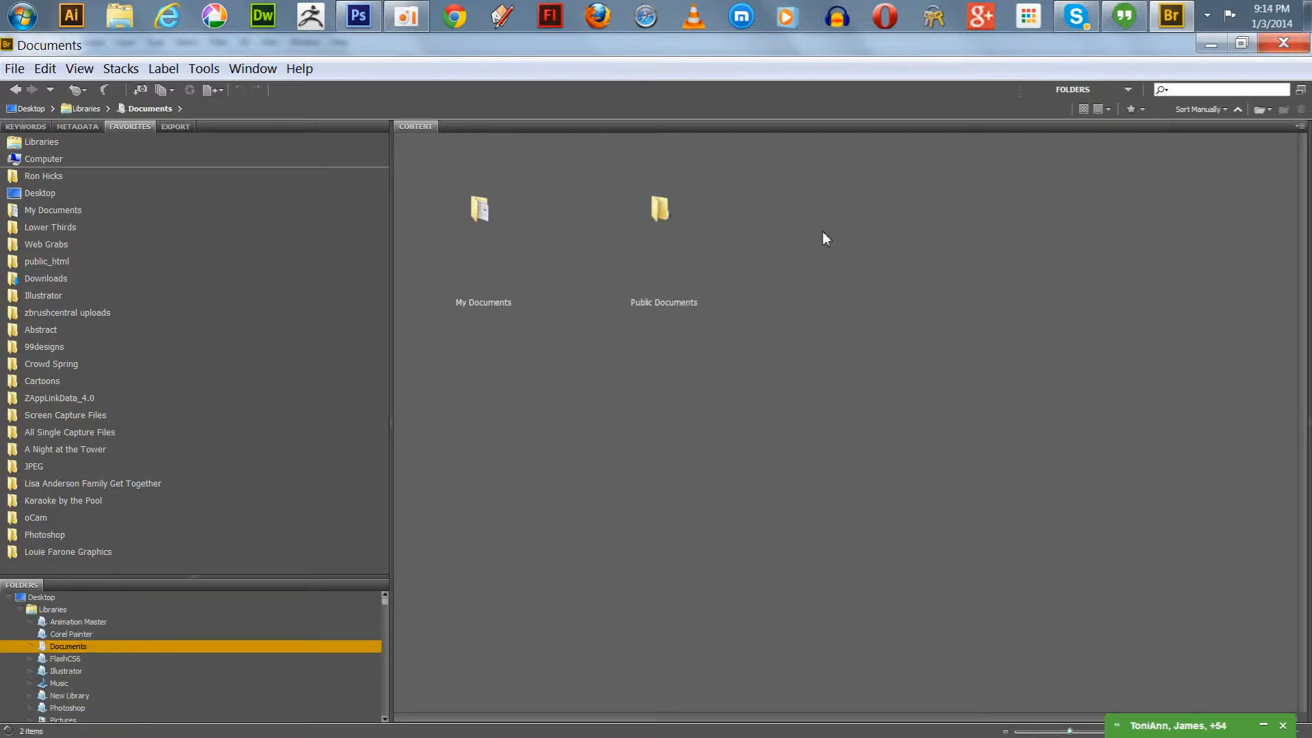
click(483, 209)
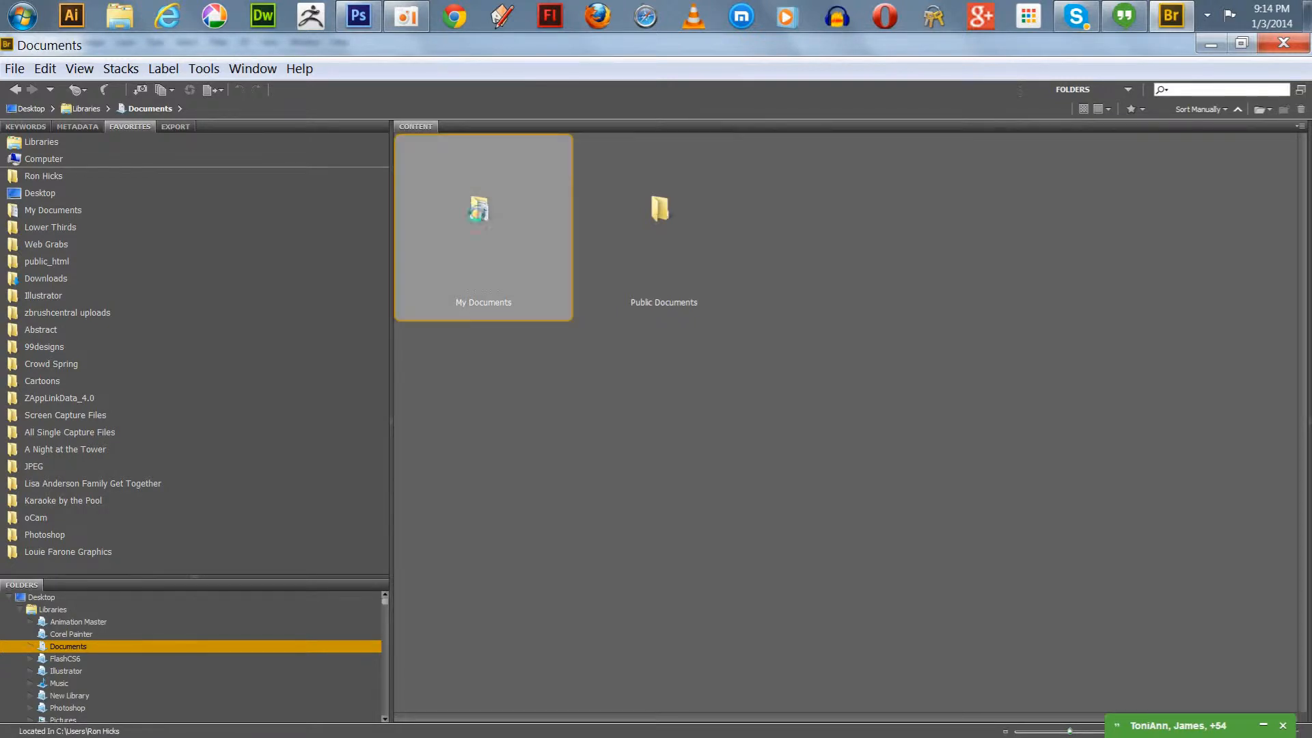
double_click(482, 209)
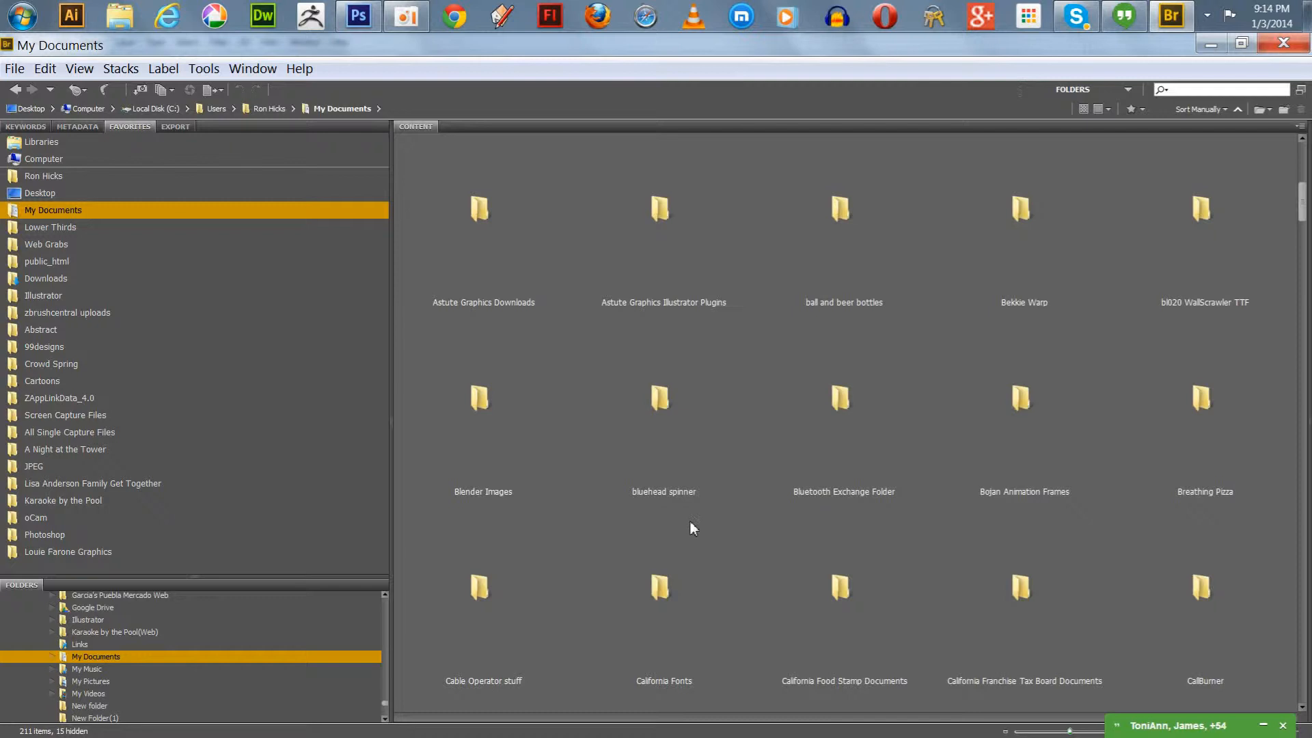
double_click(482, 398)
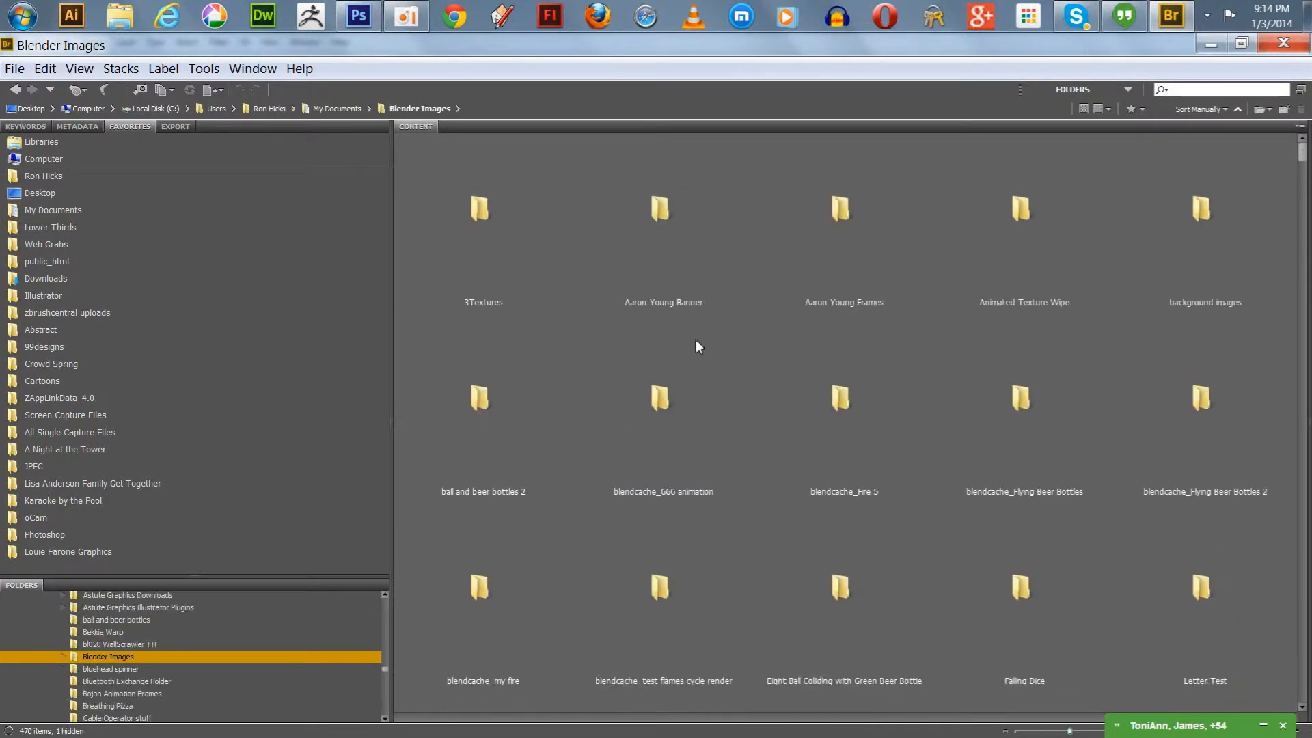
double_click(483, 209)
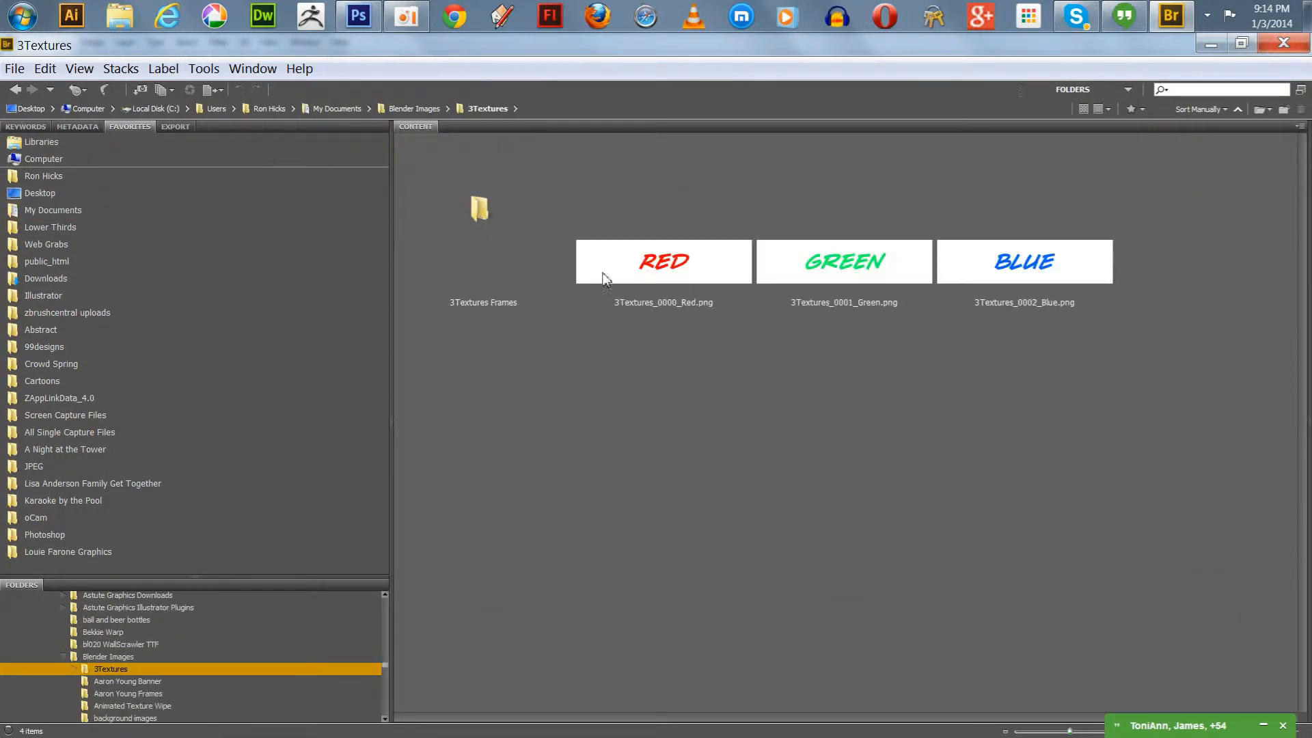
double_click(480, 208)
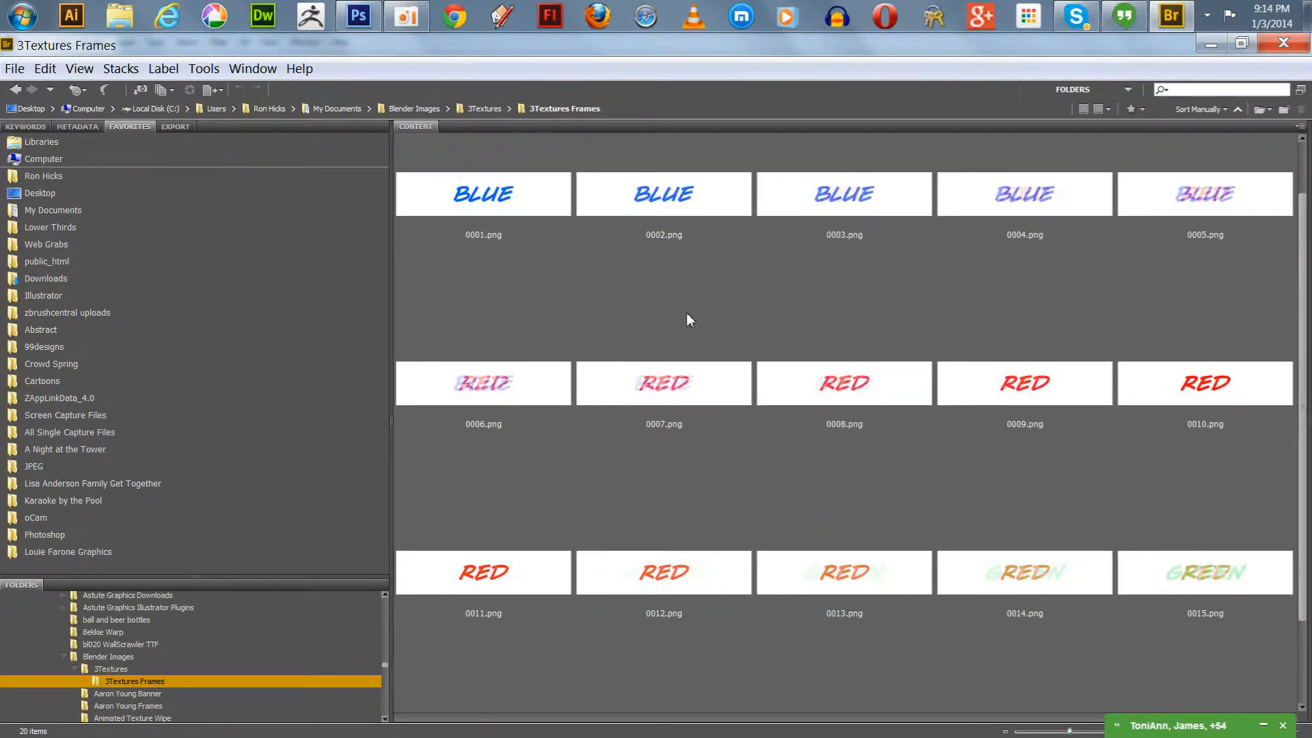
mouse_move(644, 313)
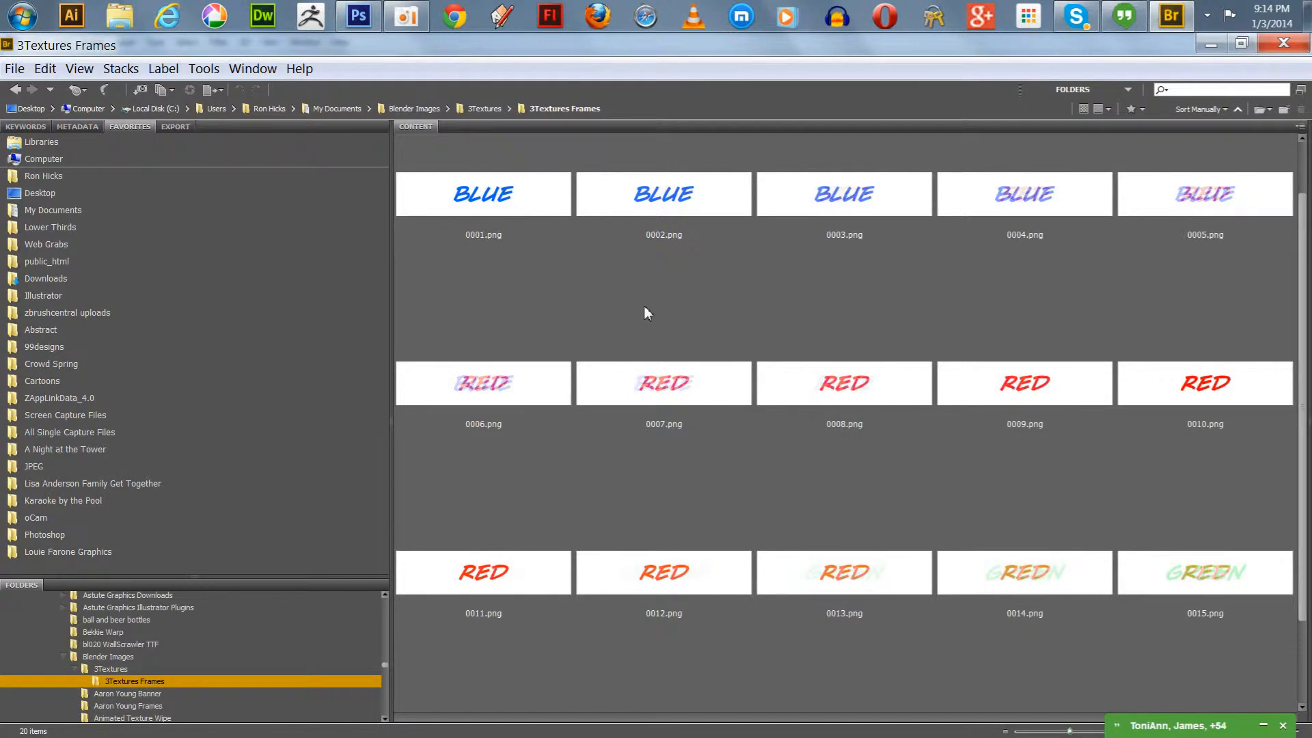
Step: Select all 20 frames, send them to Photoshop via Load Files into Photoshop Layers, and close Bridge
key(ctrl+a)
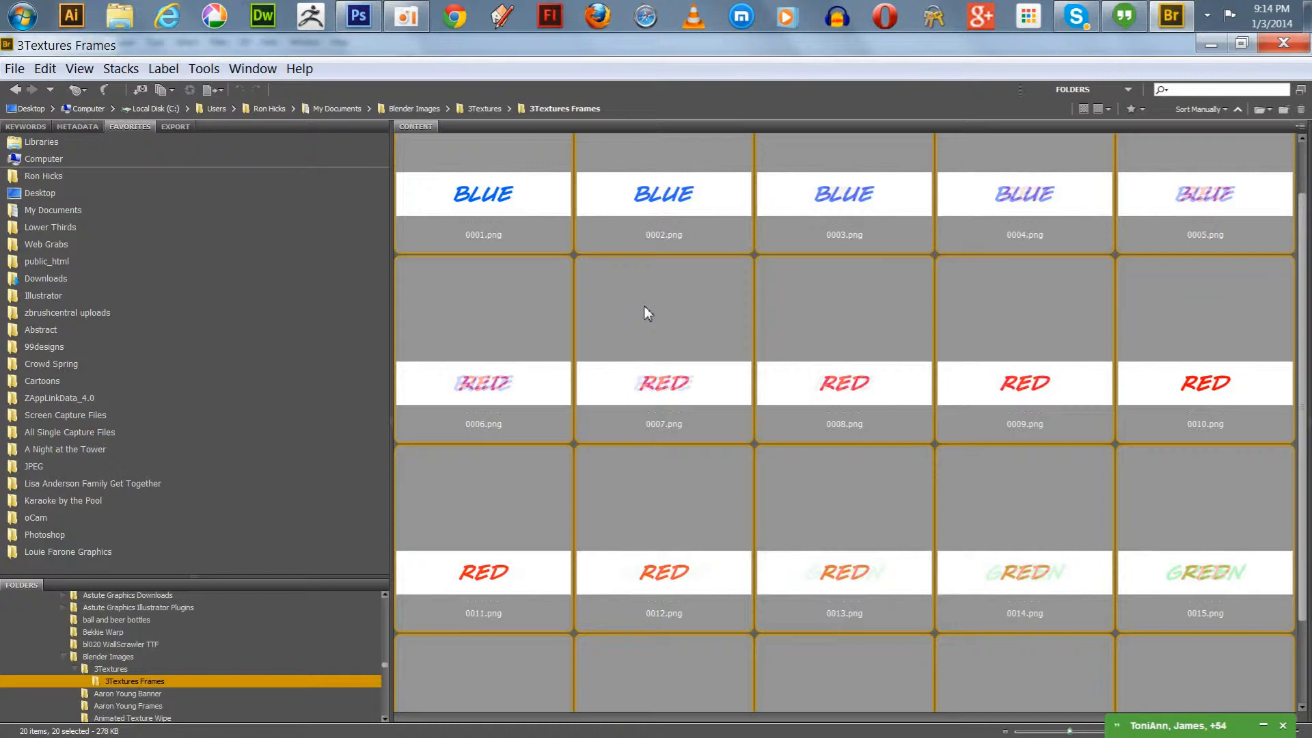
click(202, 69)
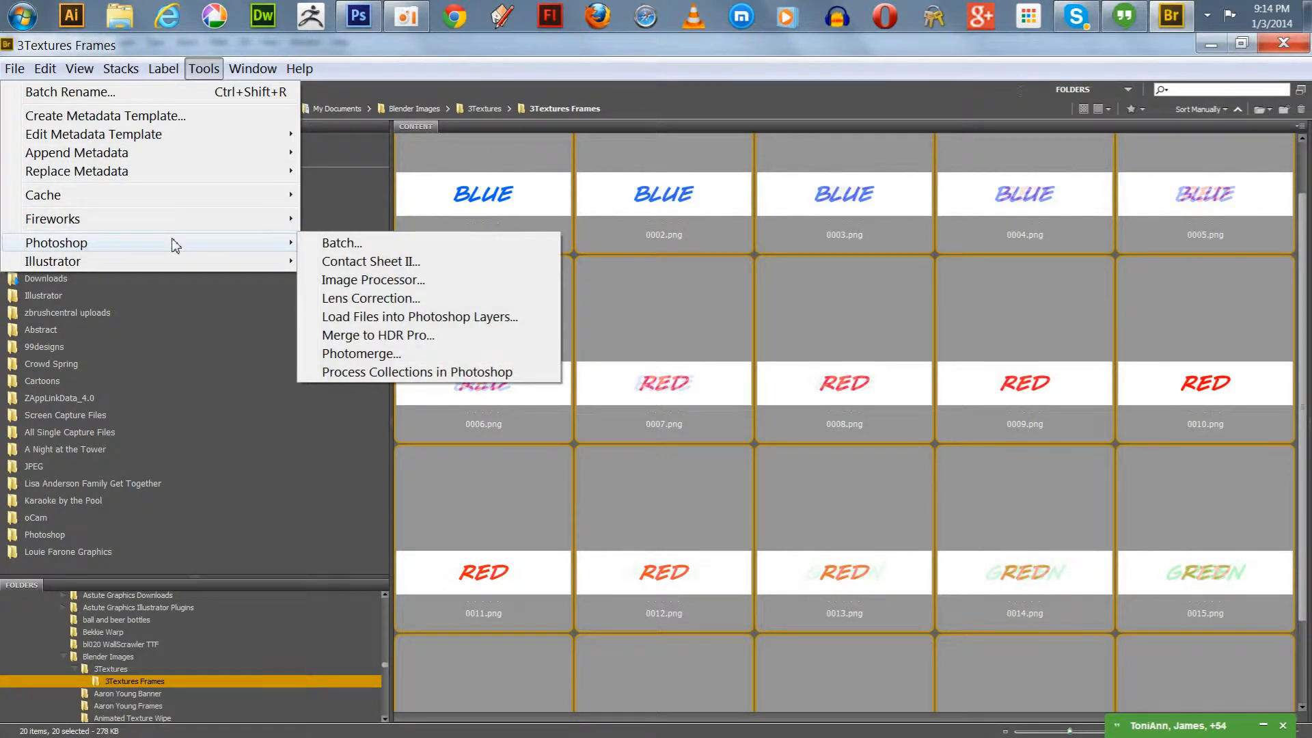
mouse_move(363, 322)
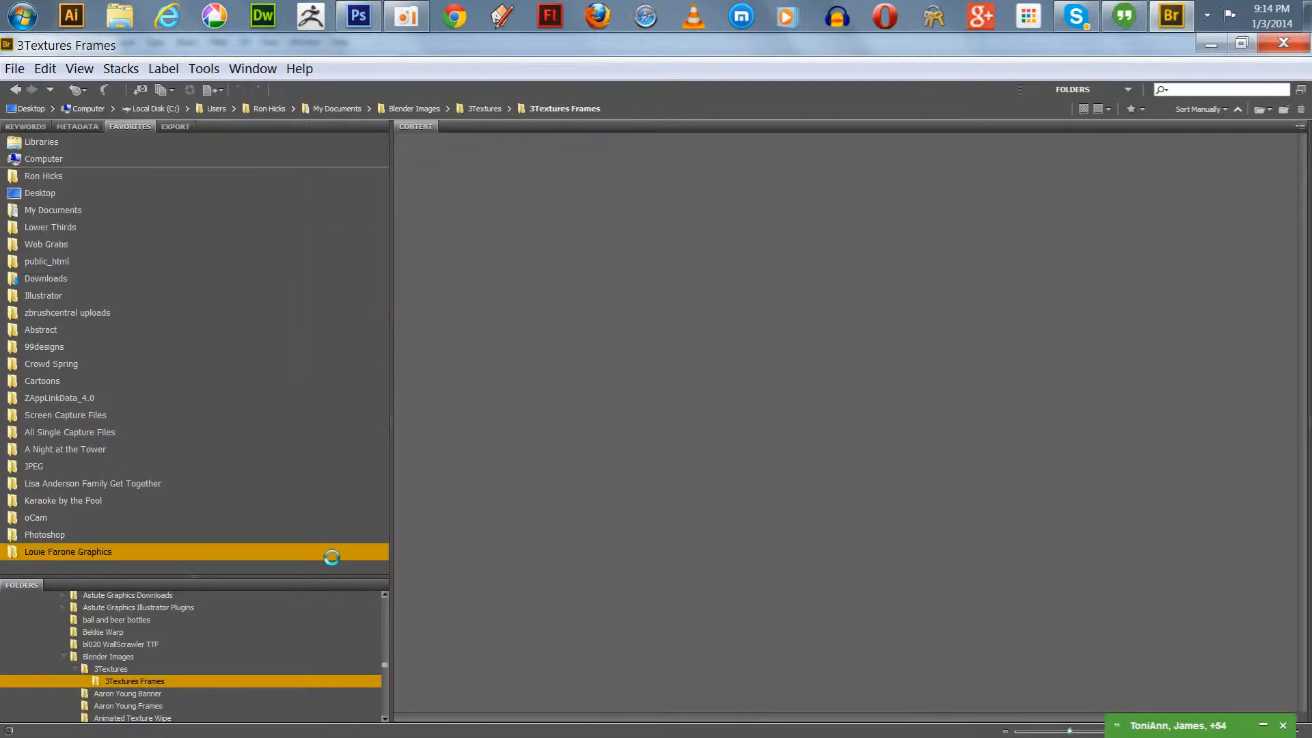
click(69, 551)
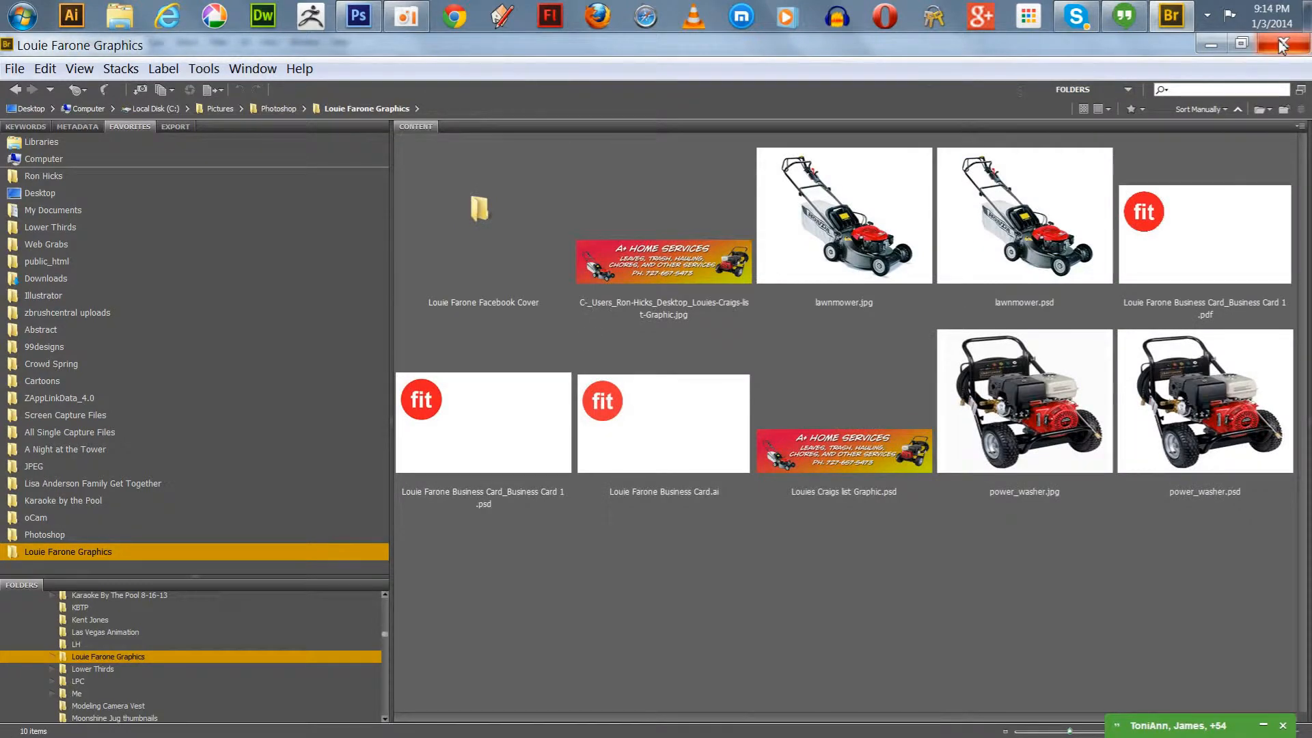
click(357, 16)
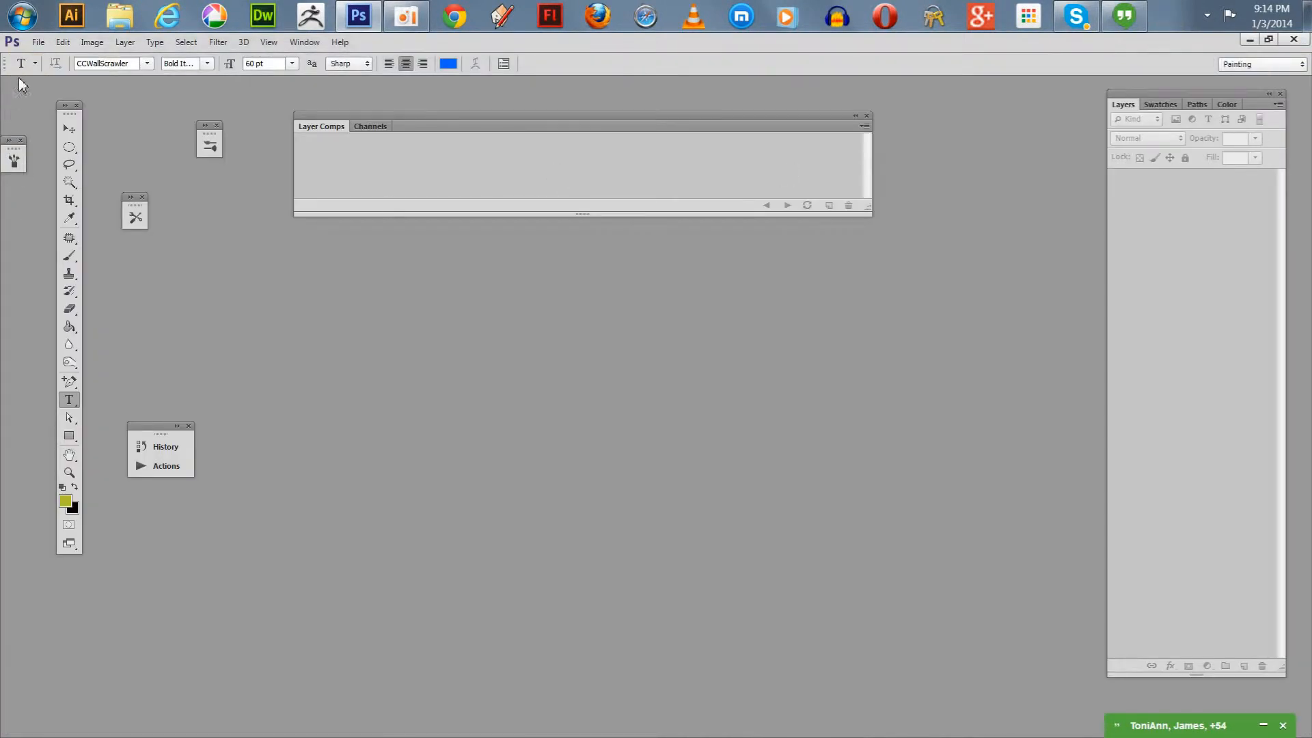
Step: Bring up the Load Layers dialog through File > Scripts > Load Files into Stack
click(62, 42)
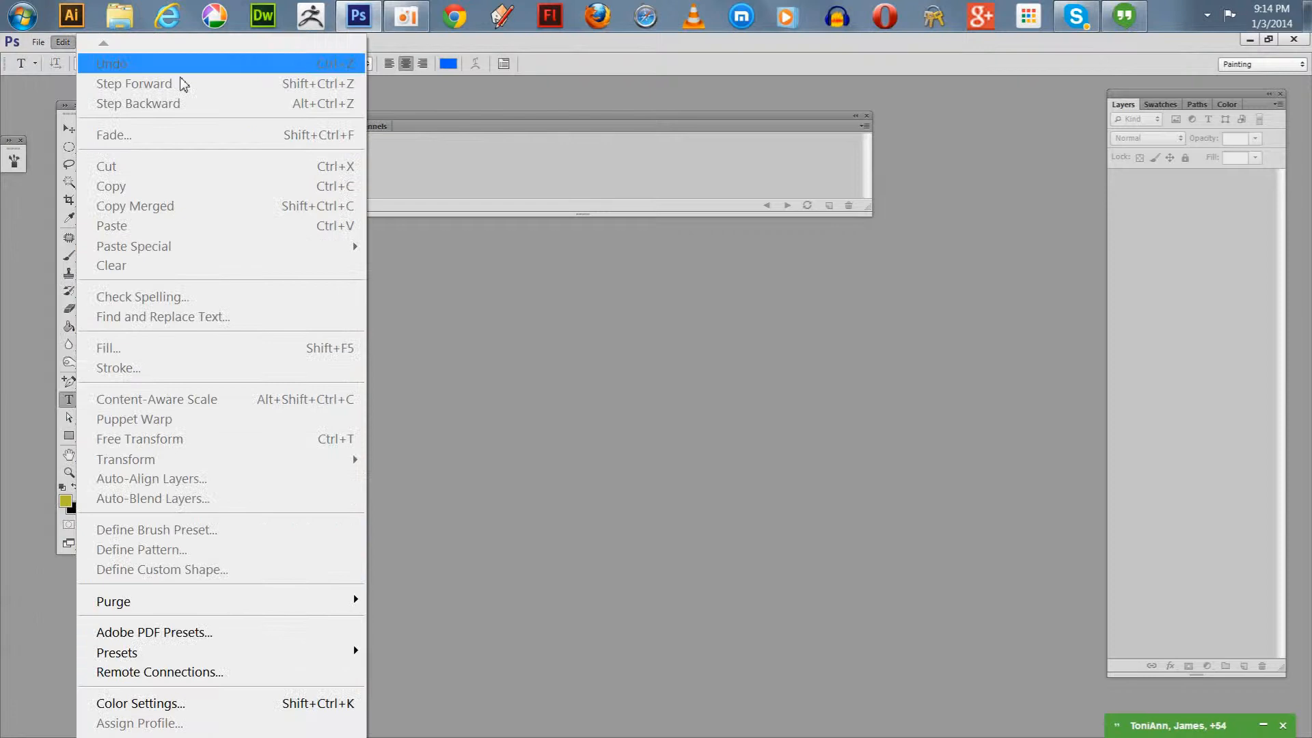
click(38, 42)
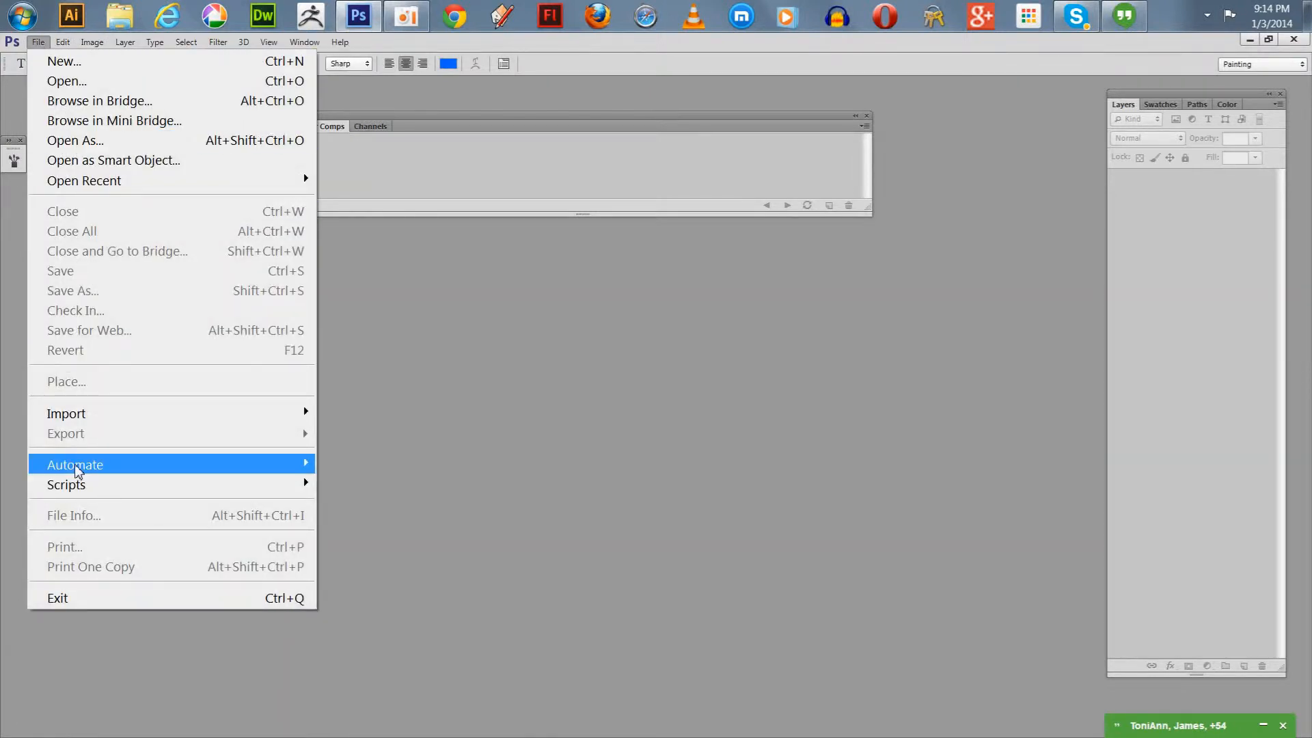
mouse_move(66, 433)
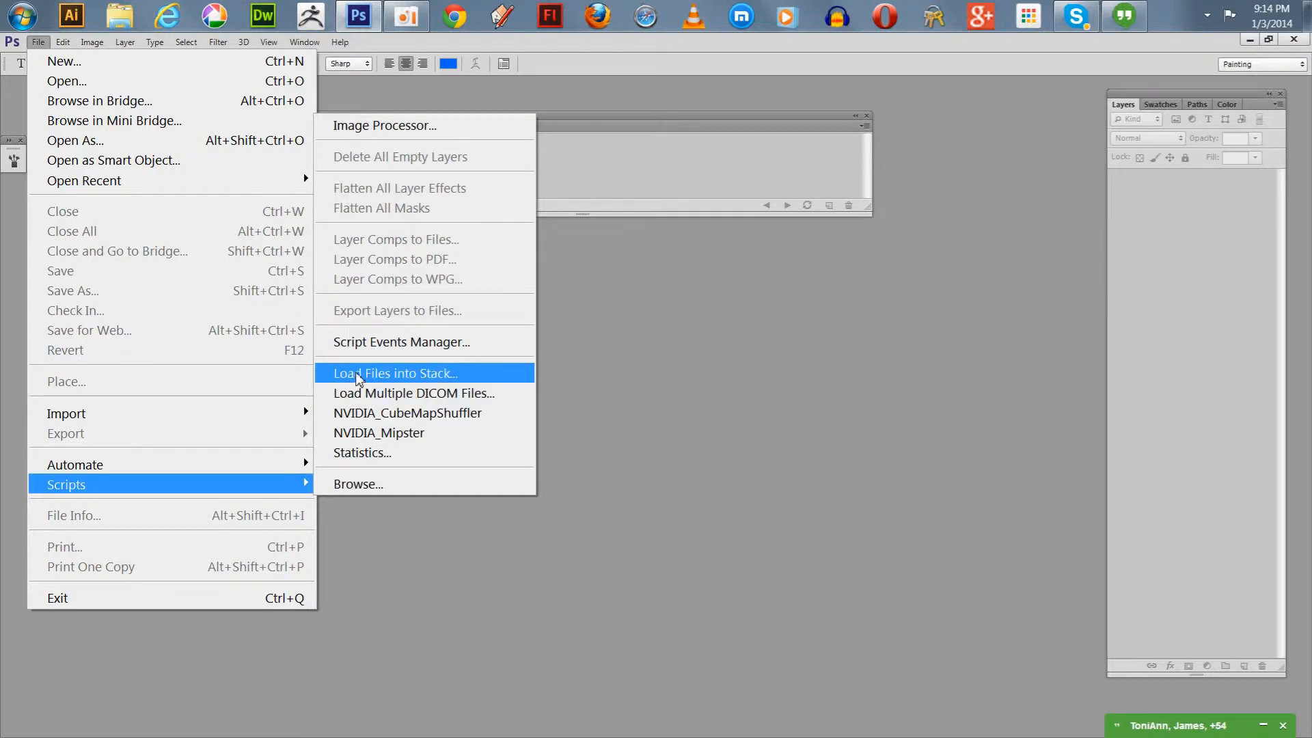
click(394, 373)
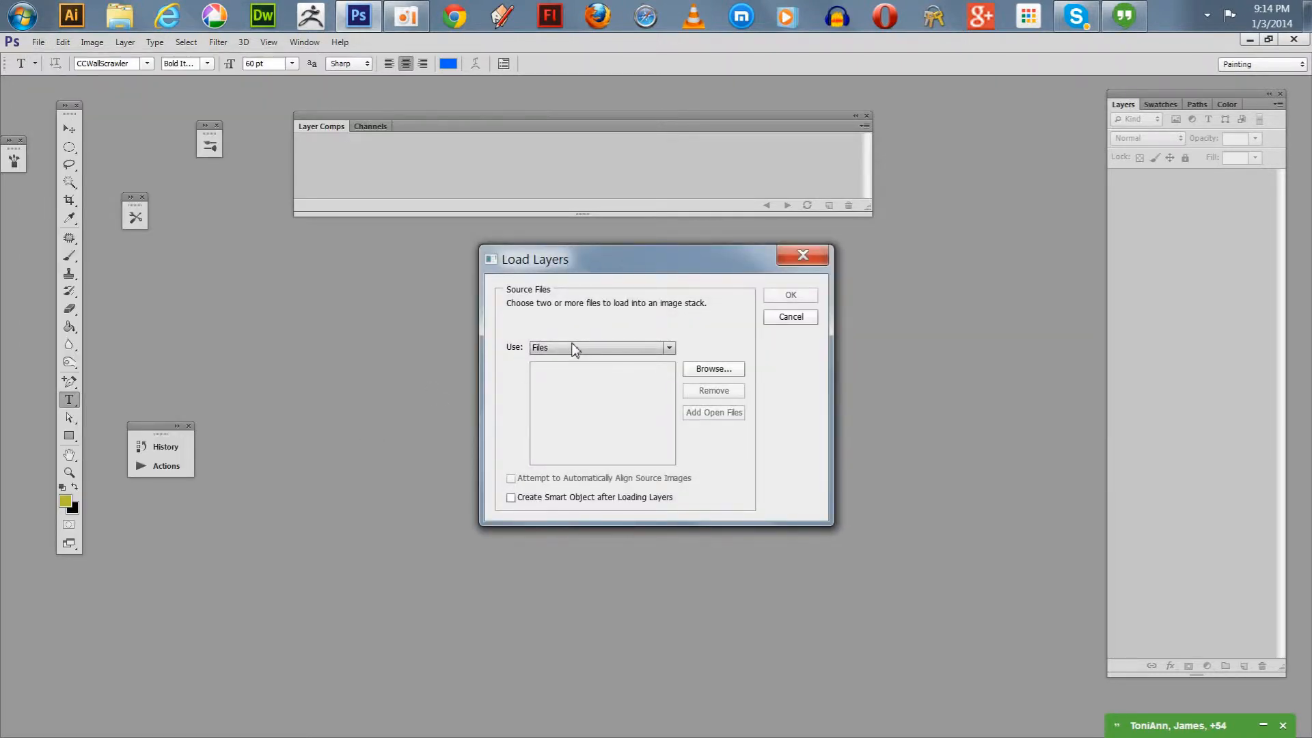
Step: Browse to 3Textures Frames under Libraries and add all 20 PNG frames as source files
click(712, 369)
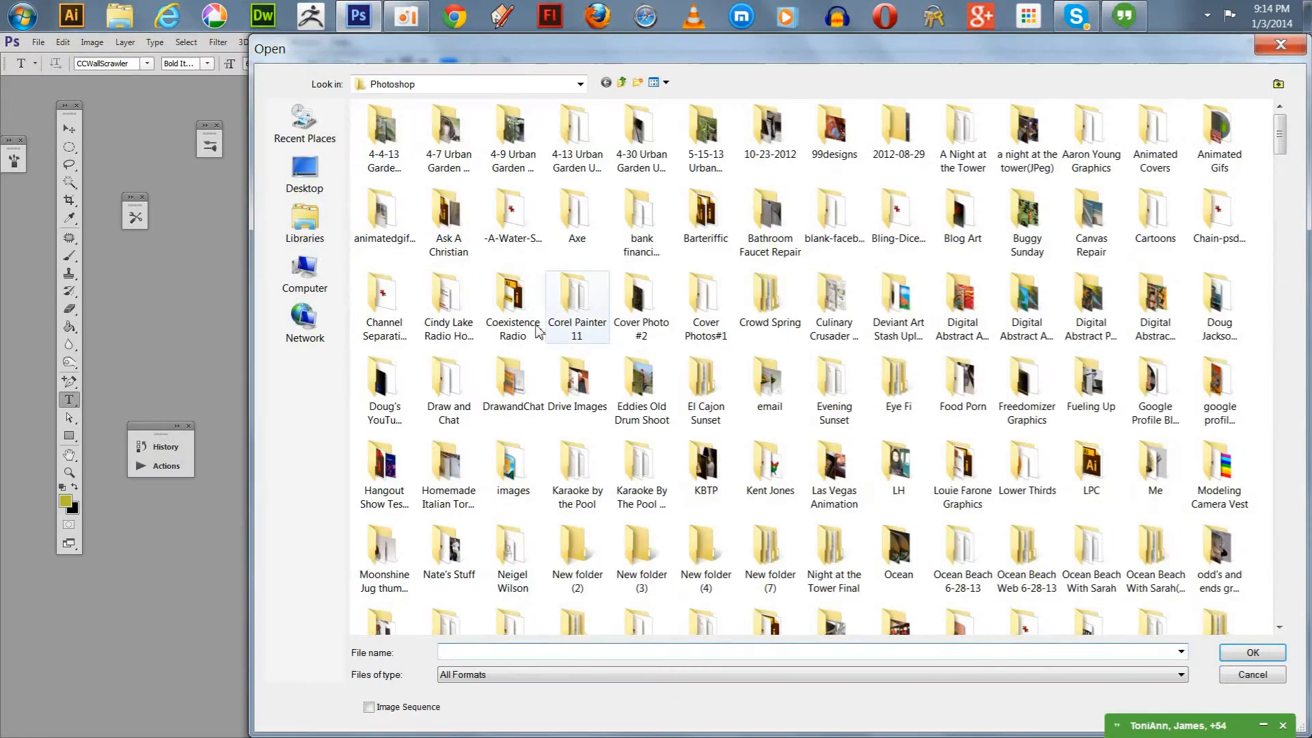
click(305, 223)
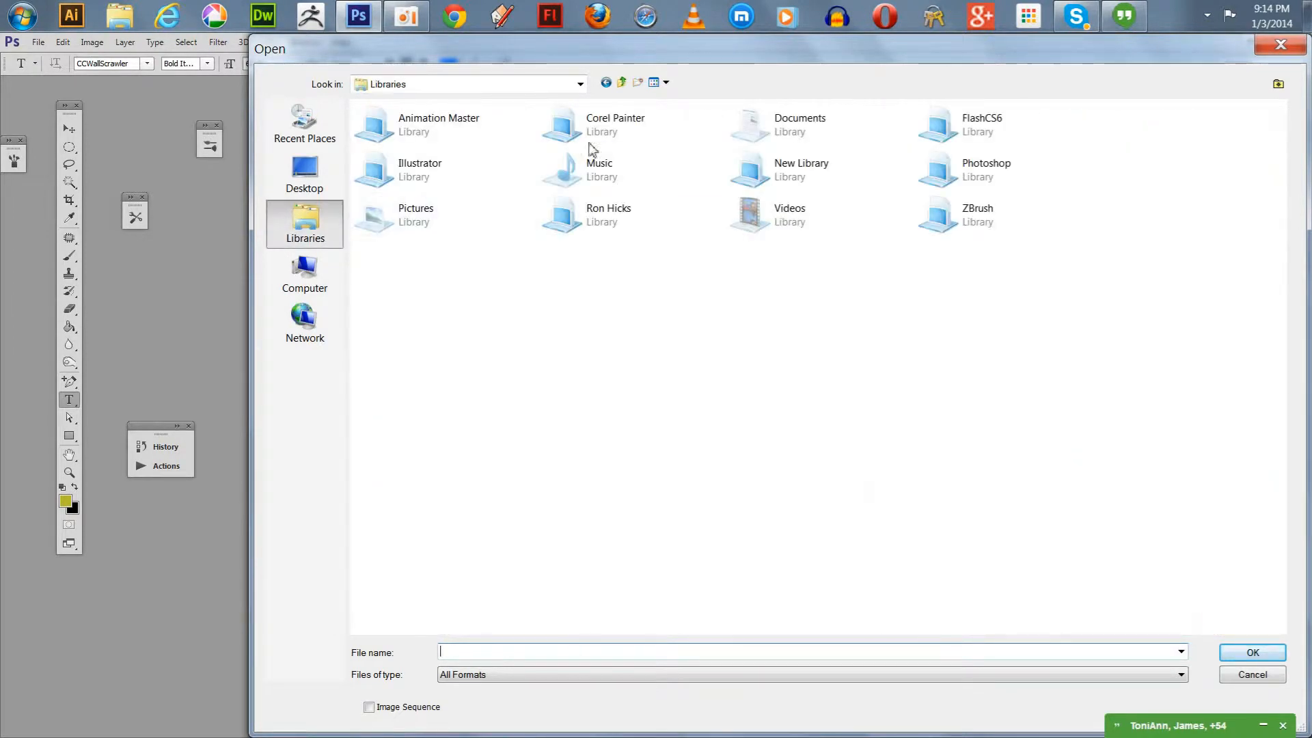
double_click(800, 126)
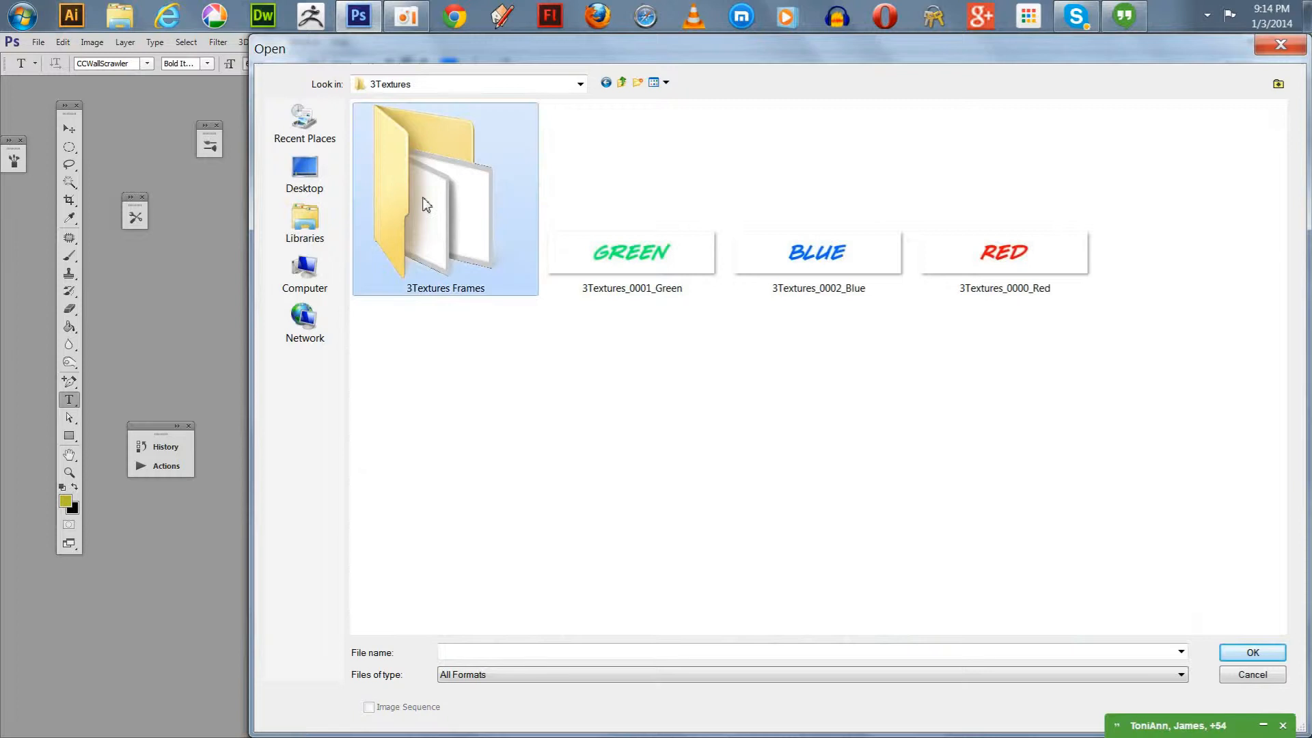
double_click(444, 199)
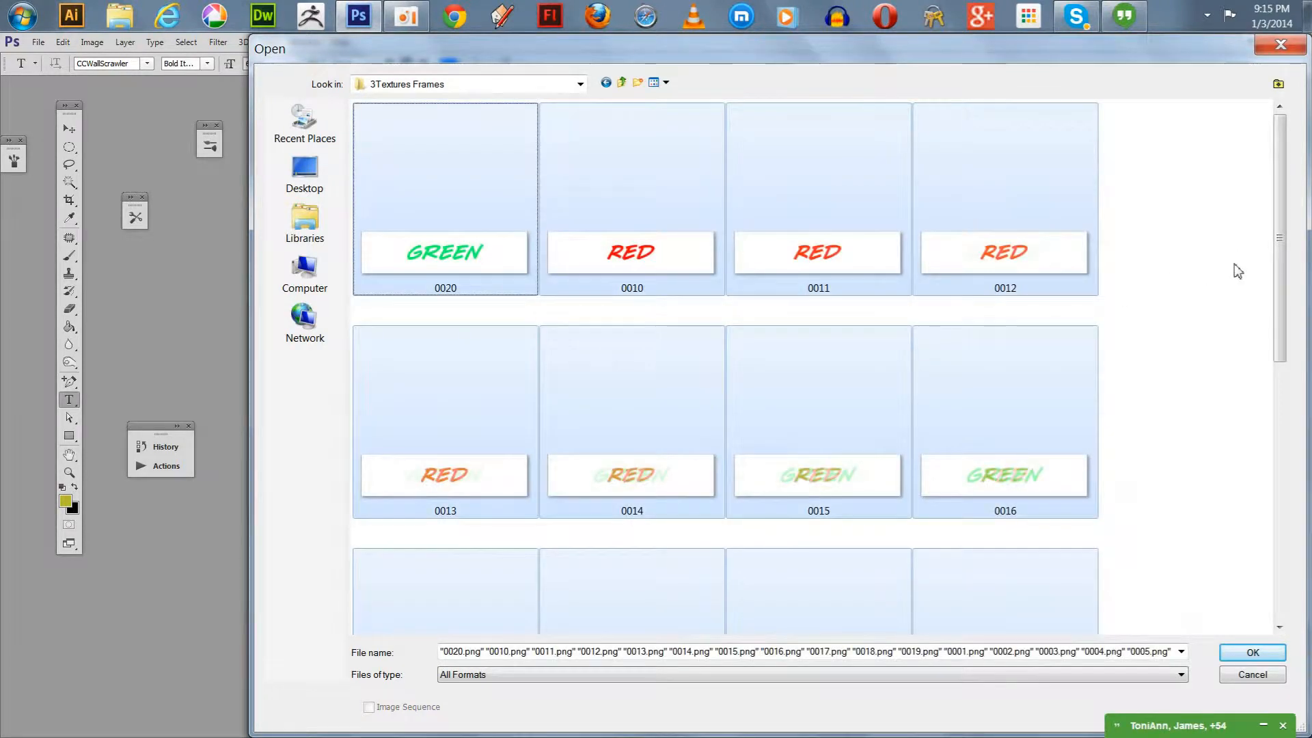
click(1251, 653)
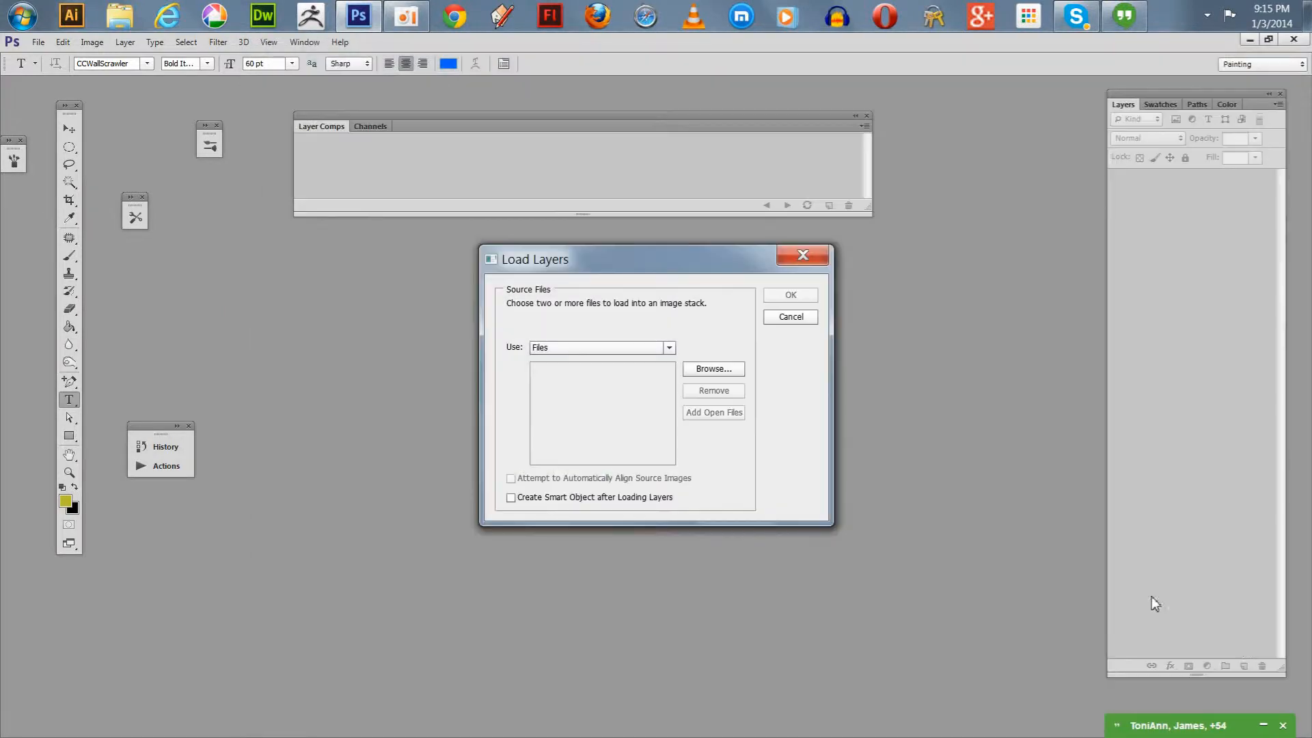
click(712, 369)
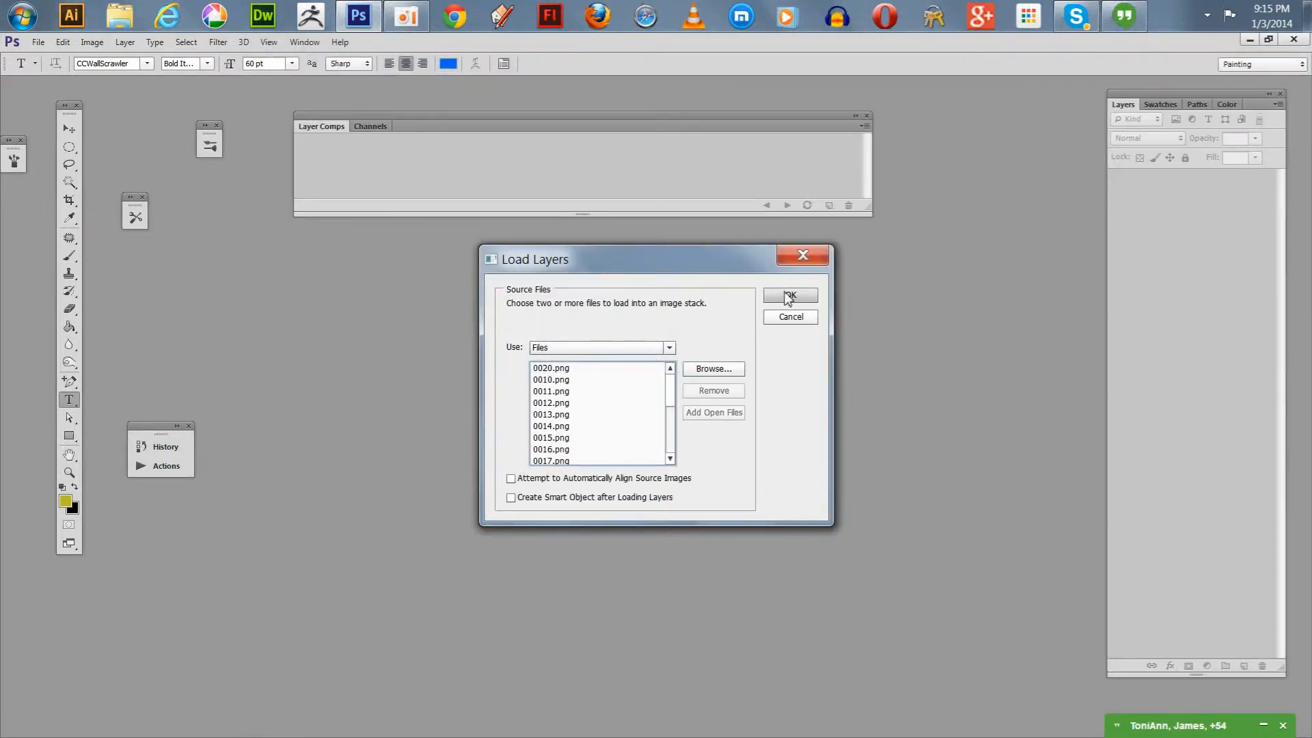
click(788, 297)
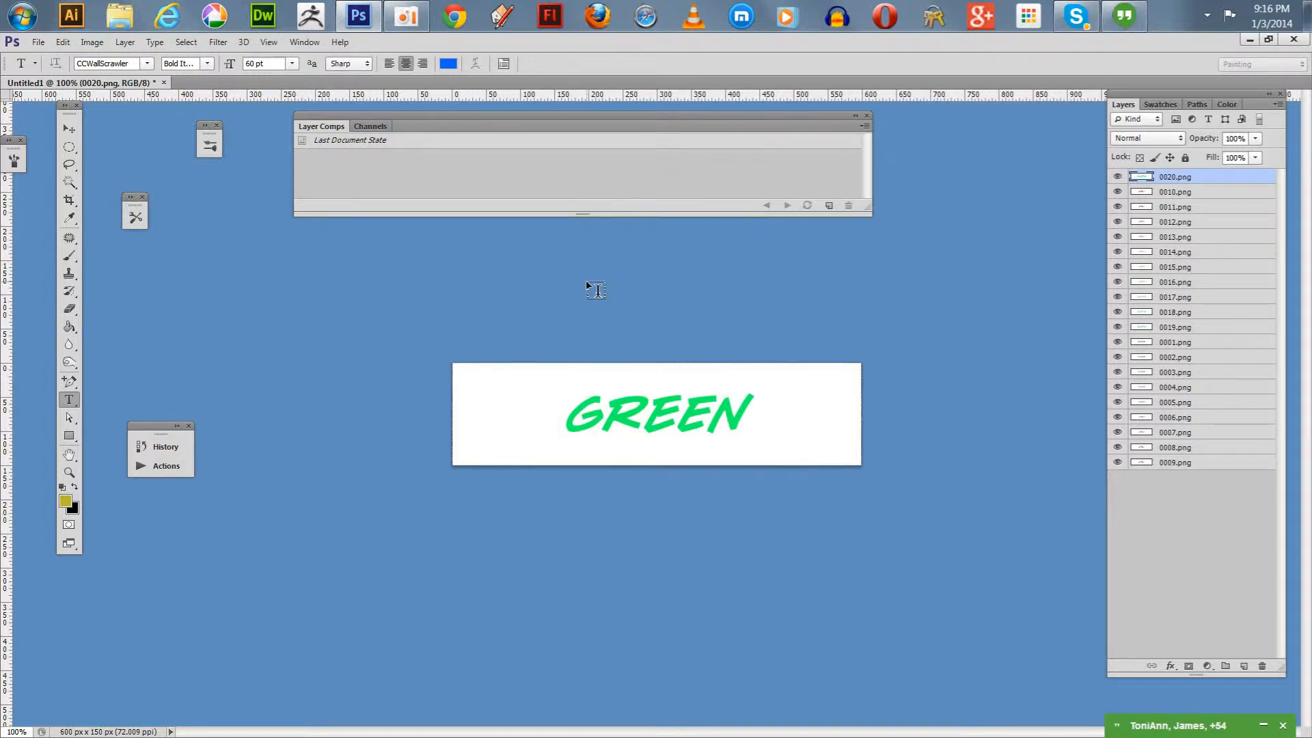
mouse_move(745, 312)
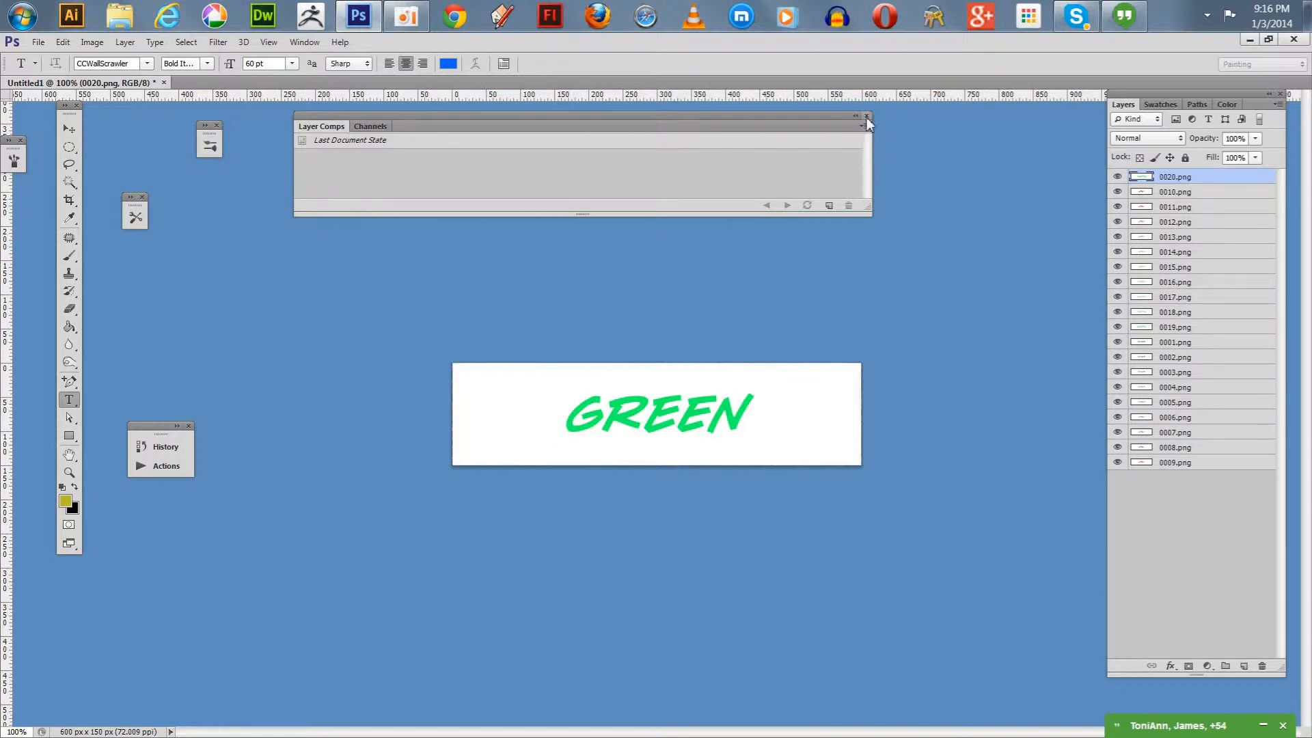
Step: Close the Layer Comps panel and show the Timeline panel from the Window menu
click(867, 117)
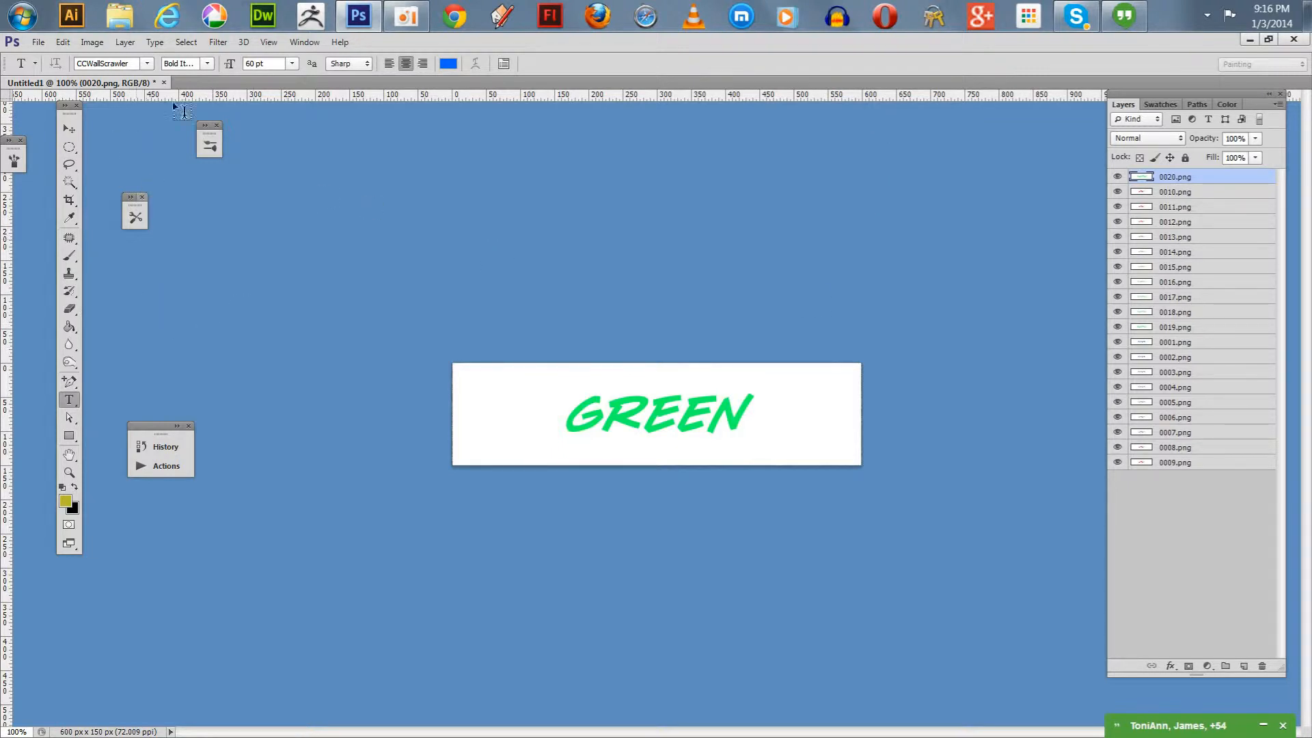
click(304, 42)
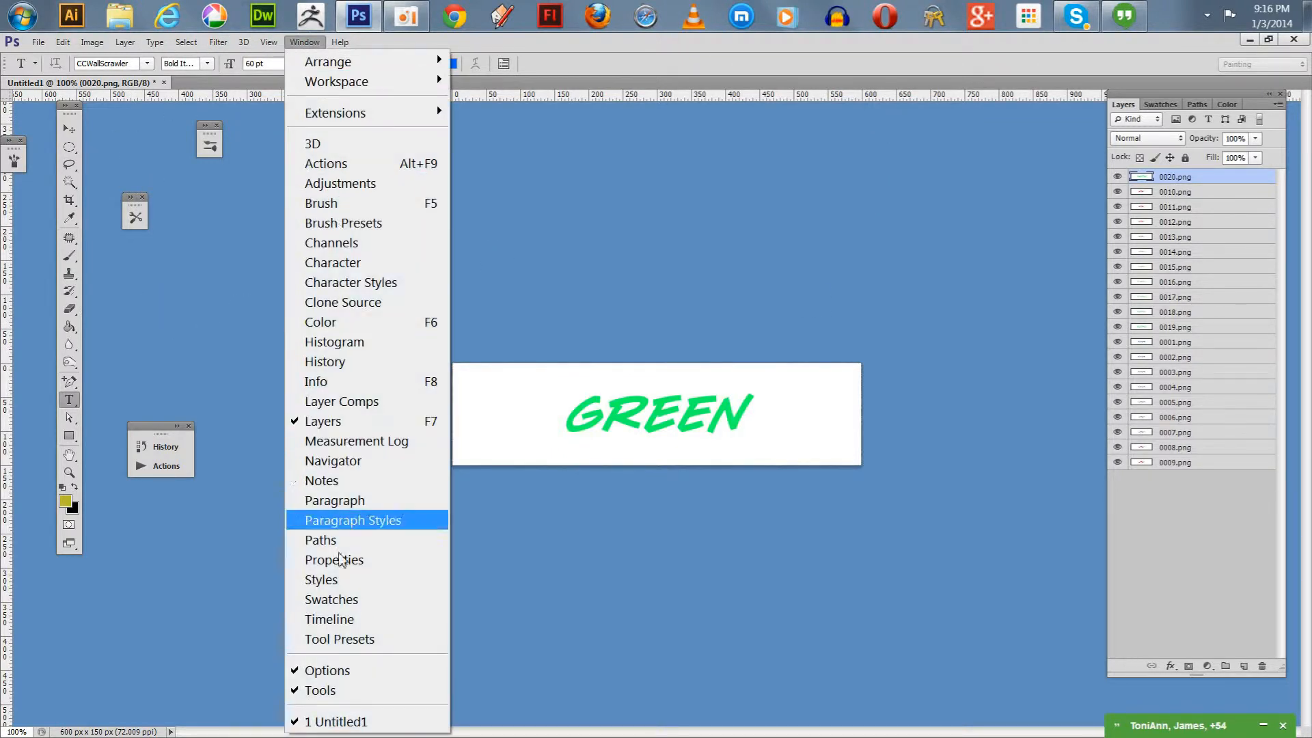
click(329, 619)
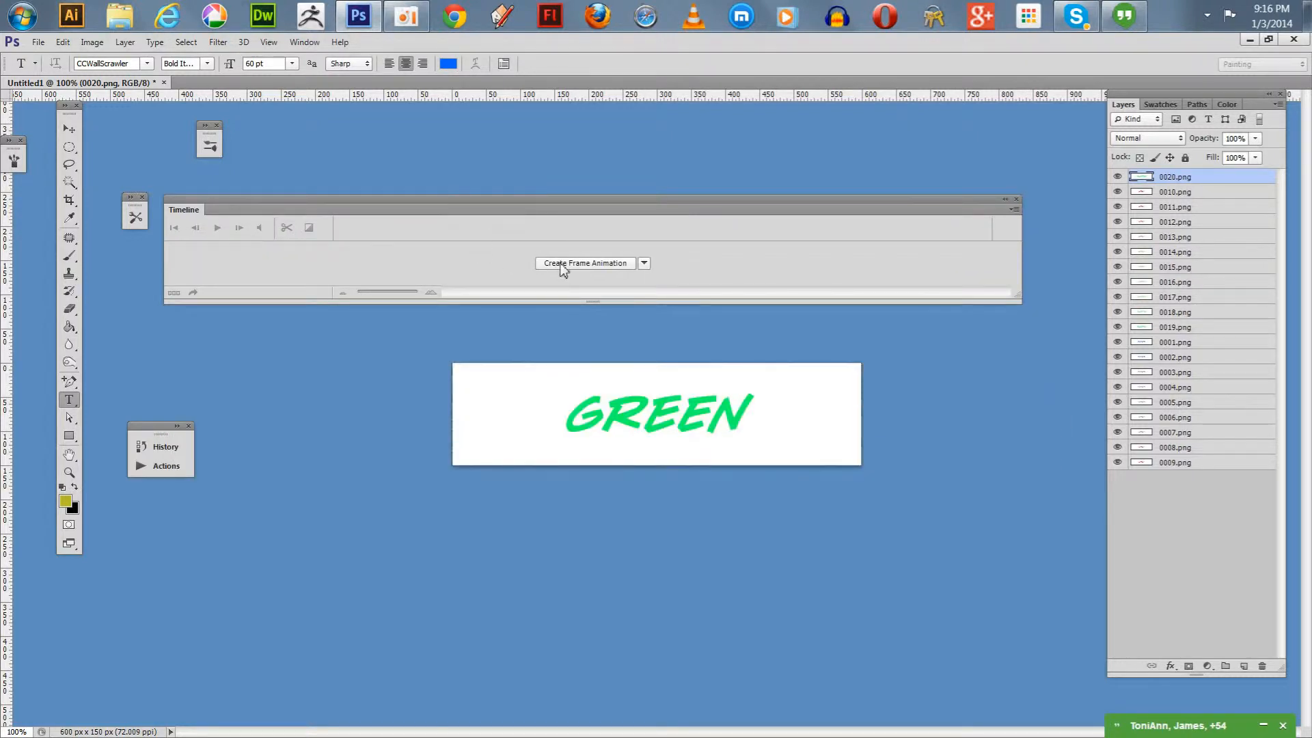
Step: Create a frame animation, make one frame from each of the 20 layers, and play it
click(585, 262)
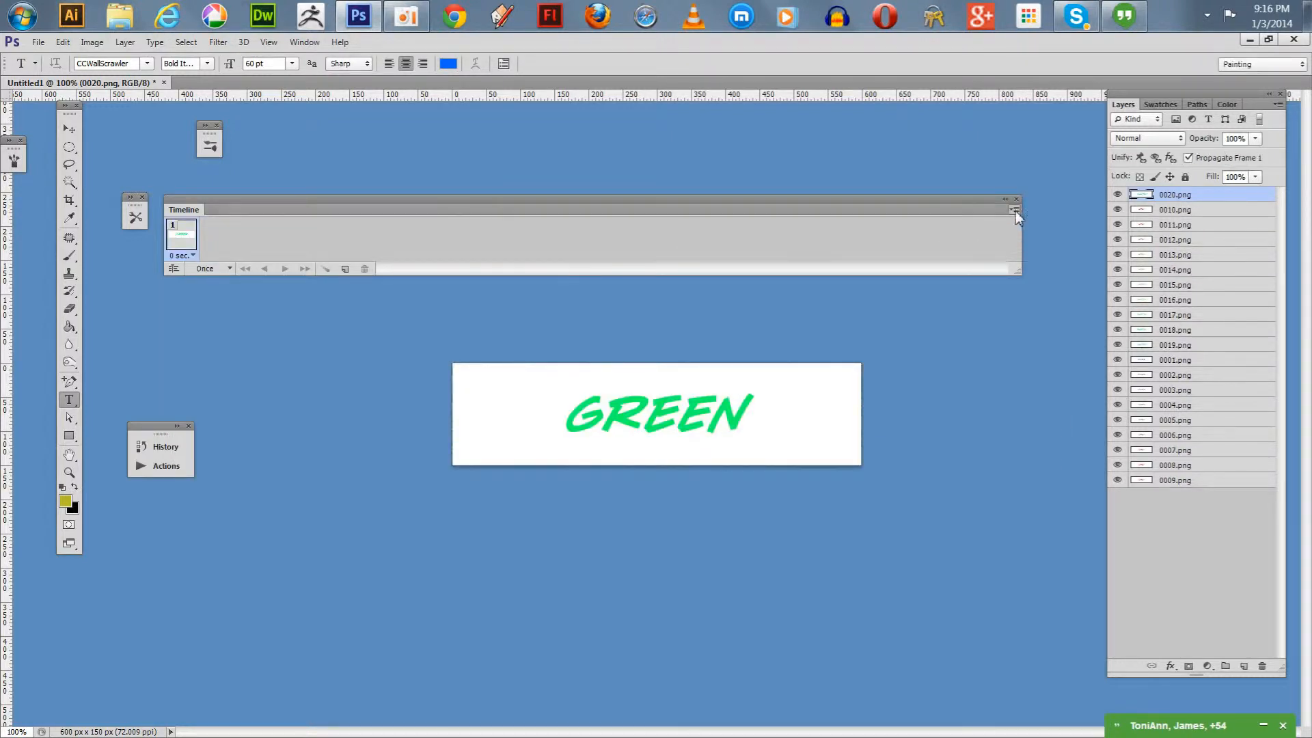
click(1015, 211)
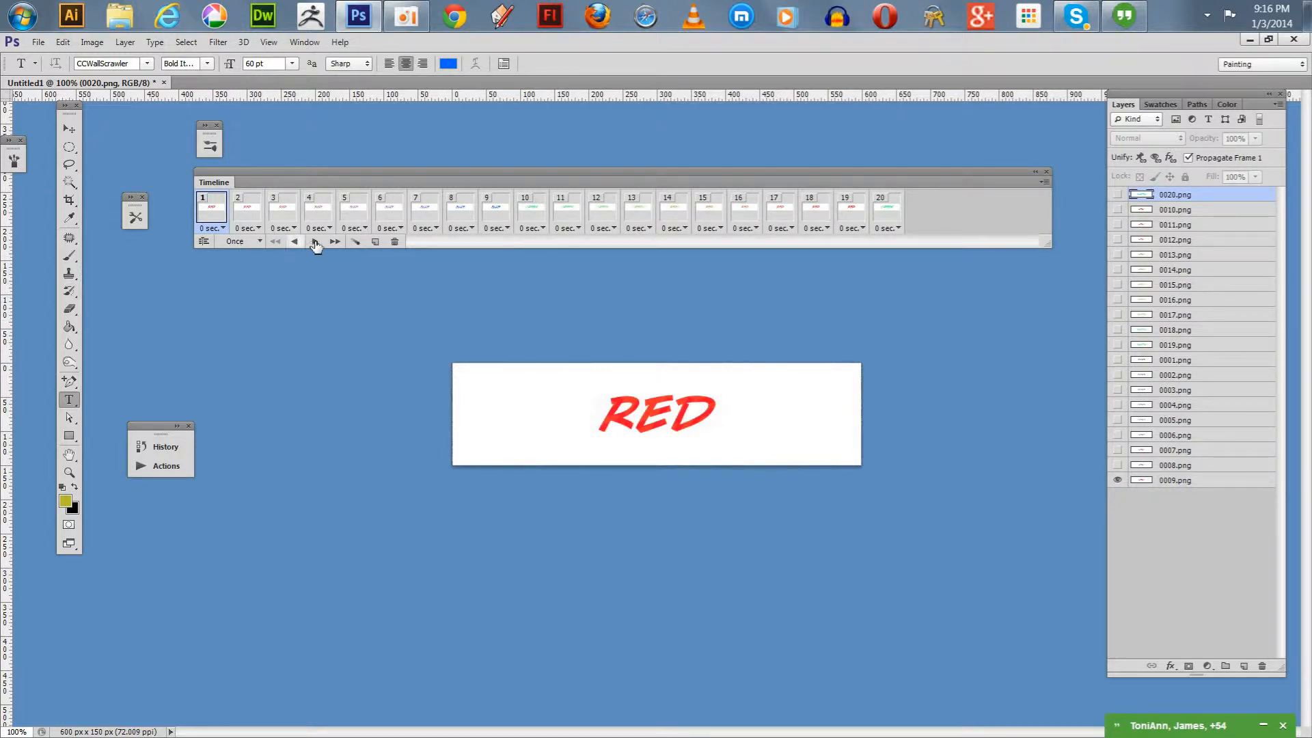
click(334, 241)
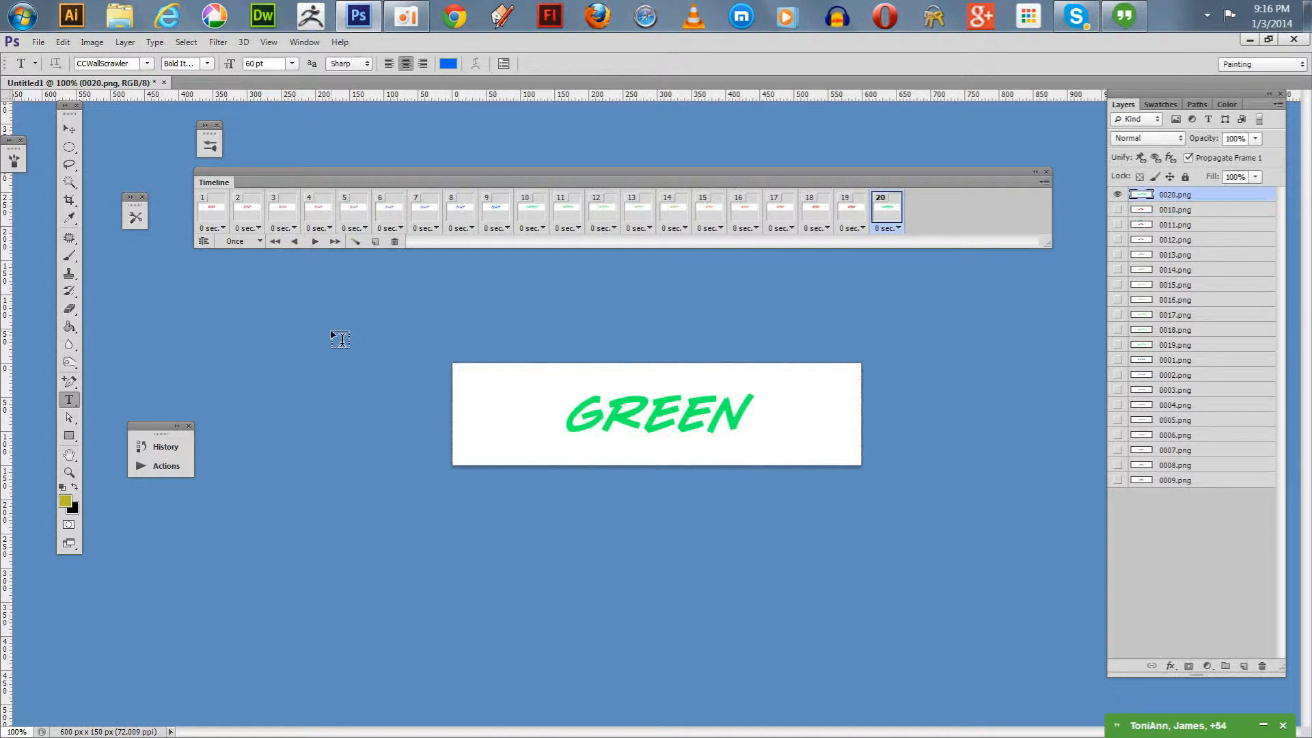
click(314, 241)
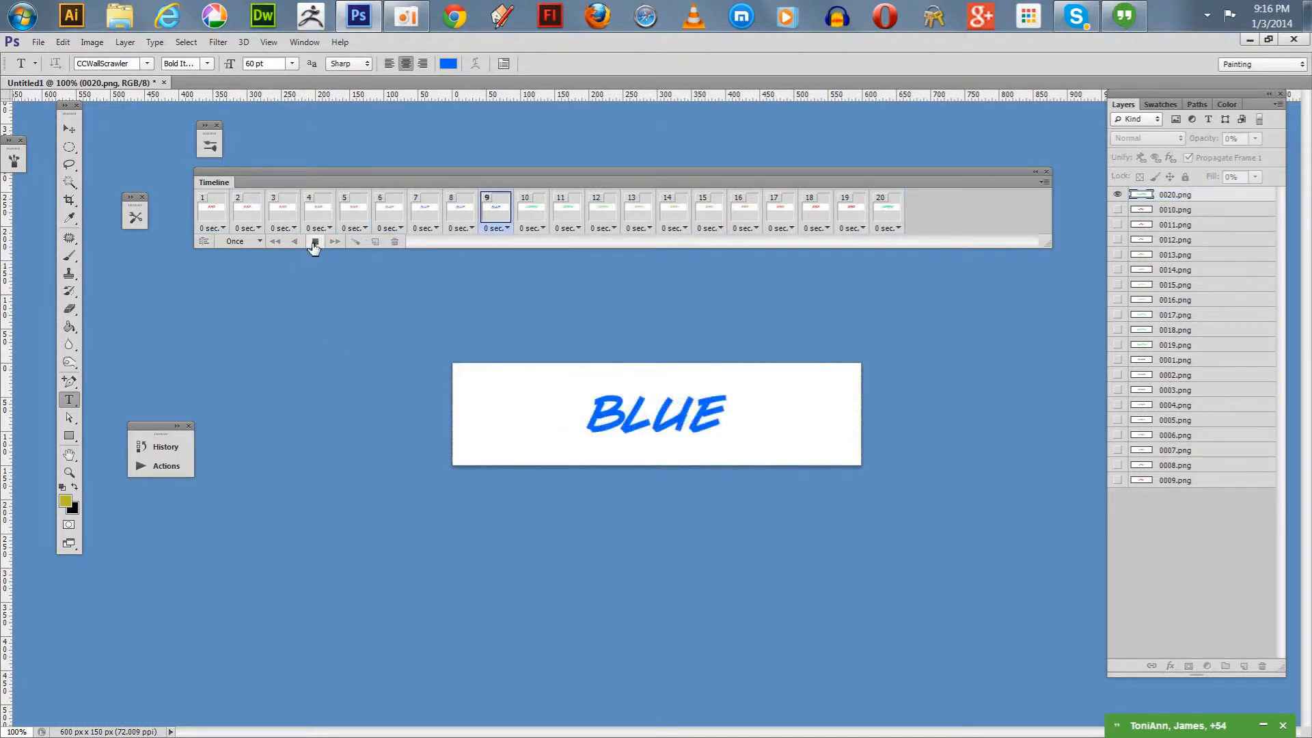
Step: Set the animation's looping from Once to Forever and play it to verify it loops
click(333, 242)
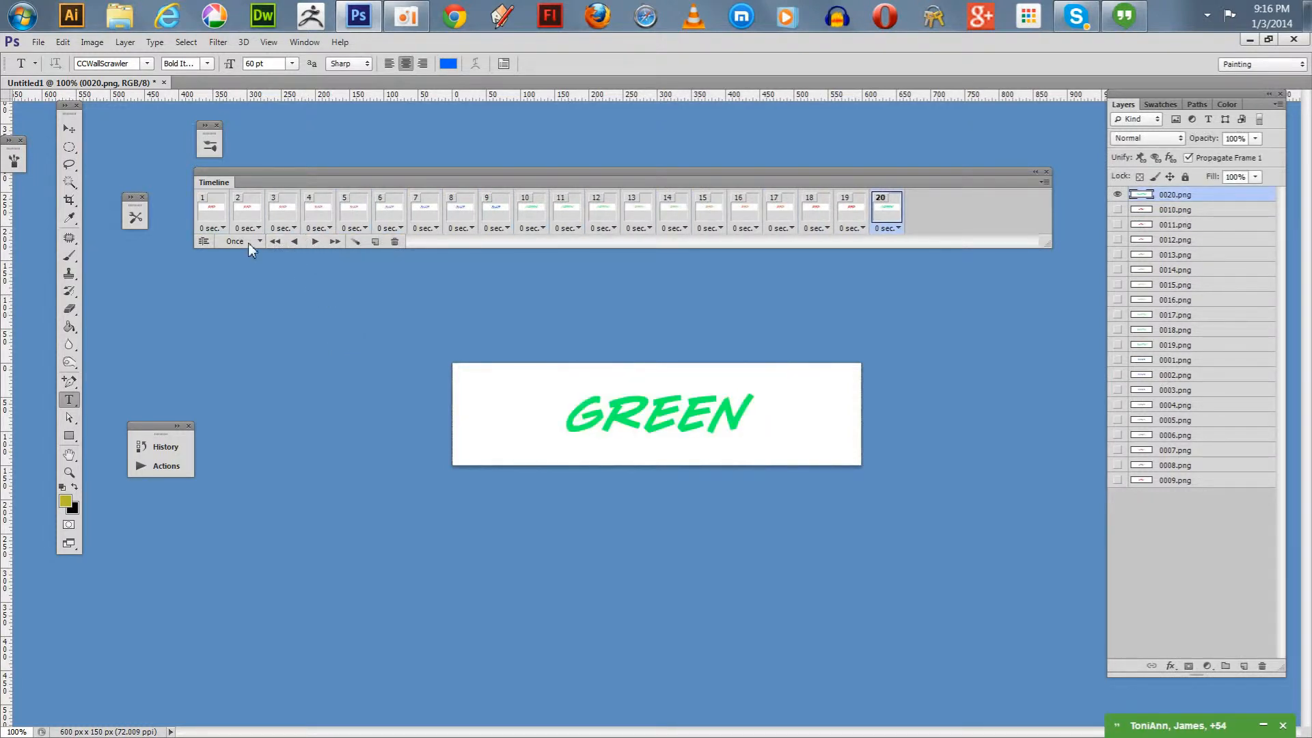
click(243, 242)
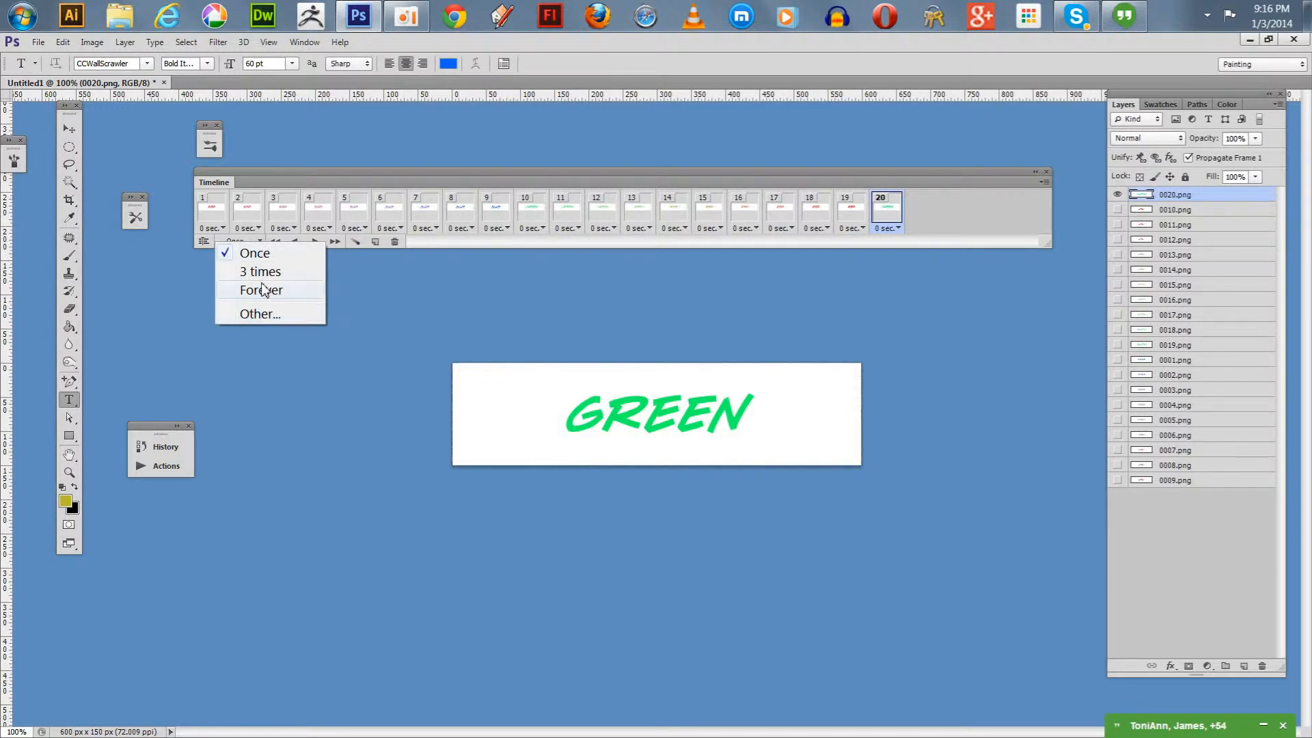
click(260, 290)
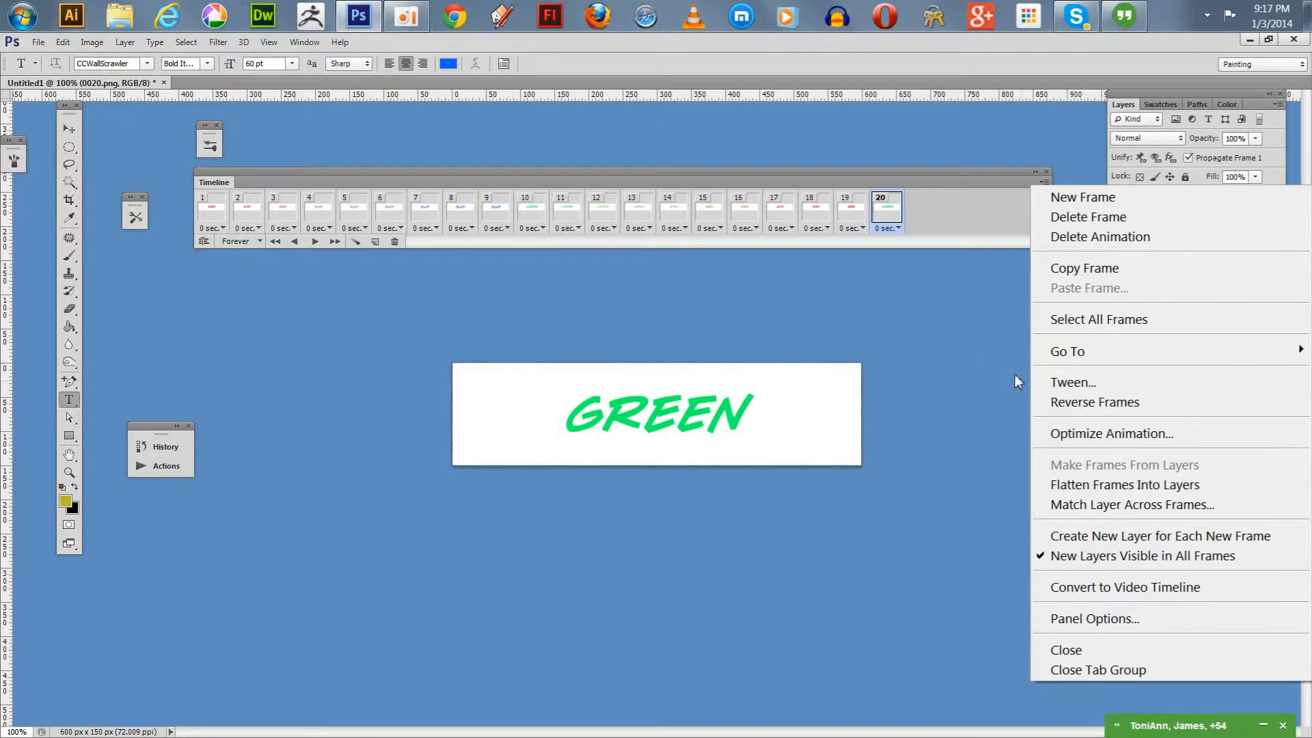
mouse_move(1095, 402)
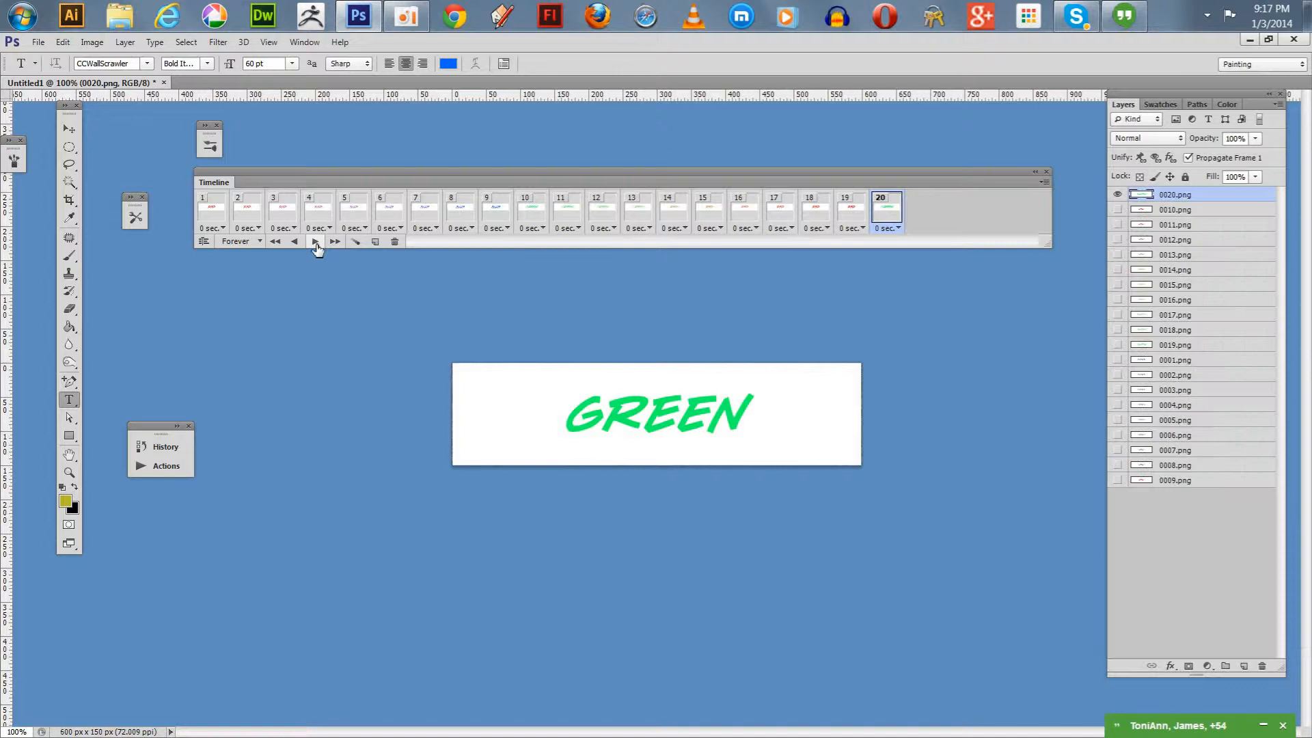
click(316, 241)
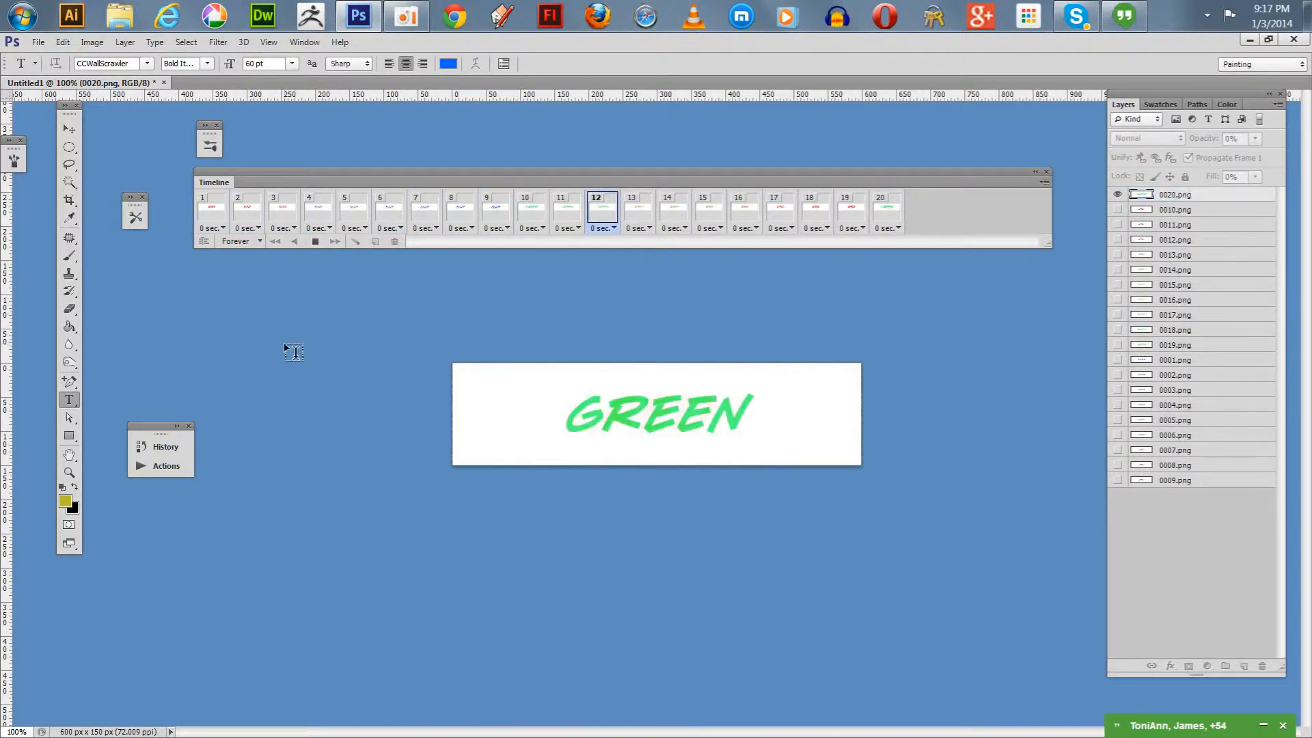
click(238, 207)
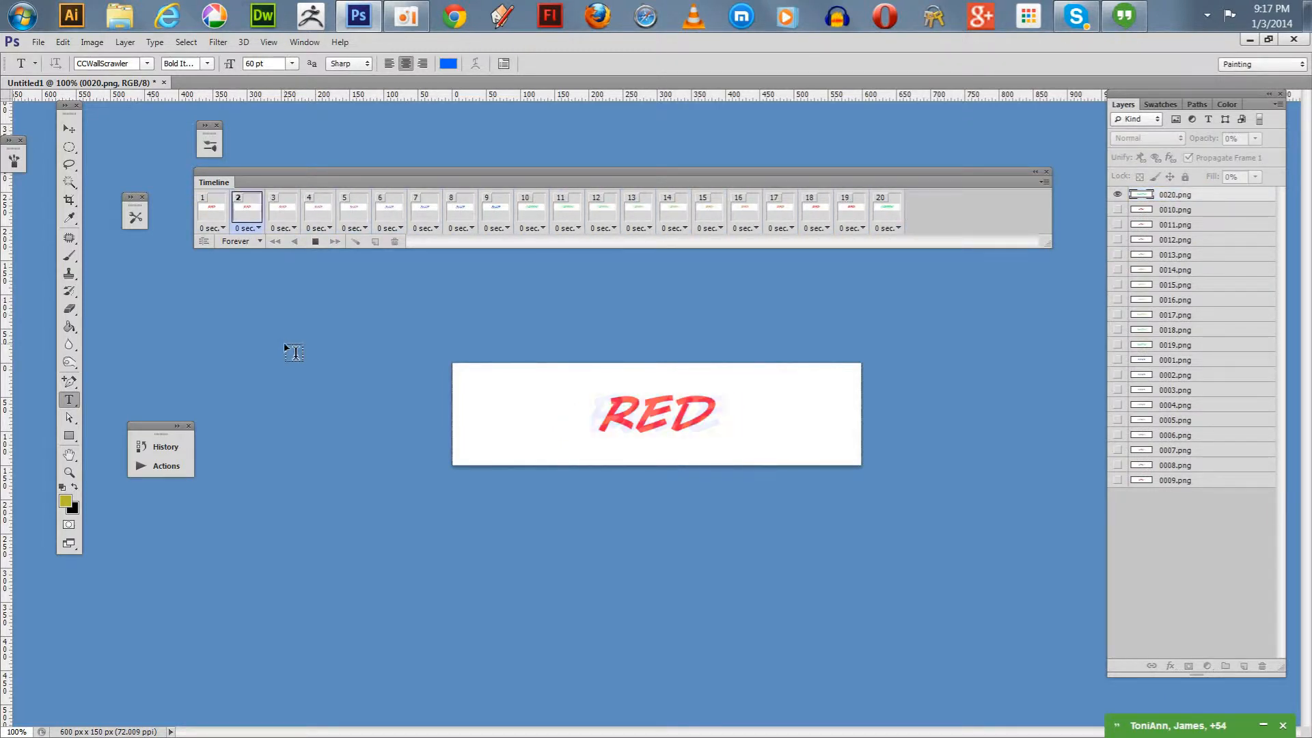
click(316, 240)
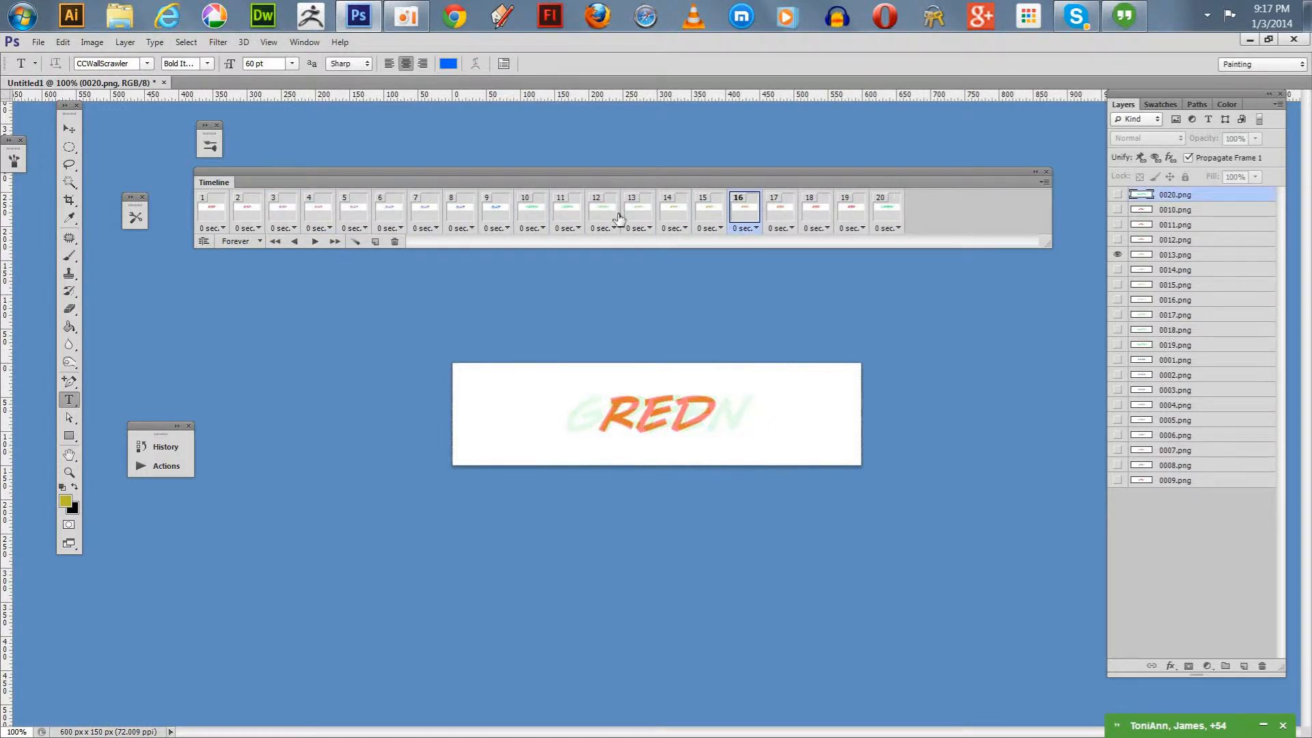
mouse_move(417, 212)
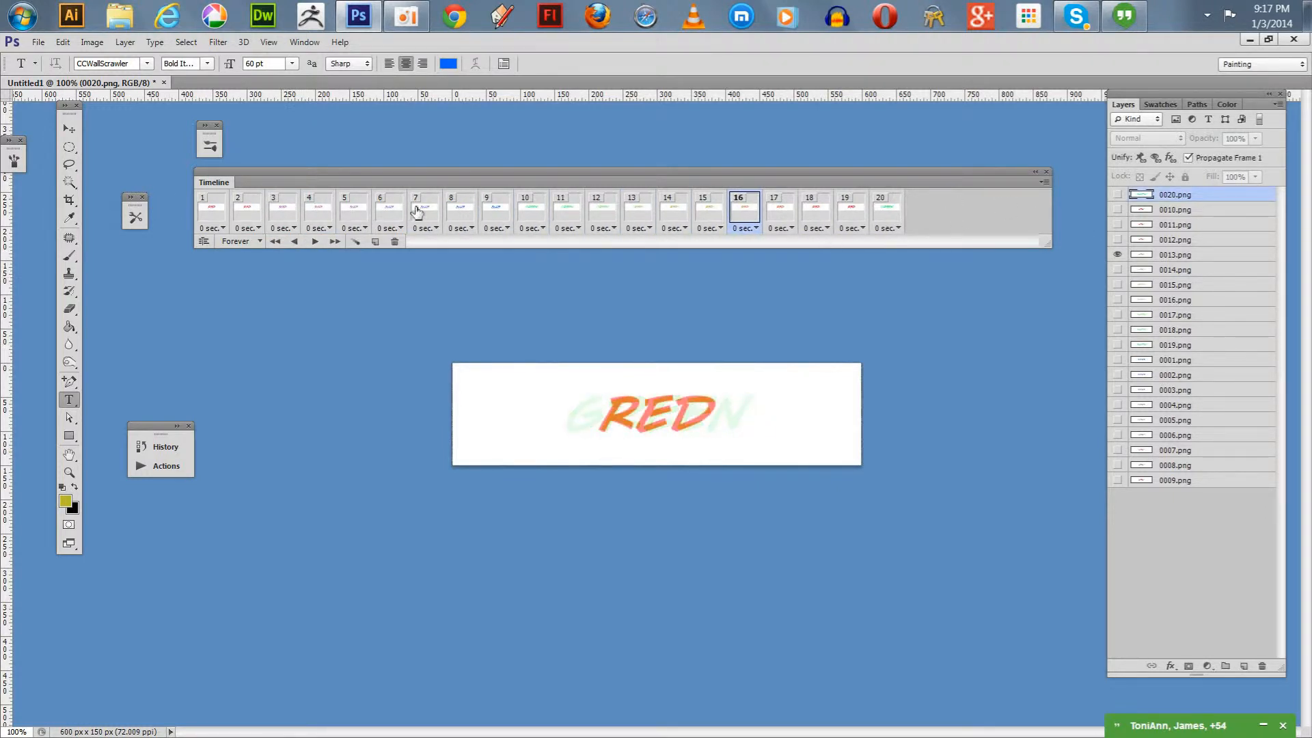
Step: Select all 20 frames, give them a 1.0 sec delay and play the preview
click(1044, 182)
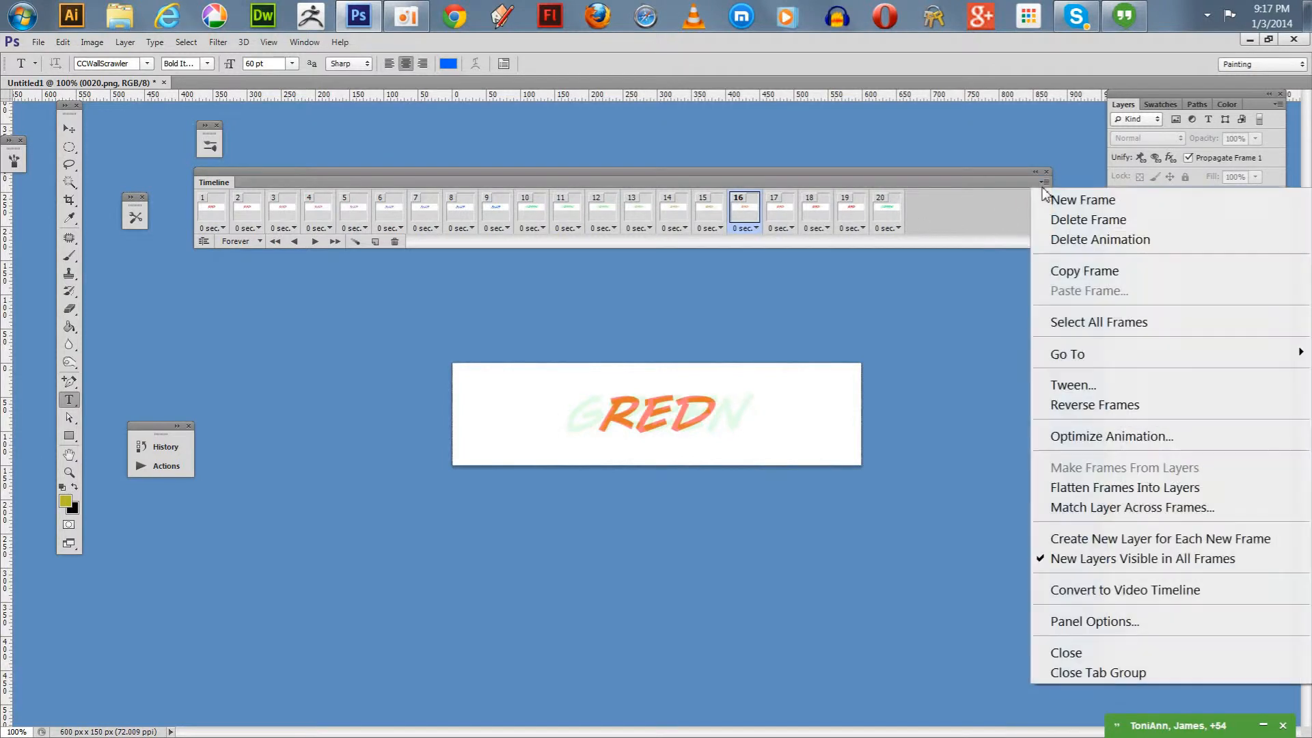
click(1088, 335)
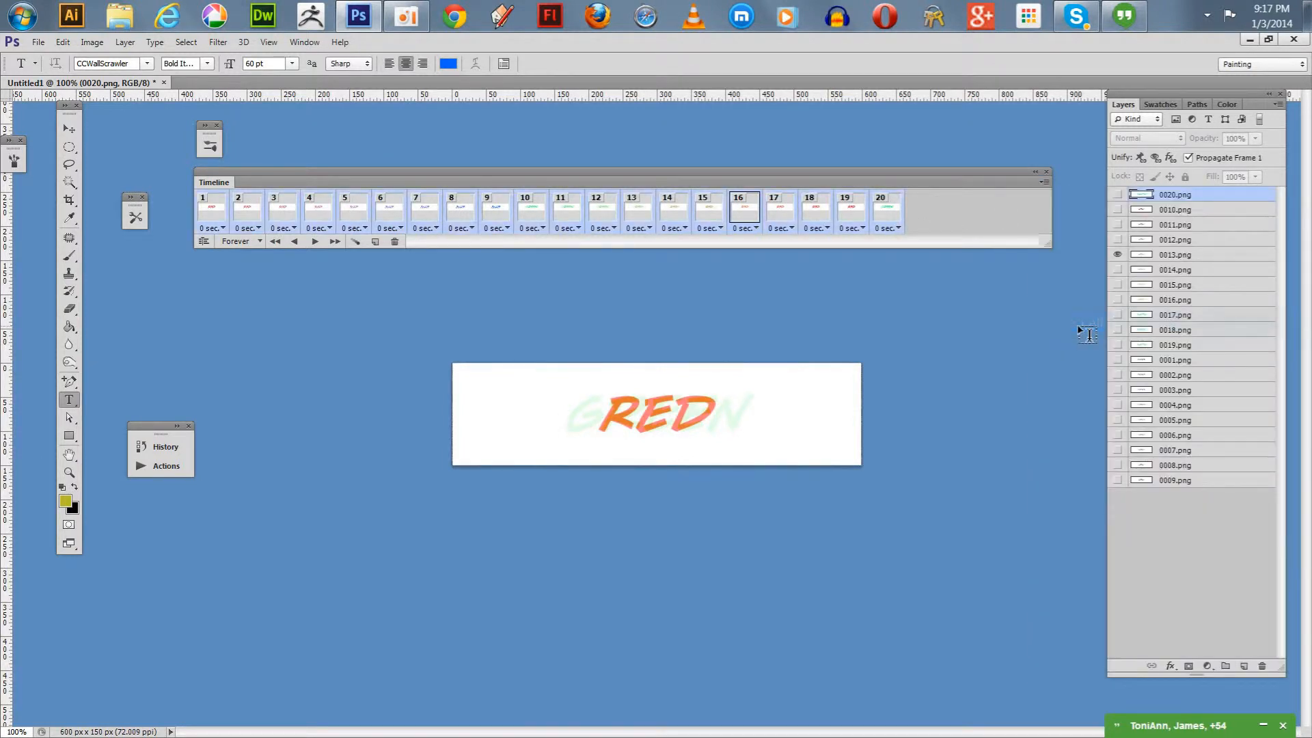
click(224, 228)
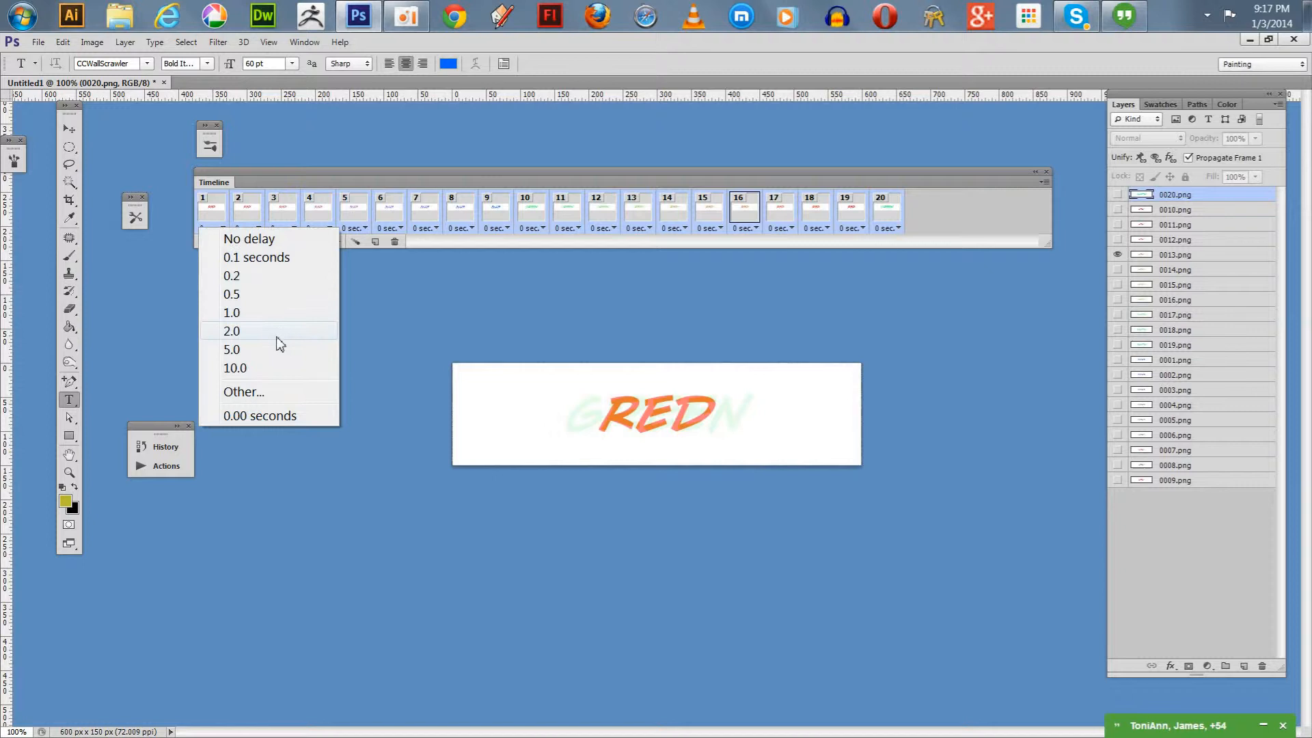
click(233, 312)
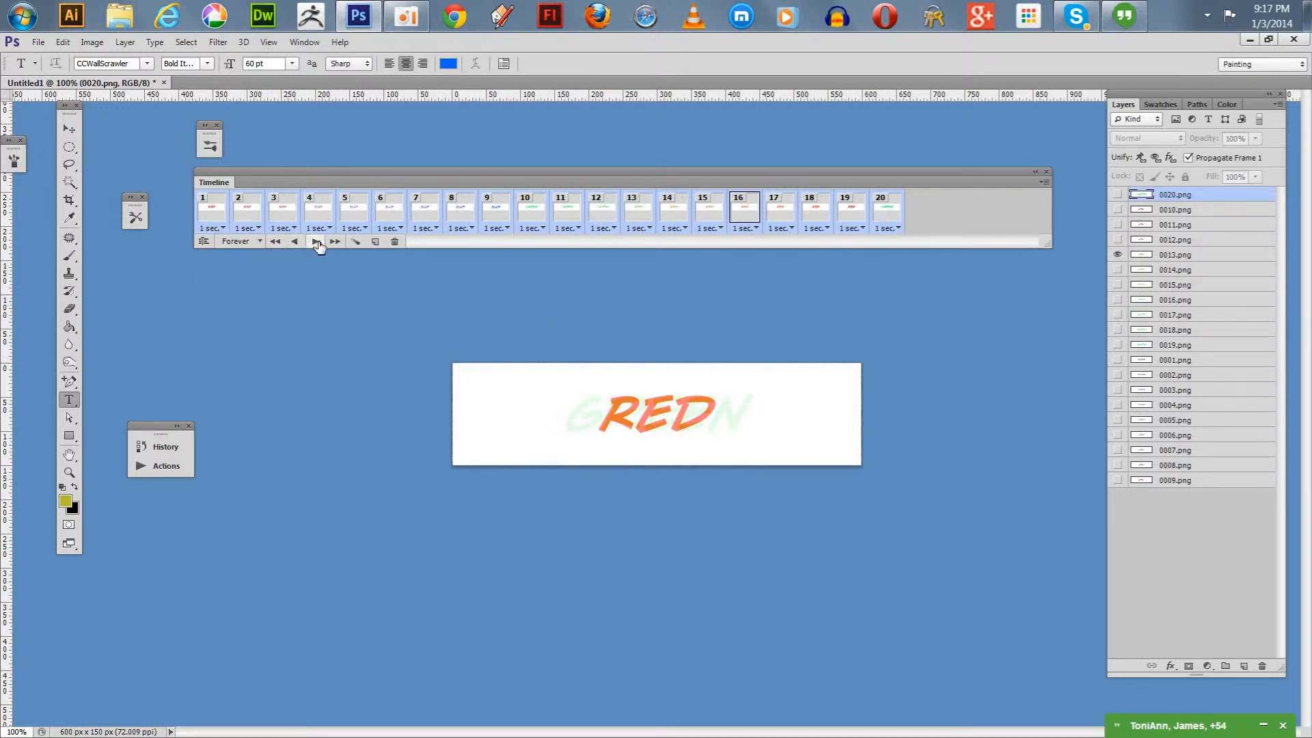
click(316, 241)
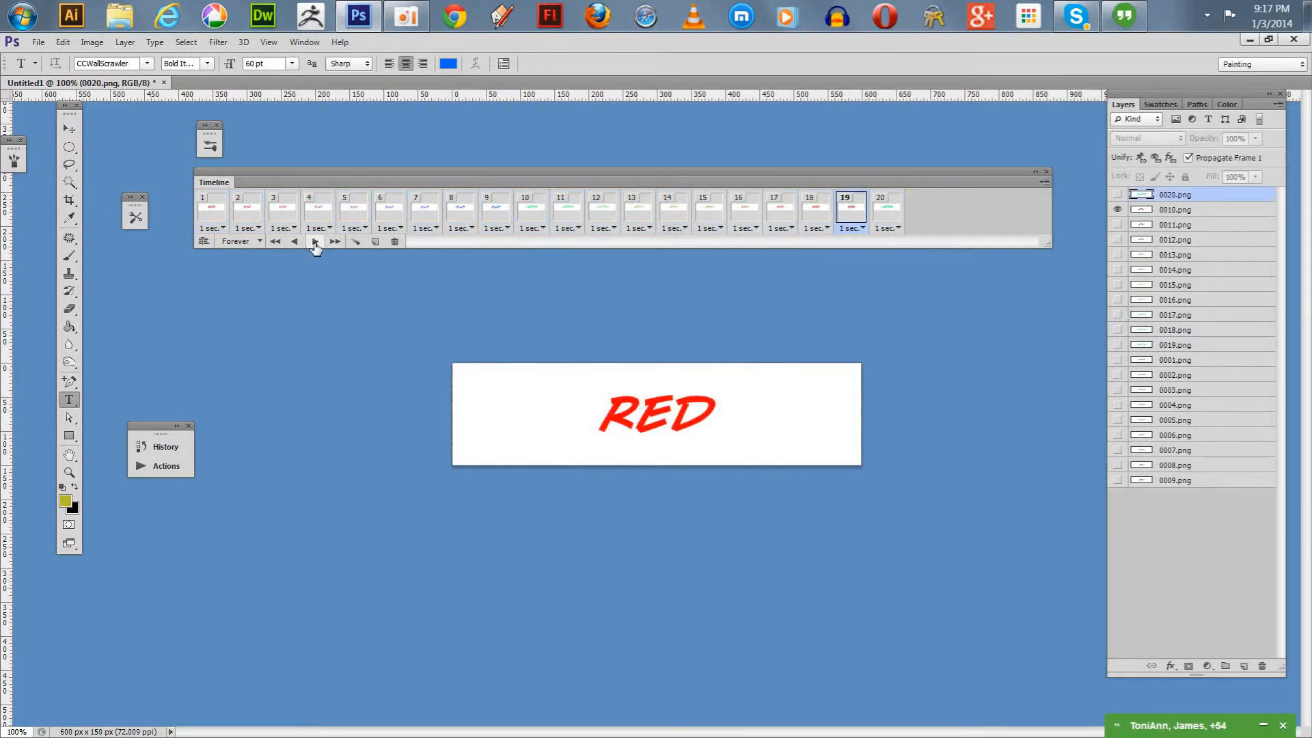
click(314, 240)
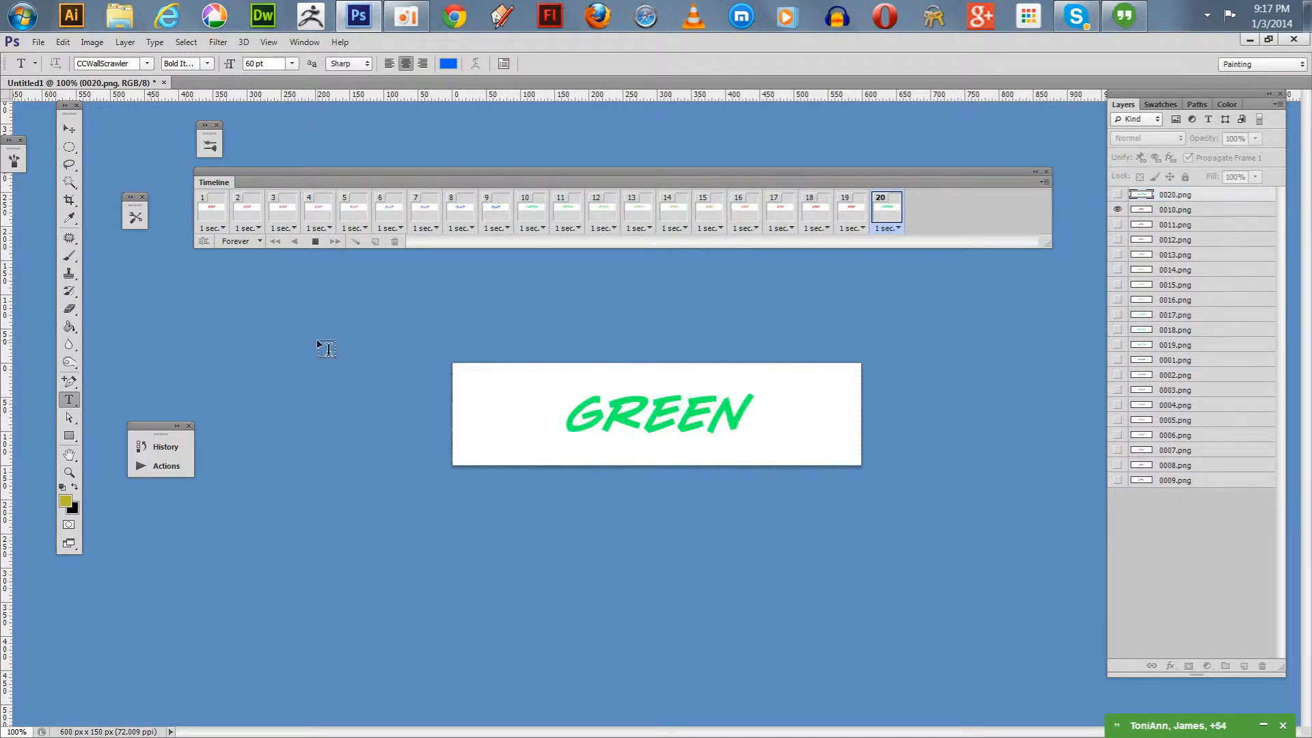
Step: Set every frame to No delay and preview the faster looping playback, then stop it
click(238, 207)
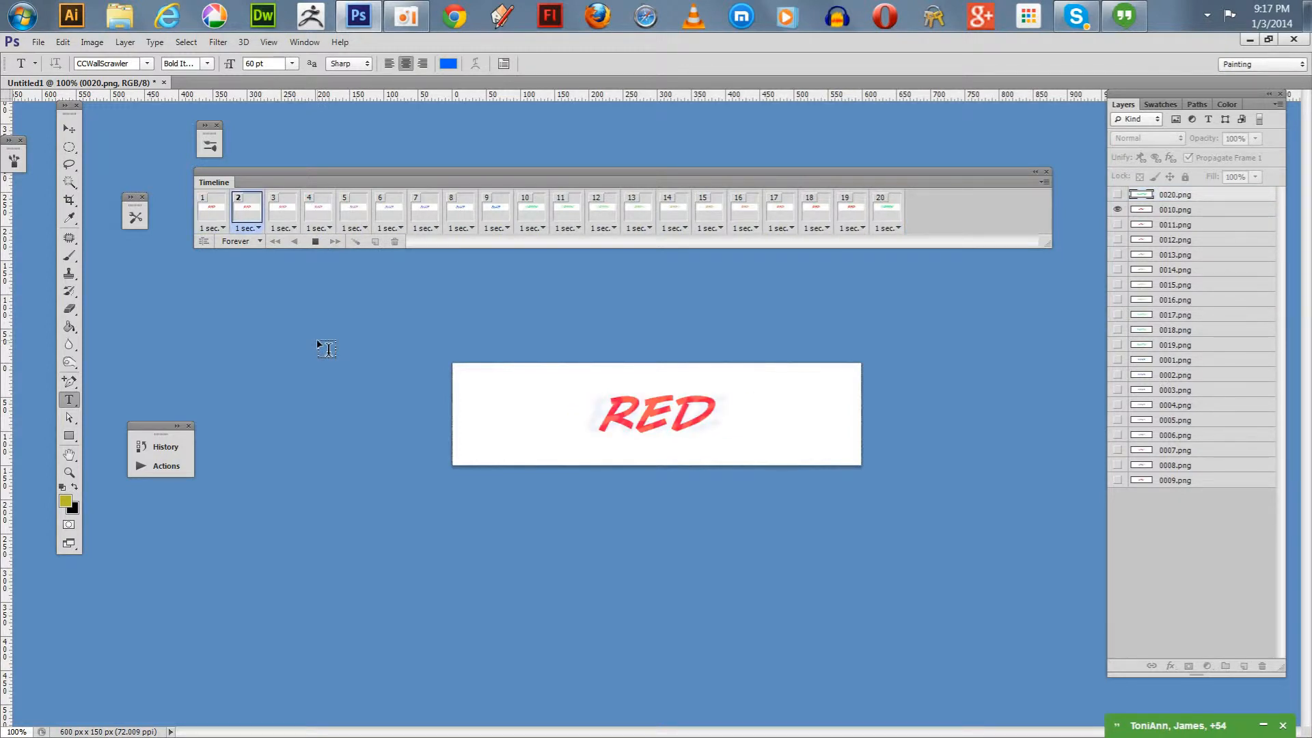
click(309, 209)
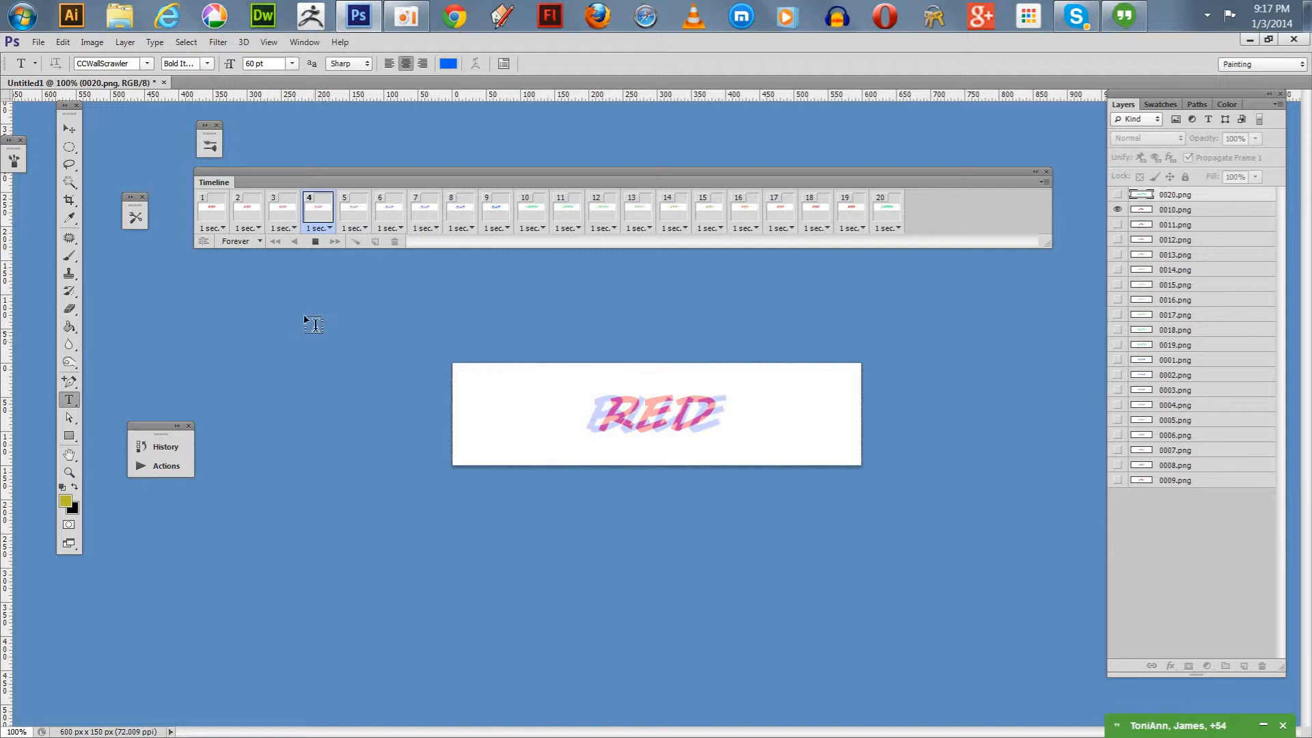
click(352, 209)
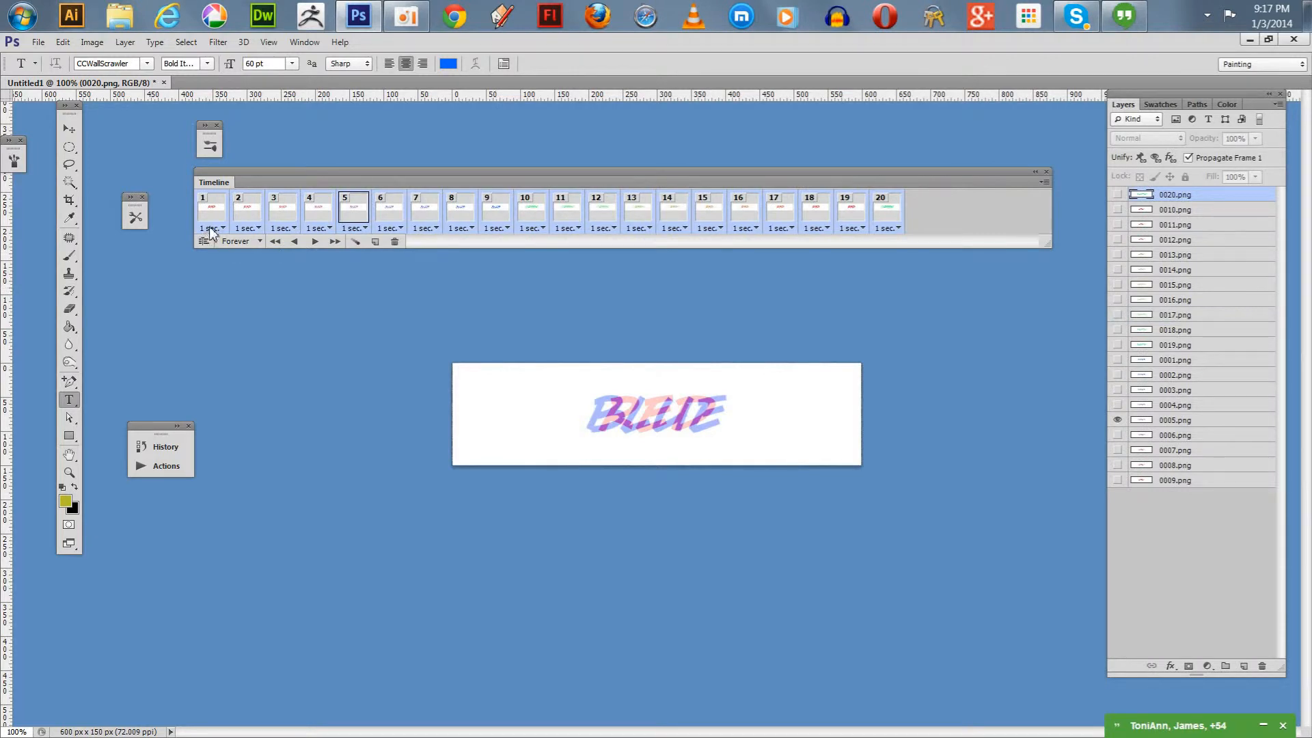
click(220, 228)
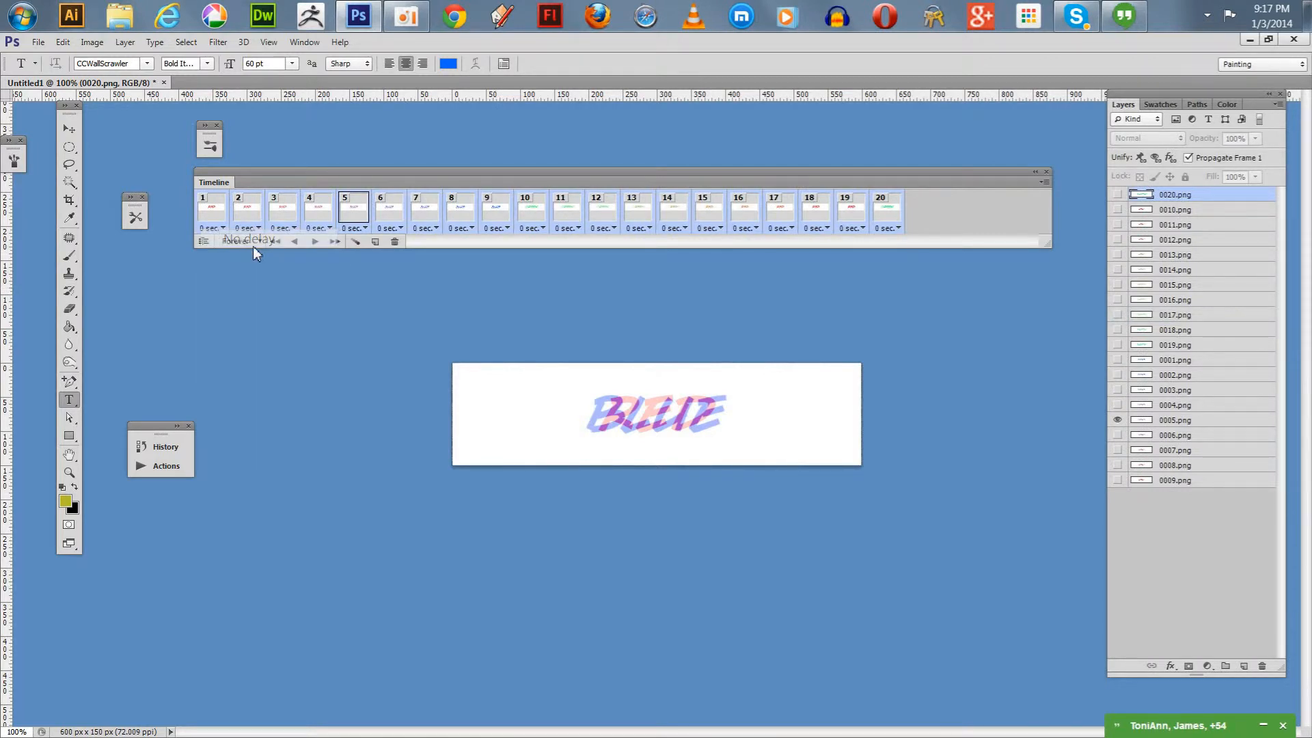
click(314, 240)
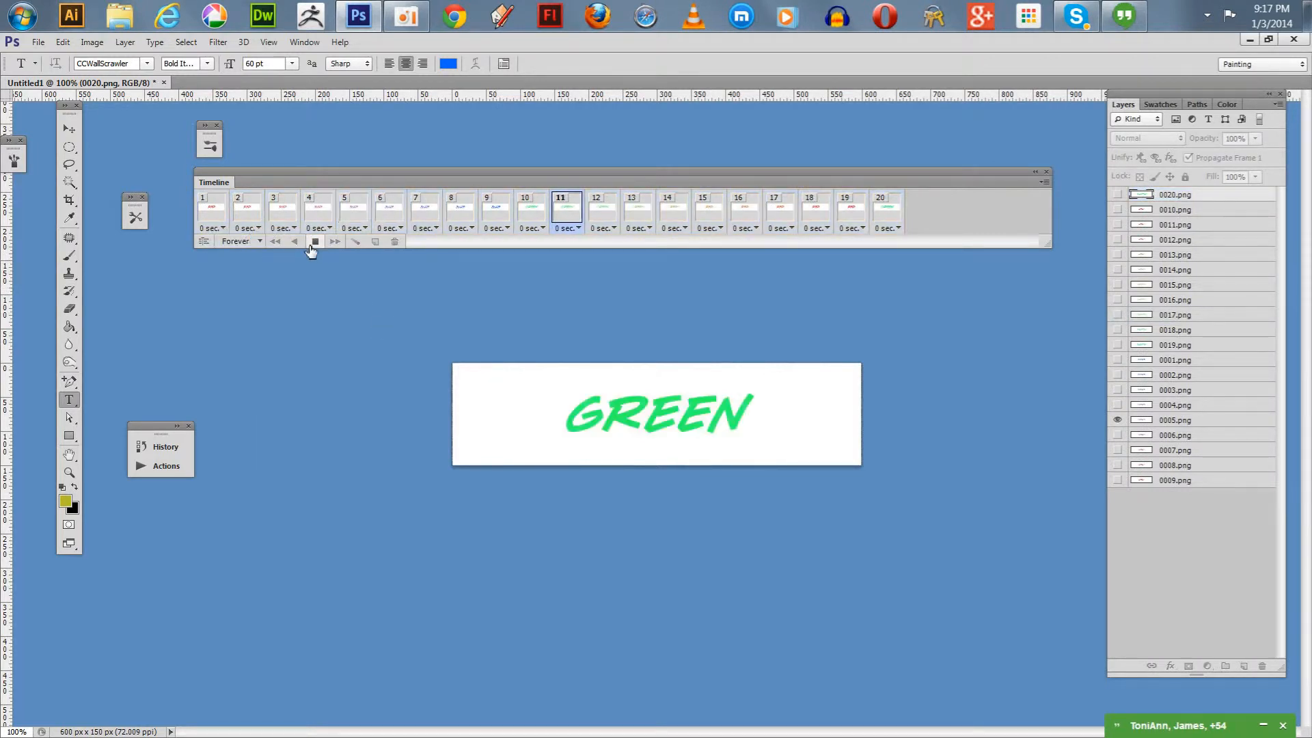
click(238, 208)
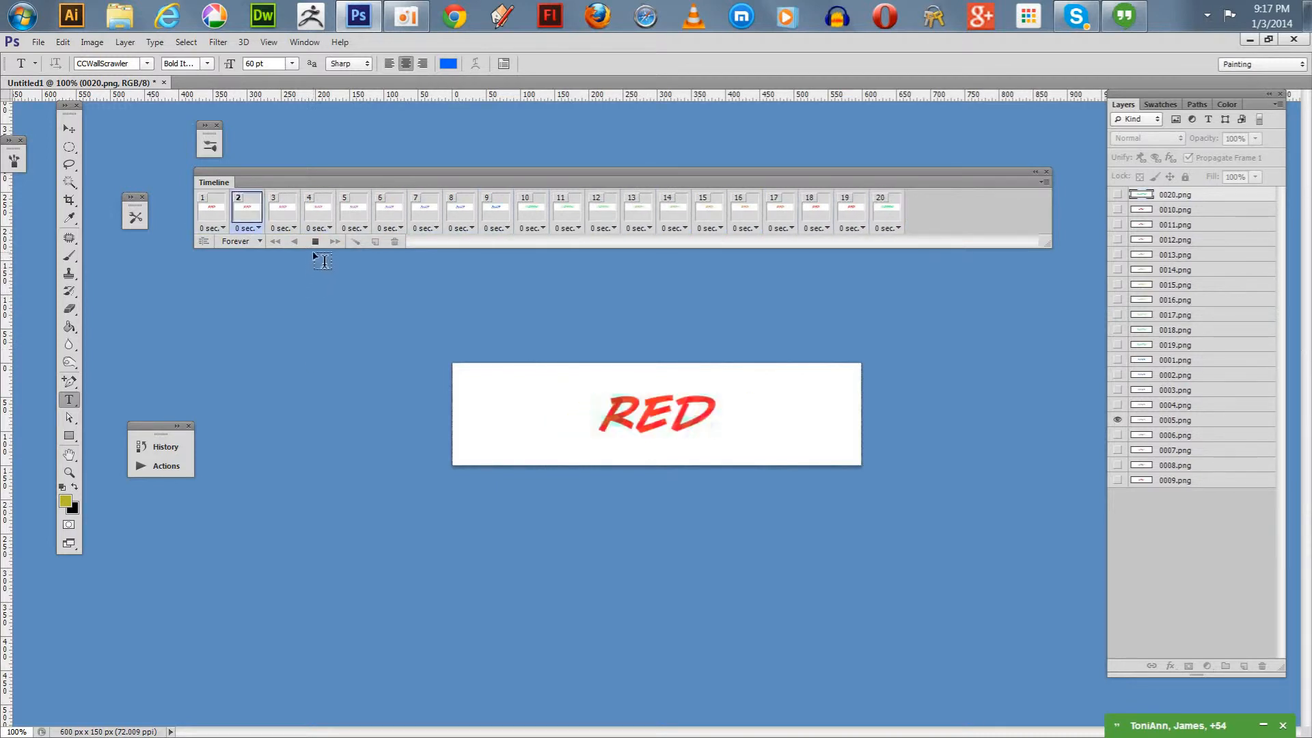
click(211, 208)
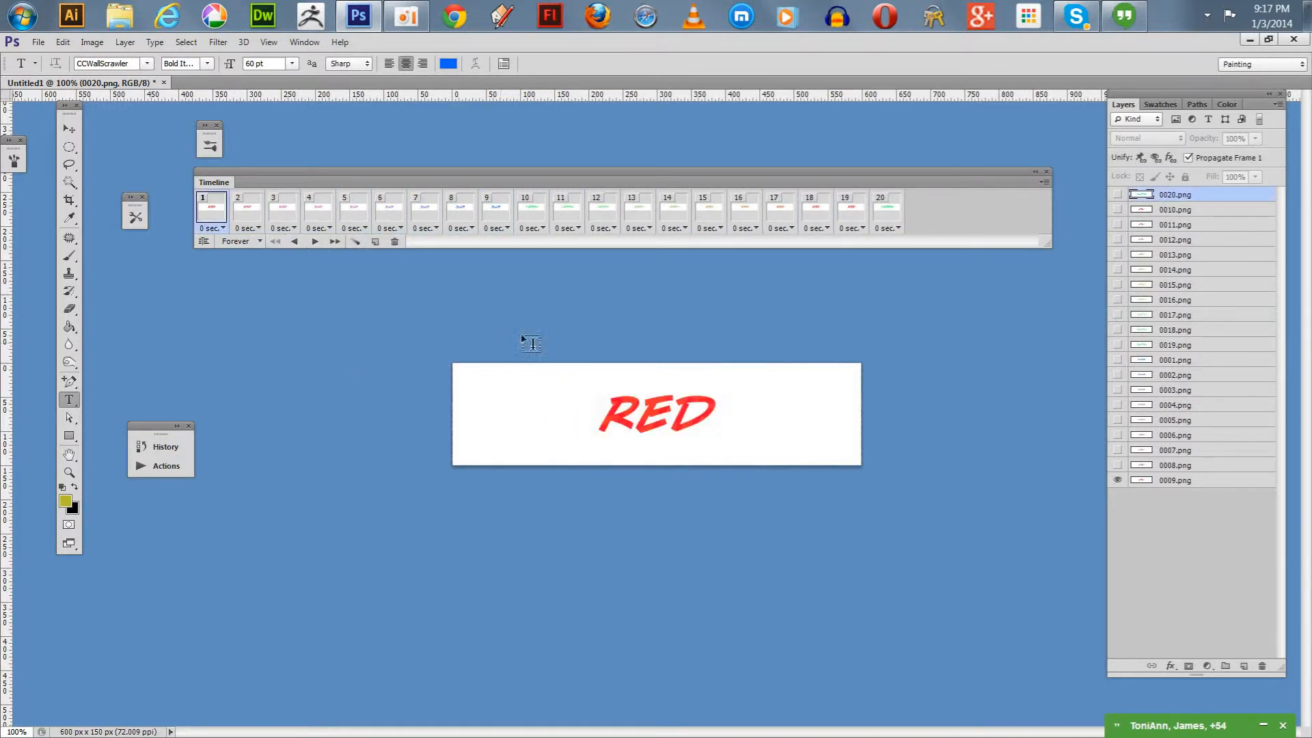
Step: Start Save for Web and switch the export format from PNG-24 to GIF, looping Forever
click(38, 42)
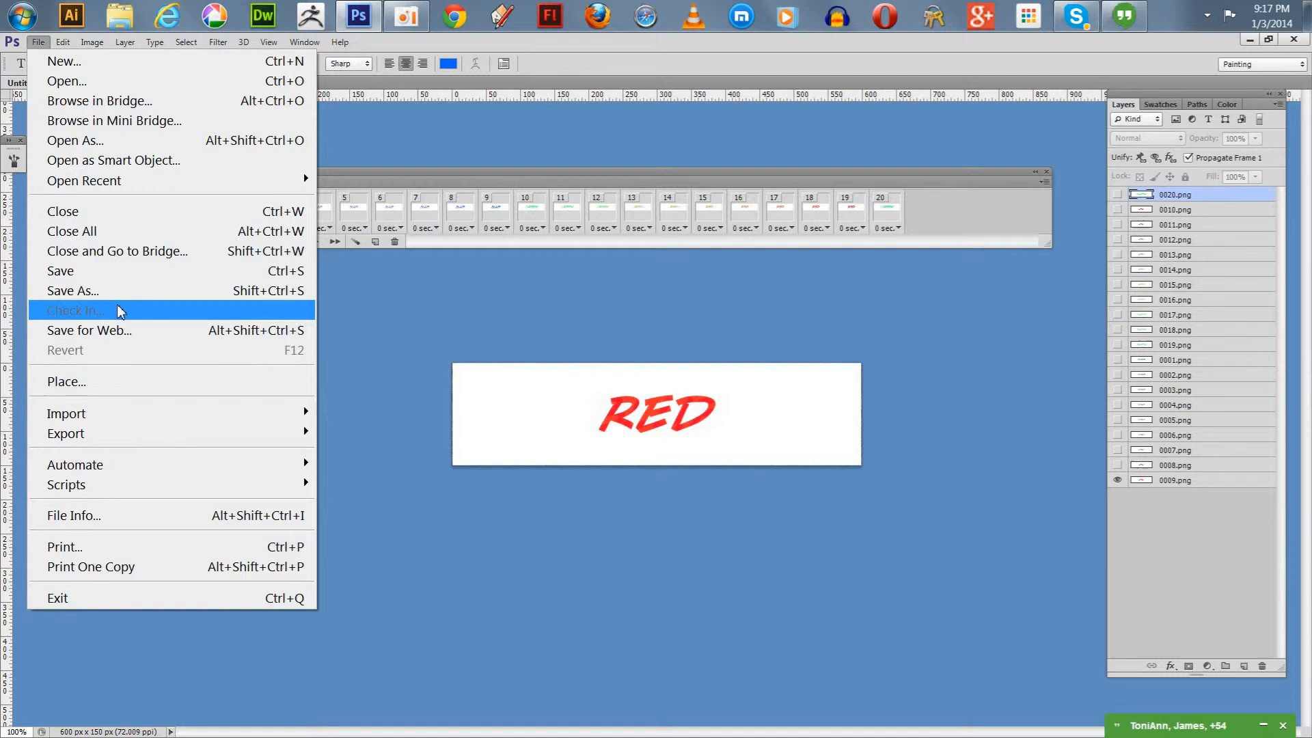
click(90, 329)
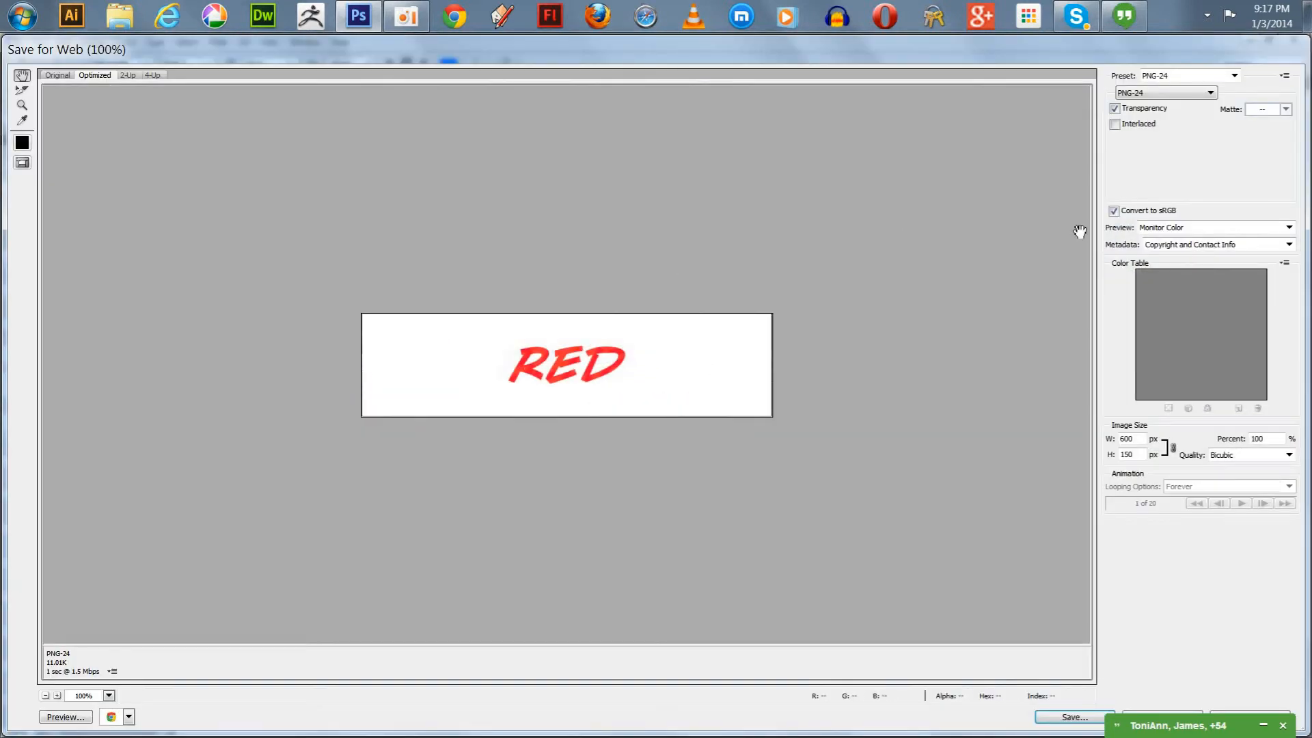
click(1164, 92)
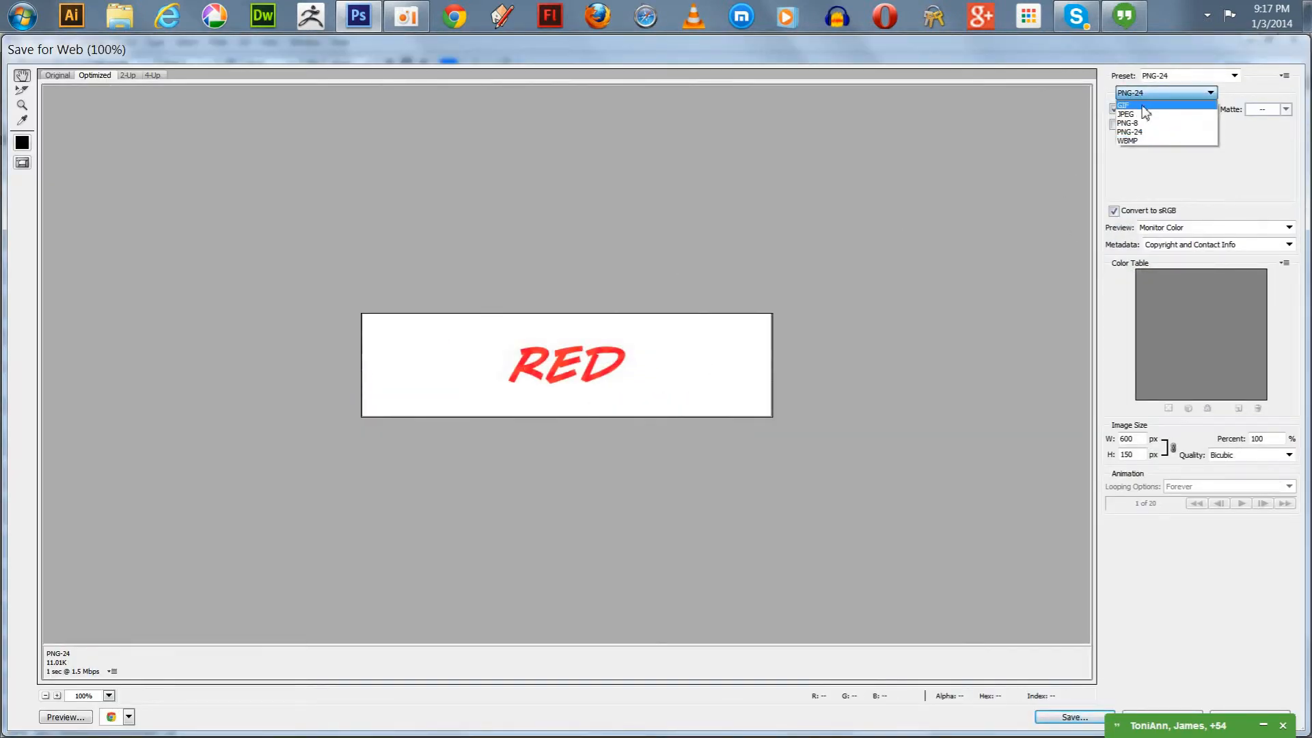
click(1124, 105)
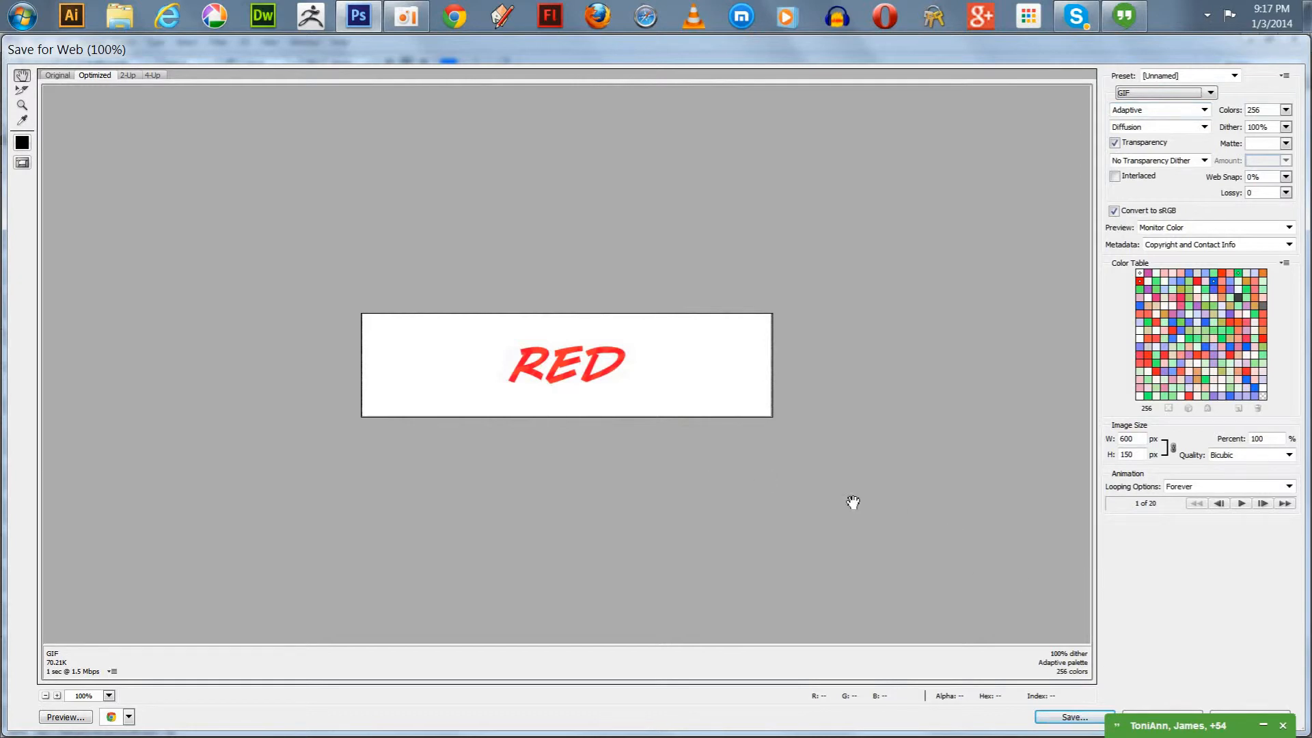
mouse_move(1243, 503)
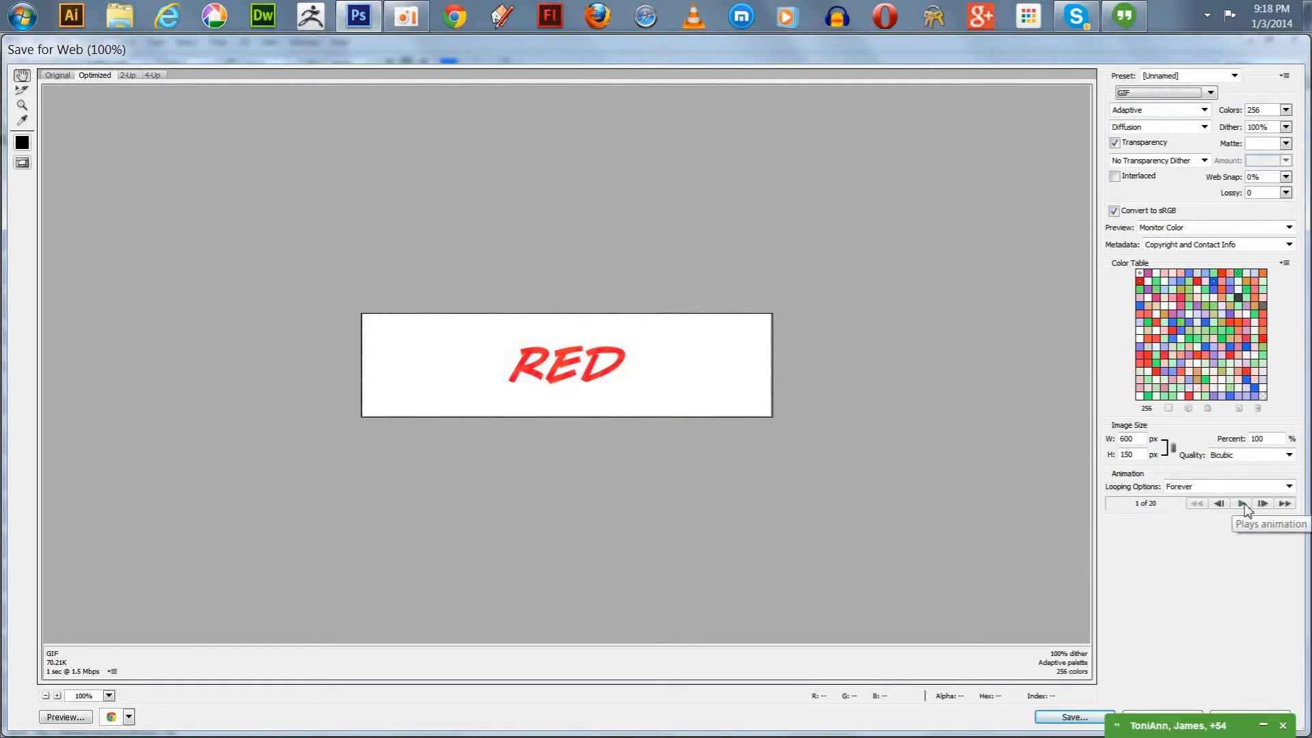
Step: Play and stop the GIF animation preview inside the Save for Web dialog
click(1243, 503)
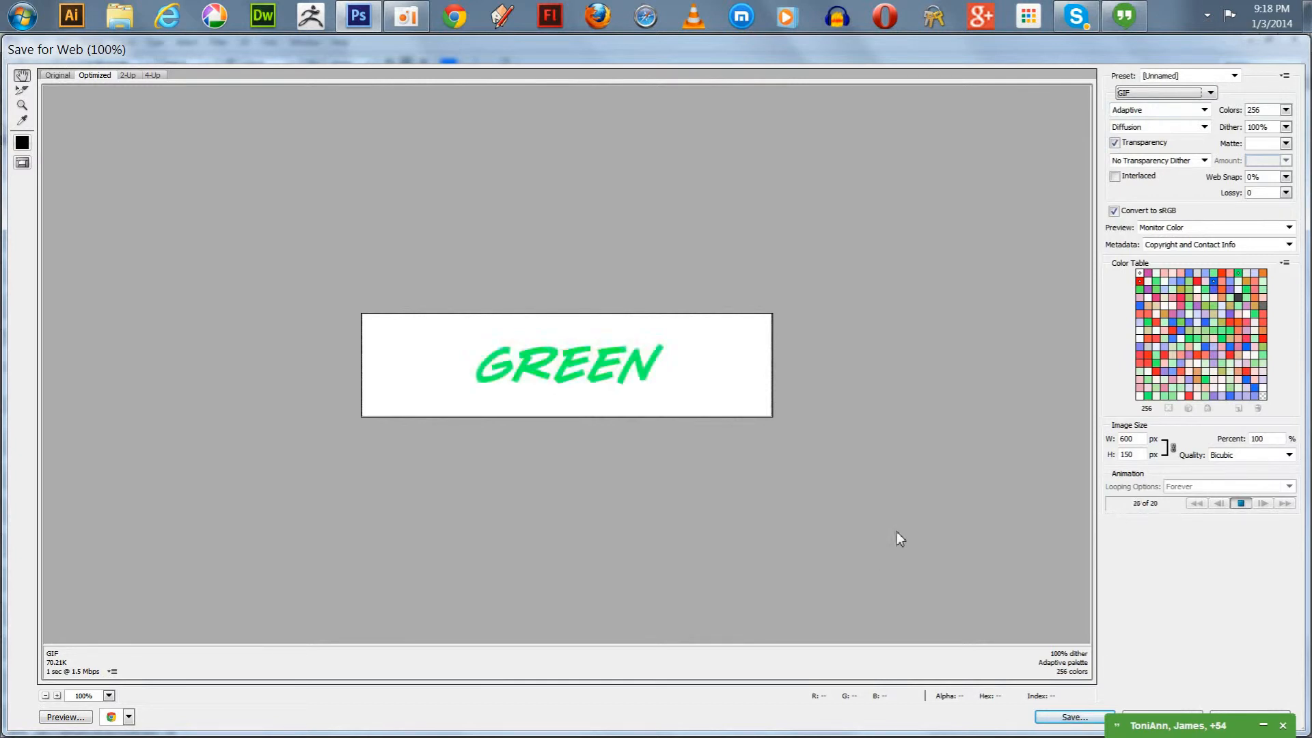
click(1239, 503)
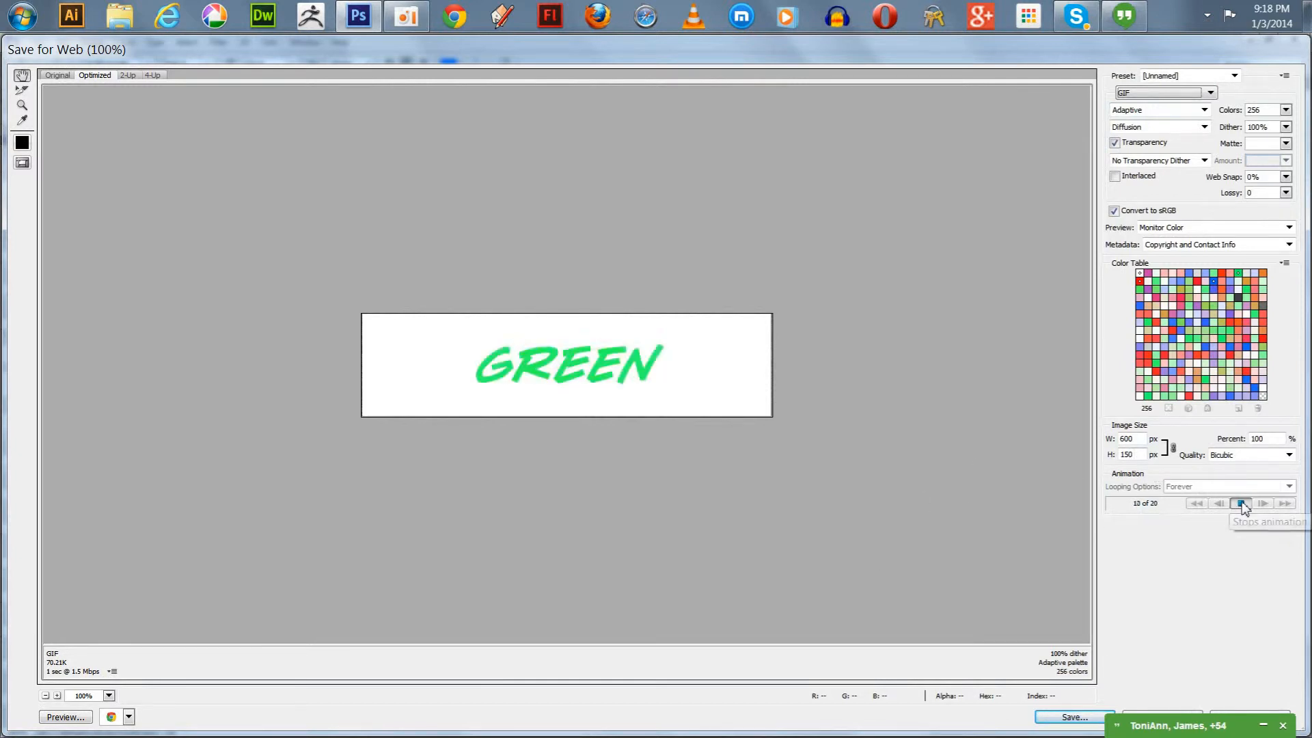
click(1242, 503)
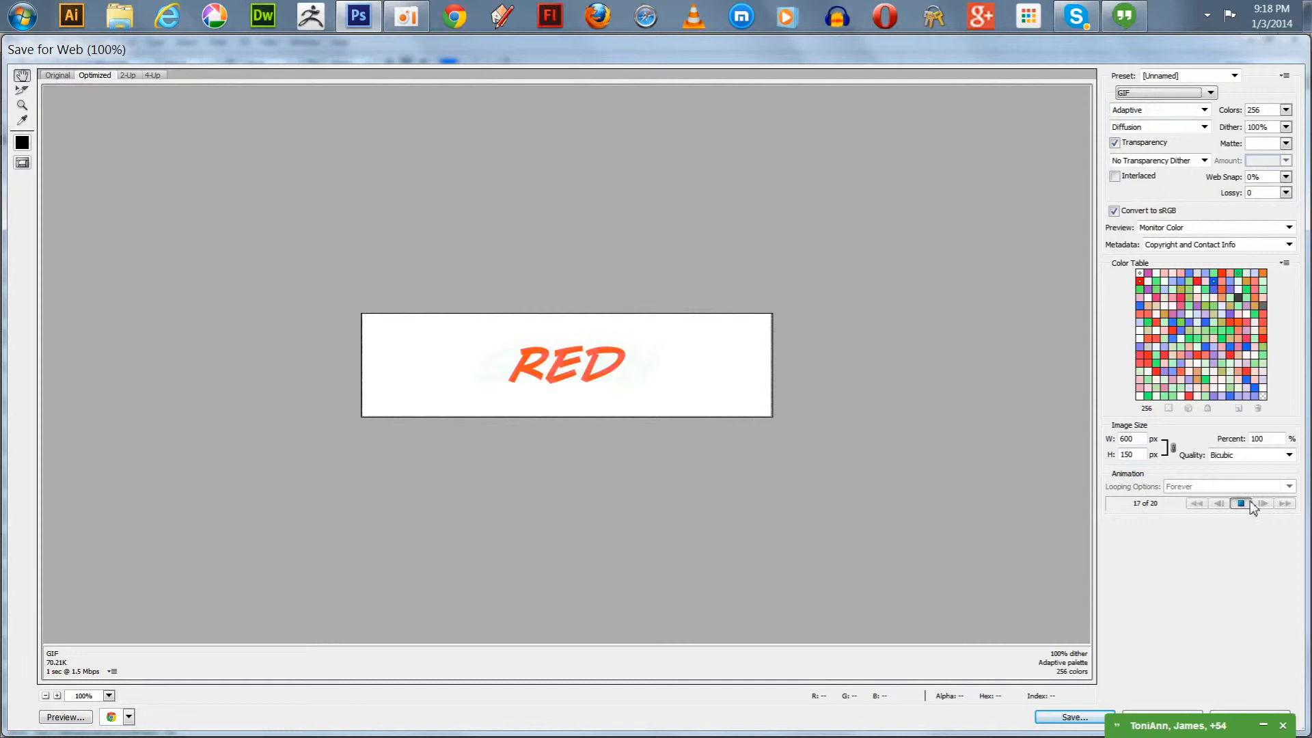
click(1240, 503)
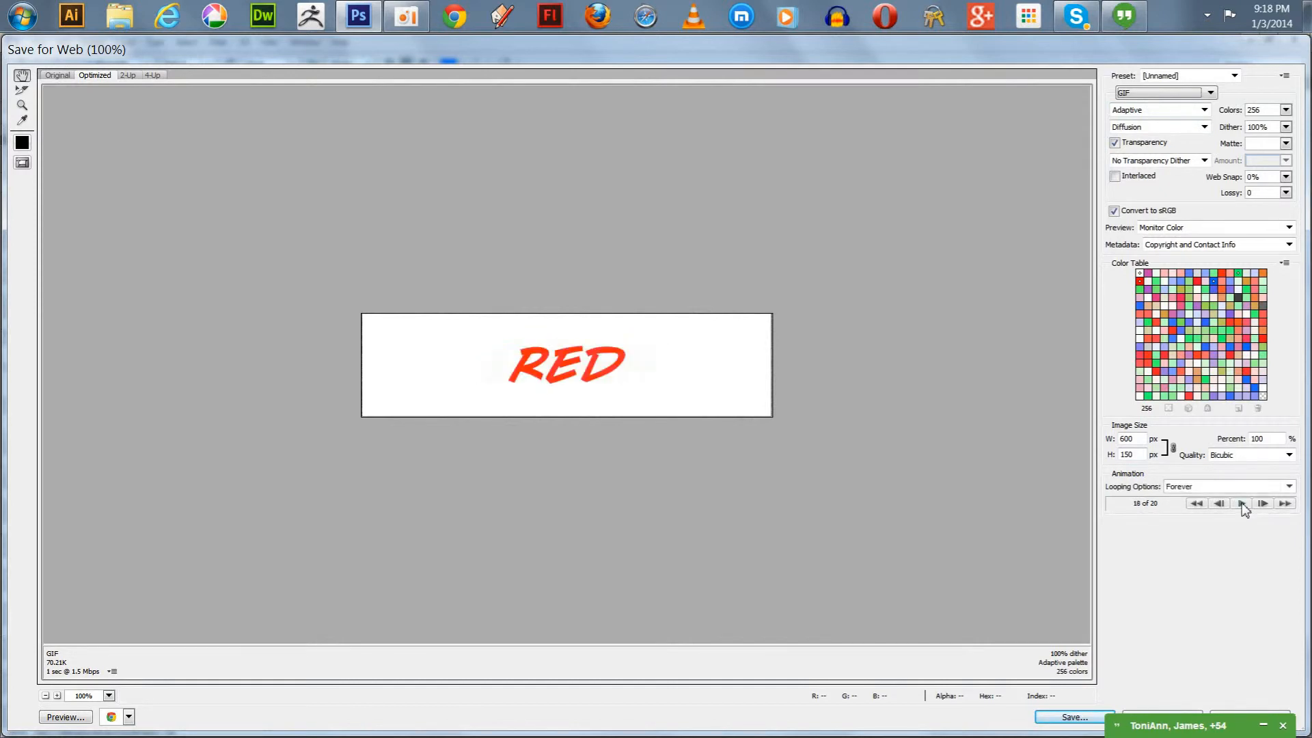
click(1241, 503)
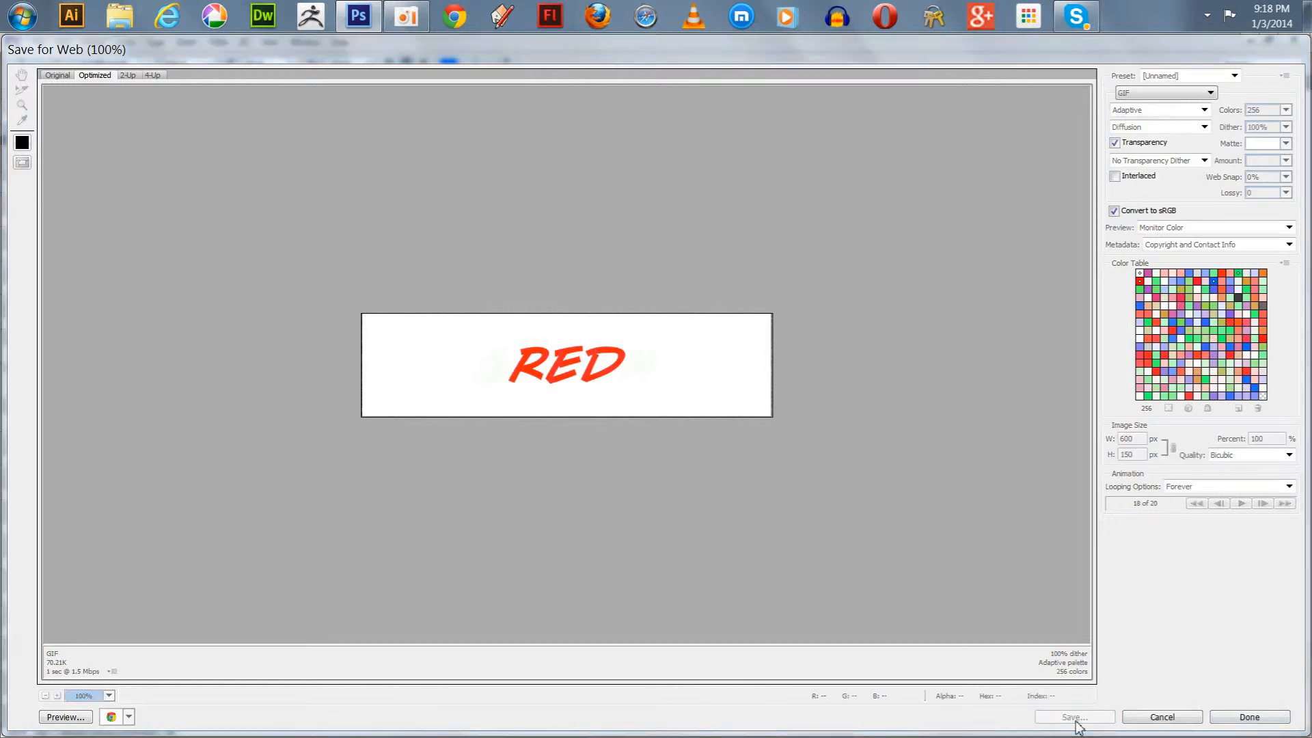
Step: Save the optimized GIF to the Desktop as 'Triple Texture Animation'
click(1075, 718)
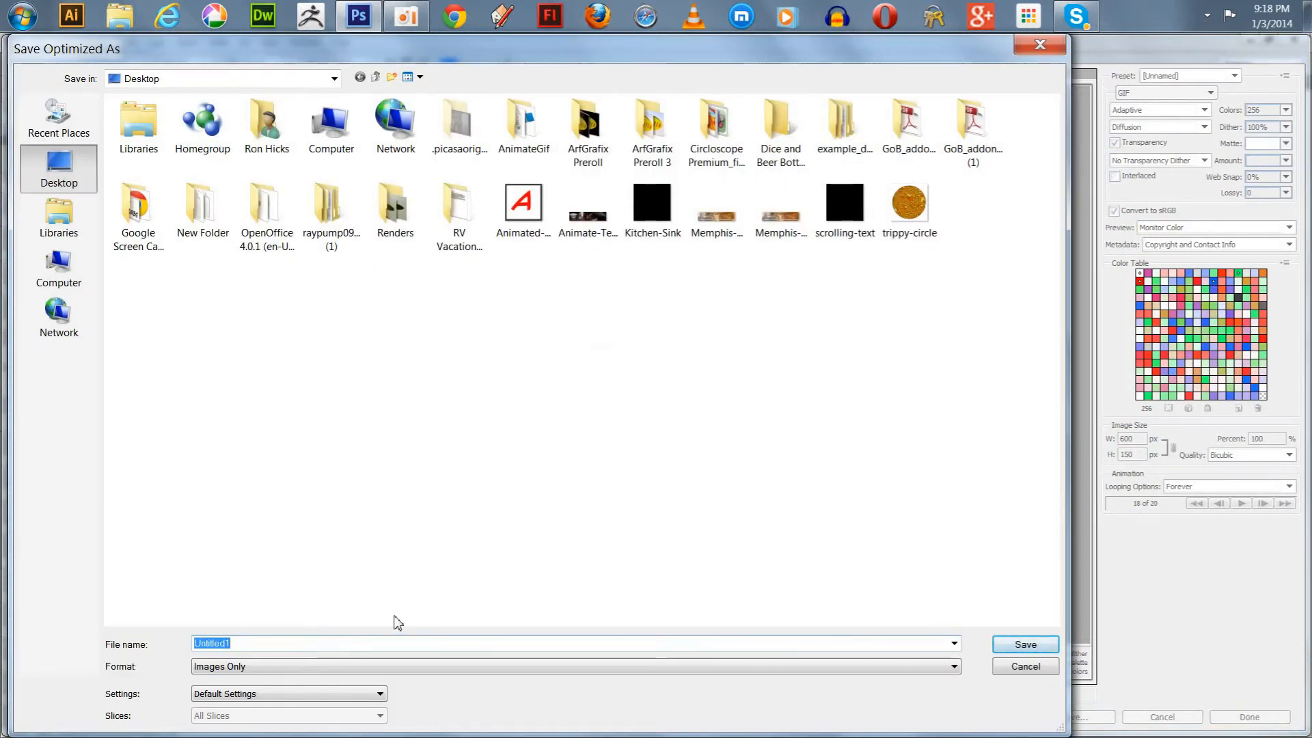
text(Triple Tex)
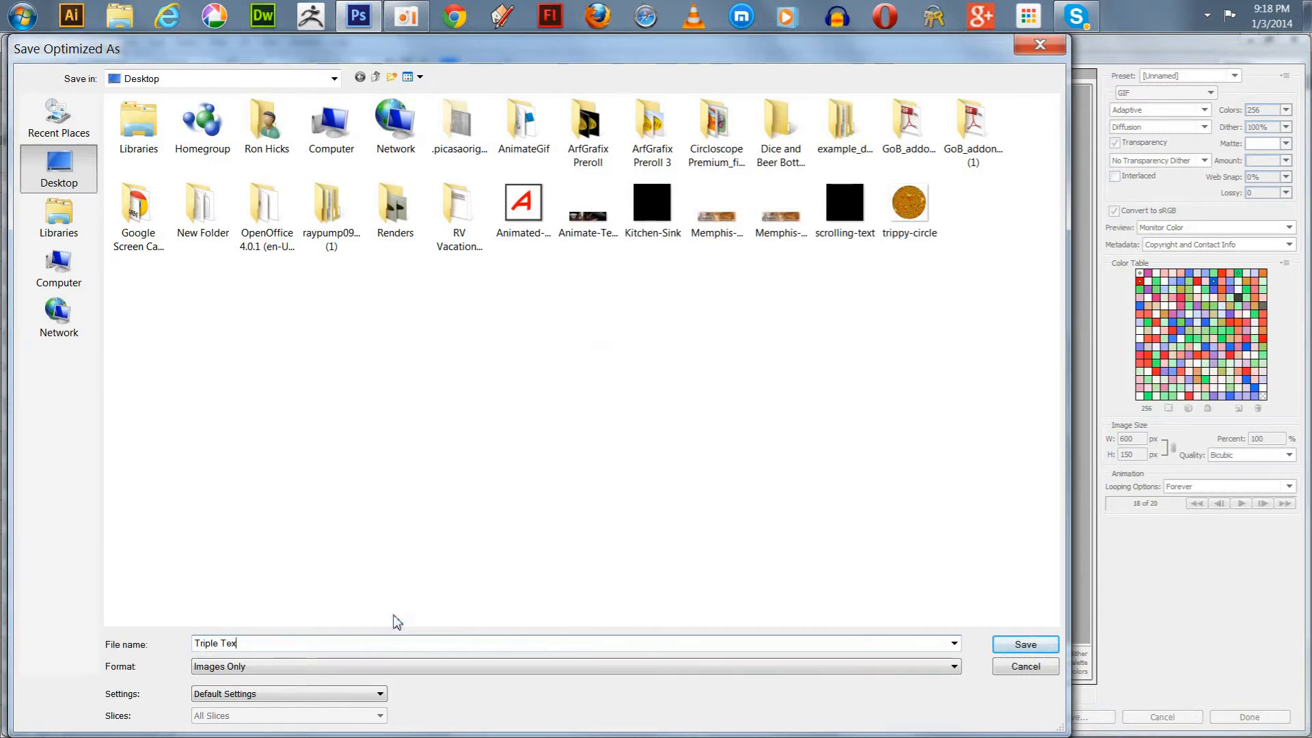
text(ture)
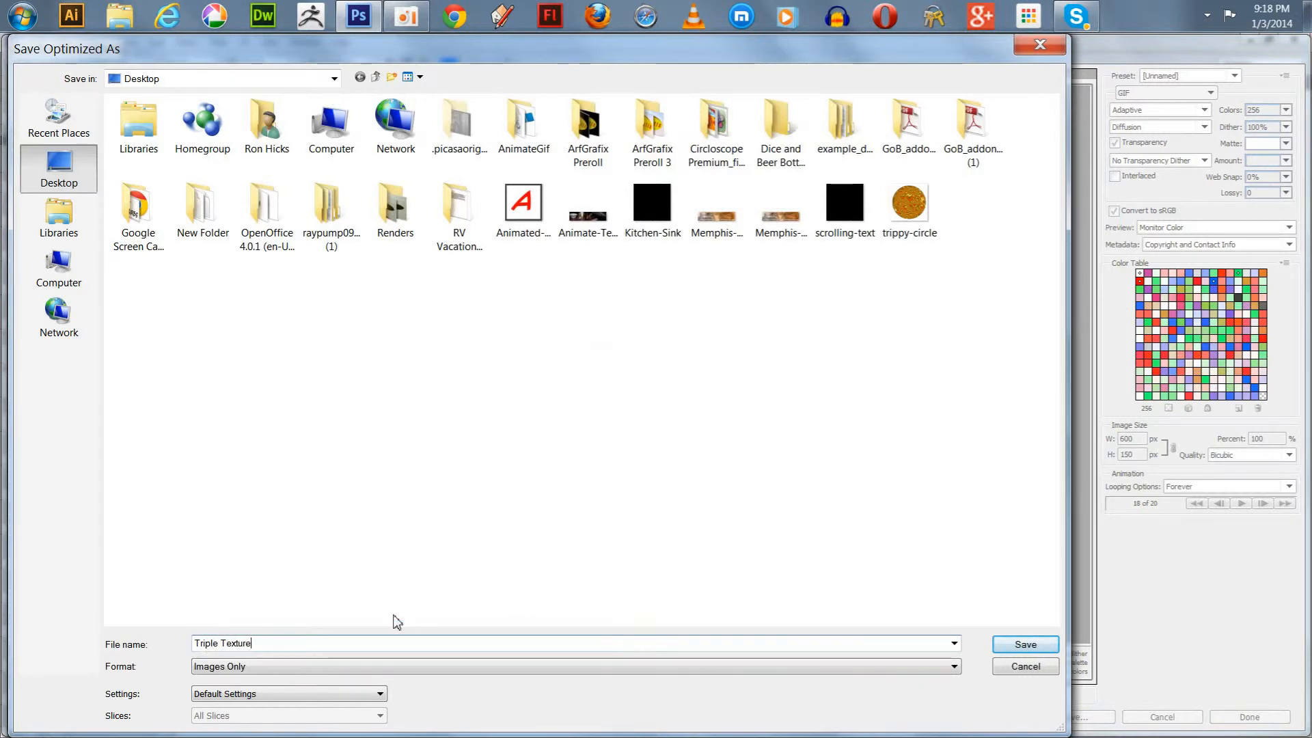
text(Anima)
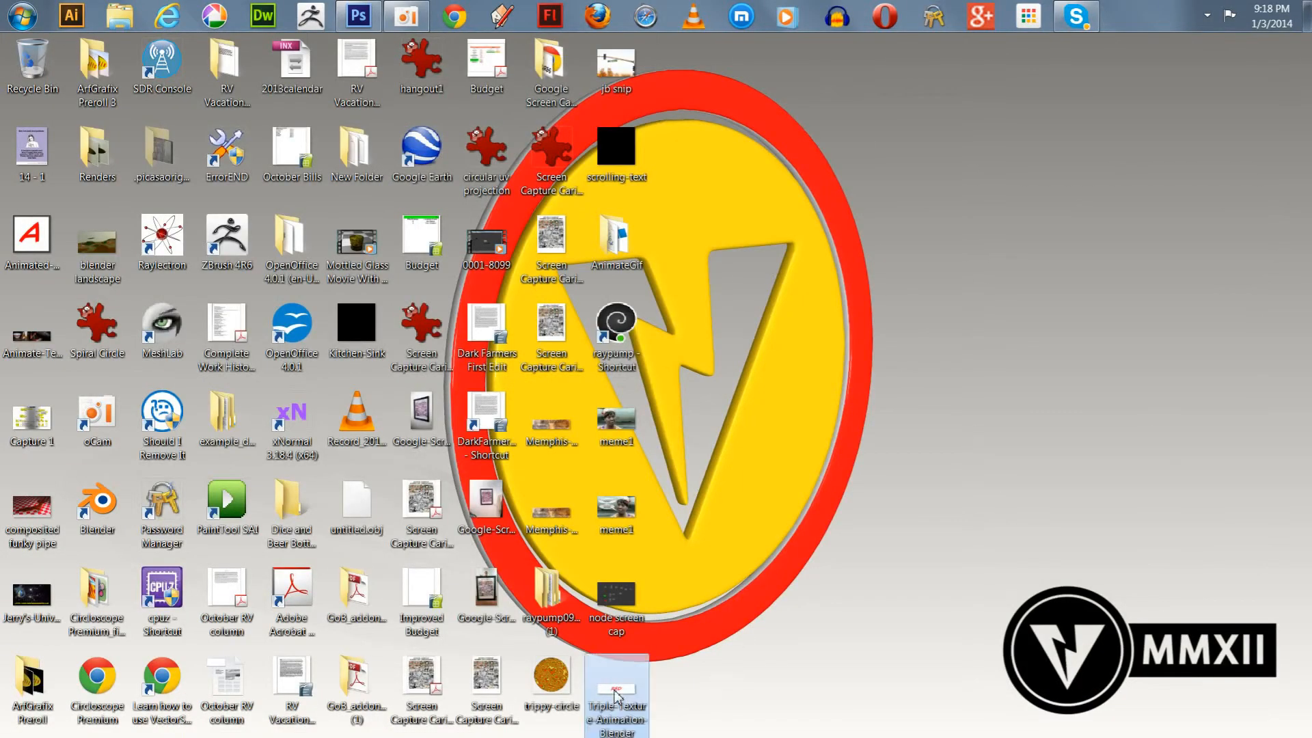
Step: Check the new Triple Texture GIF on the desktop, then return to the Photoshop document
right_click(615, 686)
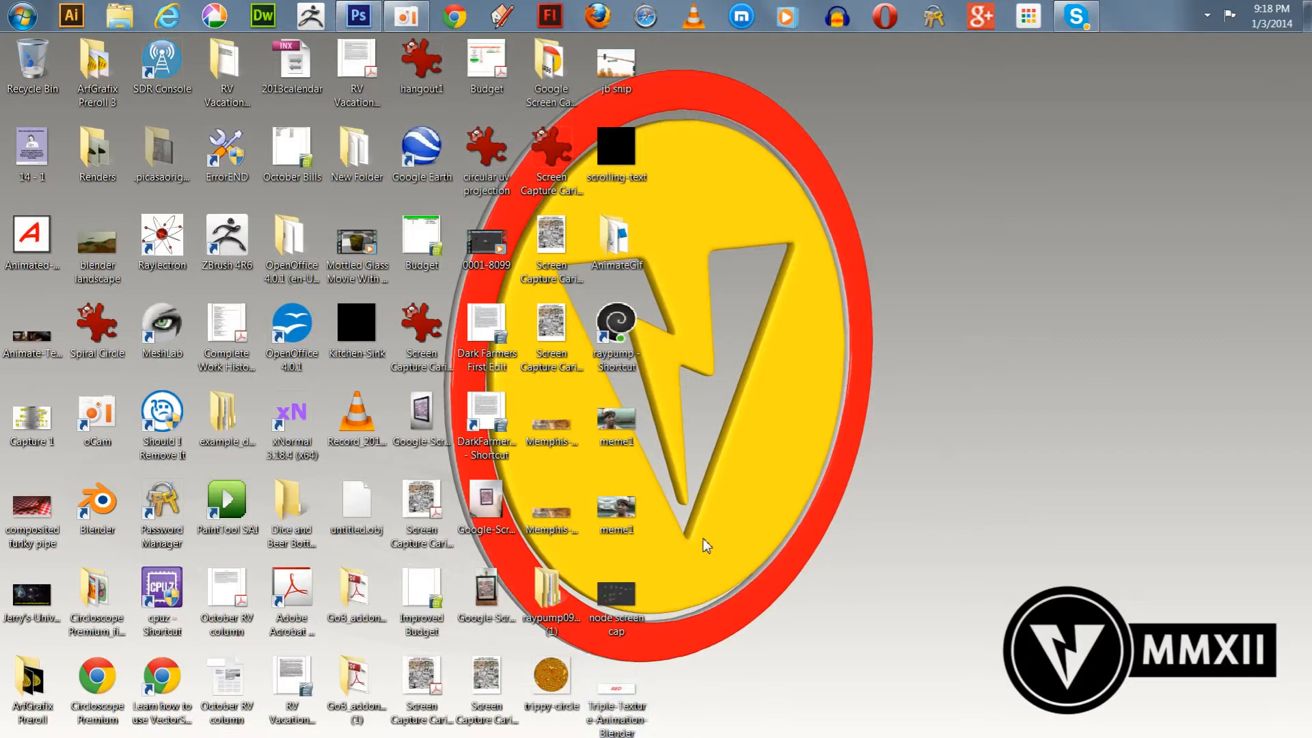
mouse_move(913, 491)
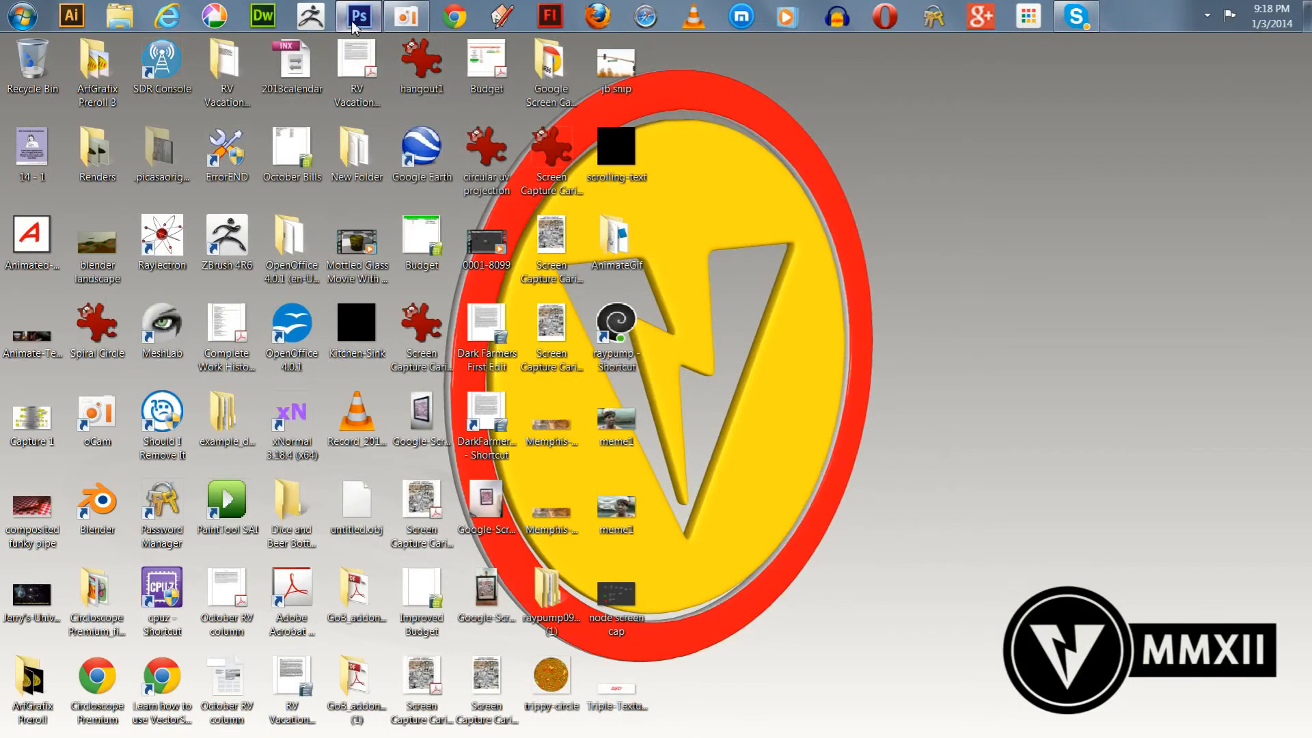
click(357, 17)
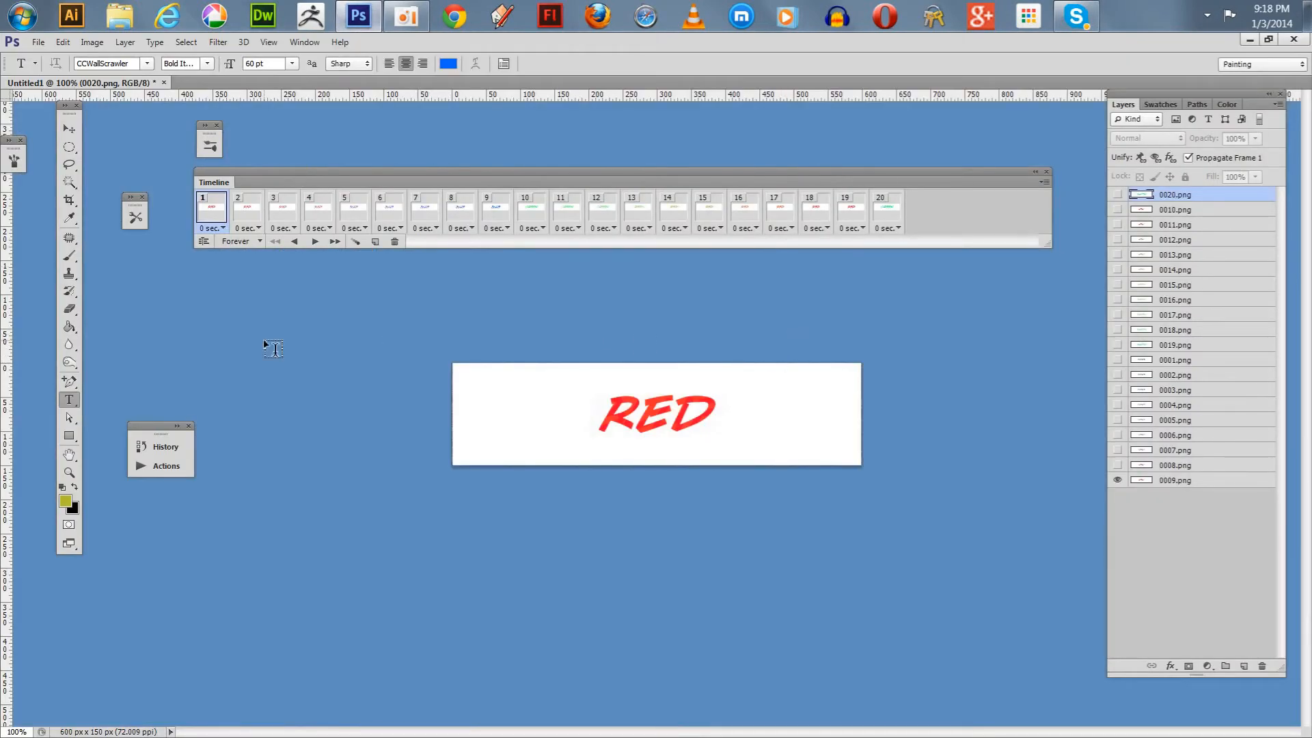